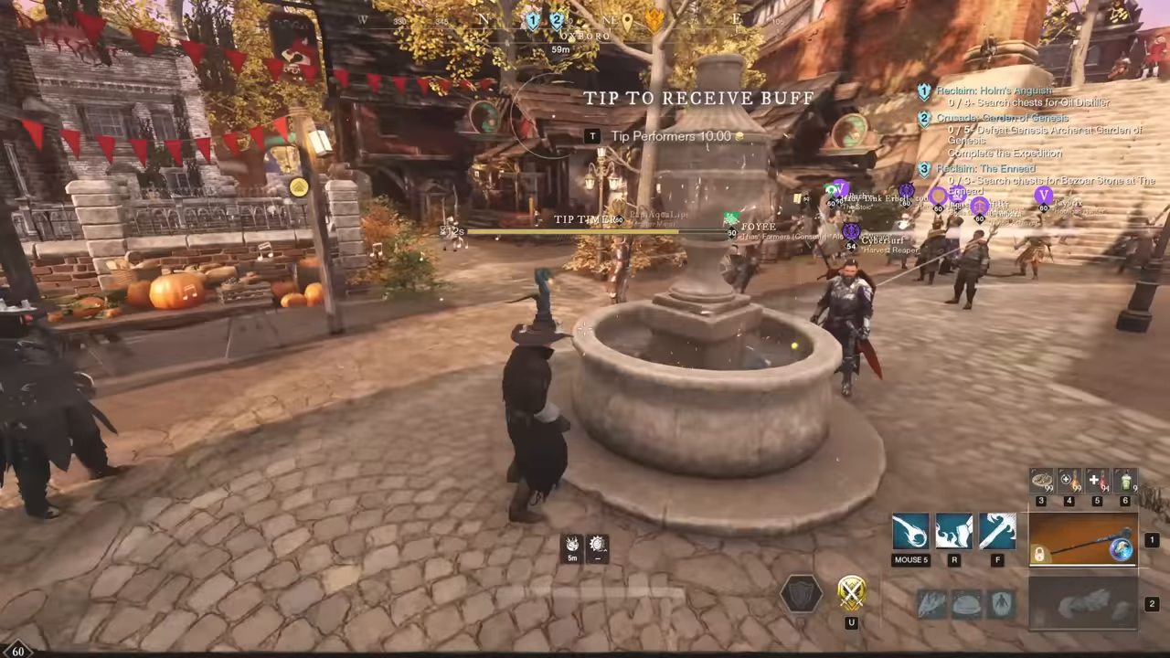
Open the Settings panel from the top-bar gear, landing on Key Bindings.
click(1077, 19)
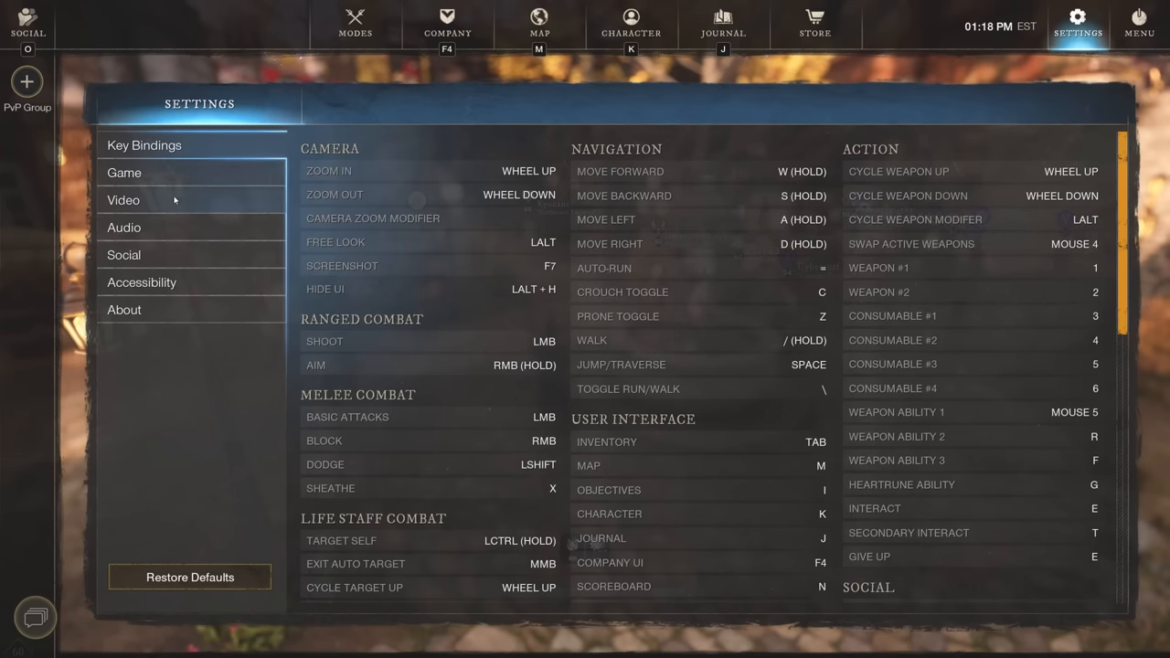
Show Video settings and check the resolution list, keeping 2560 x 1440.
click(124, 199)
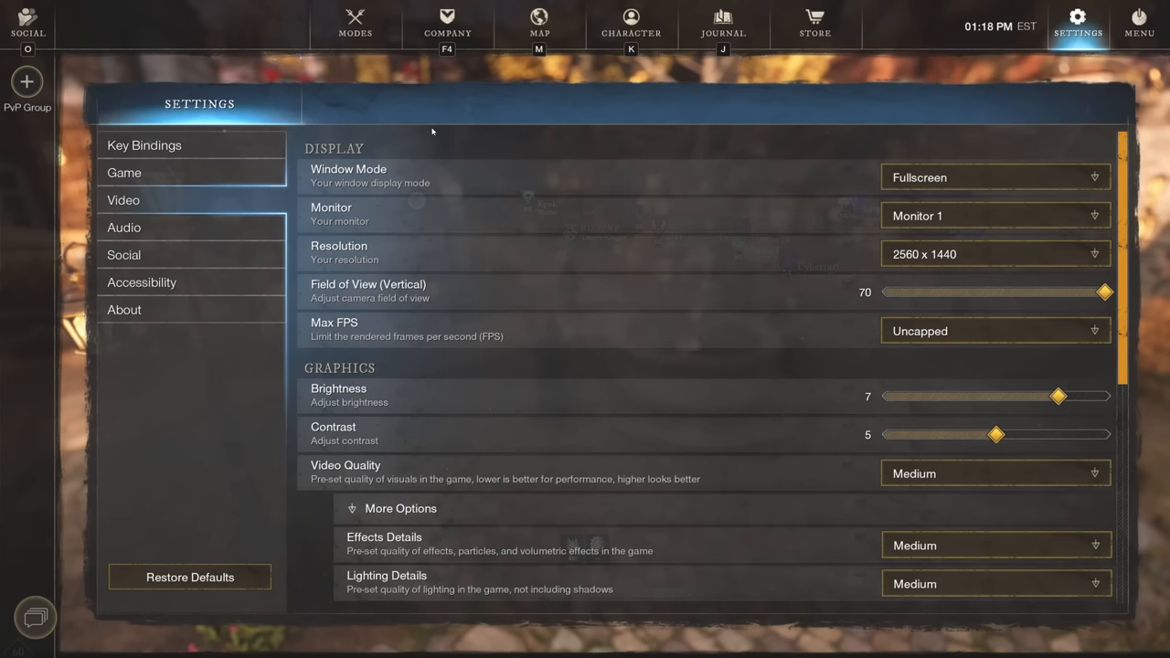
click(994, 254)
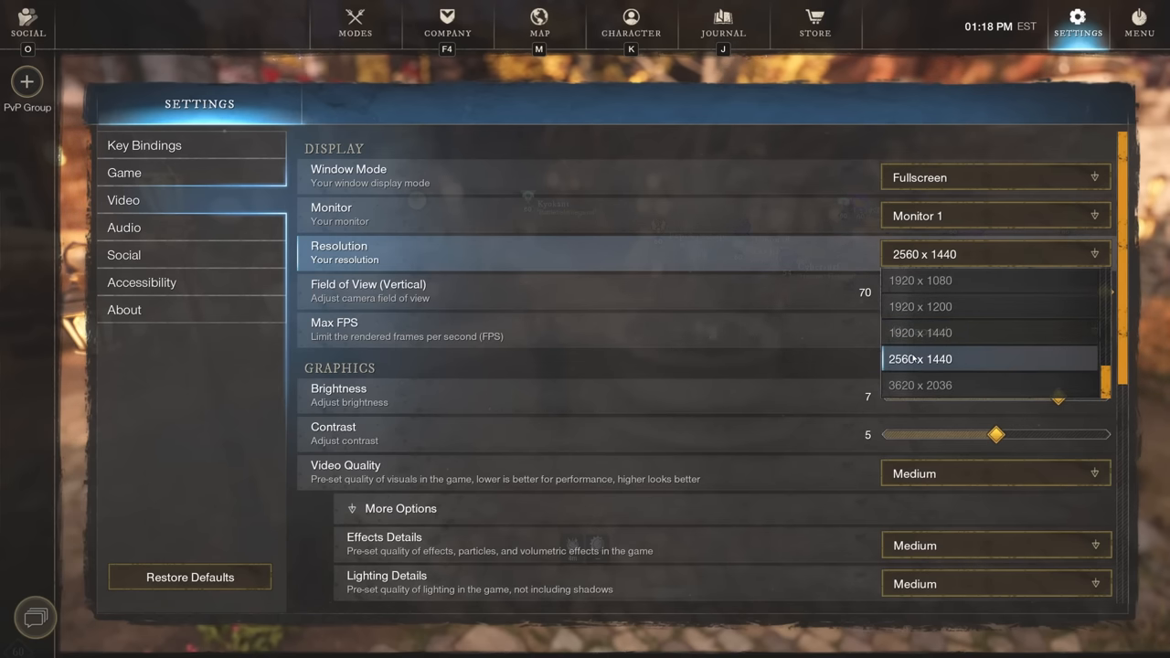
click(920, 358)
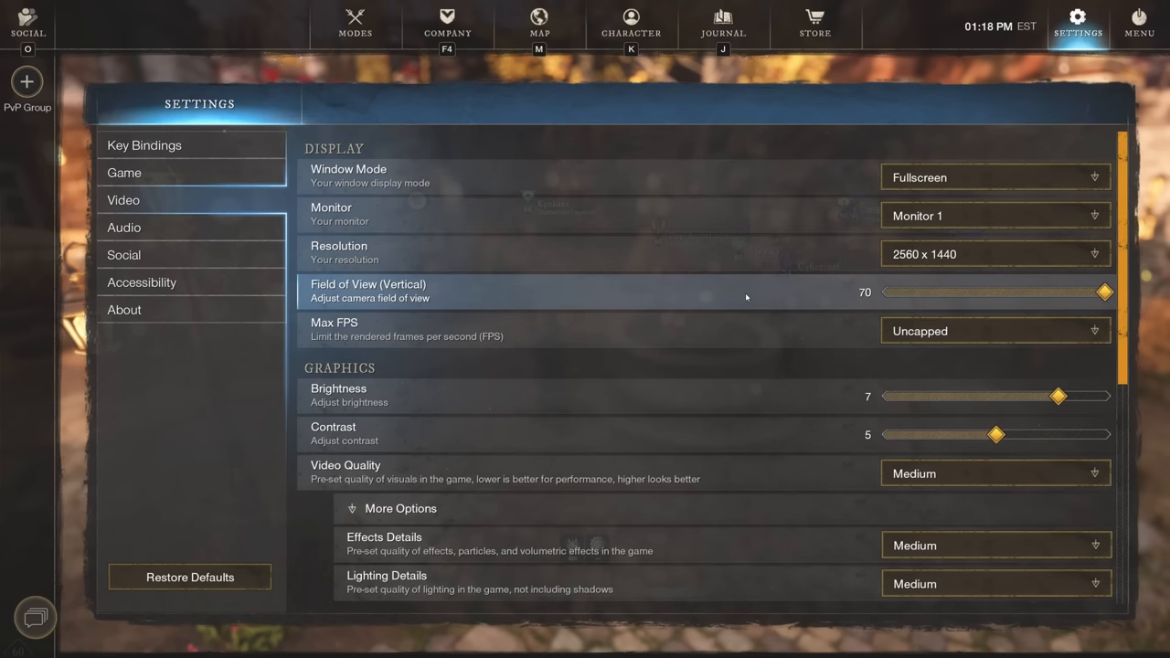
mouse_move(782, 236)
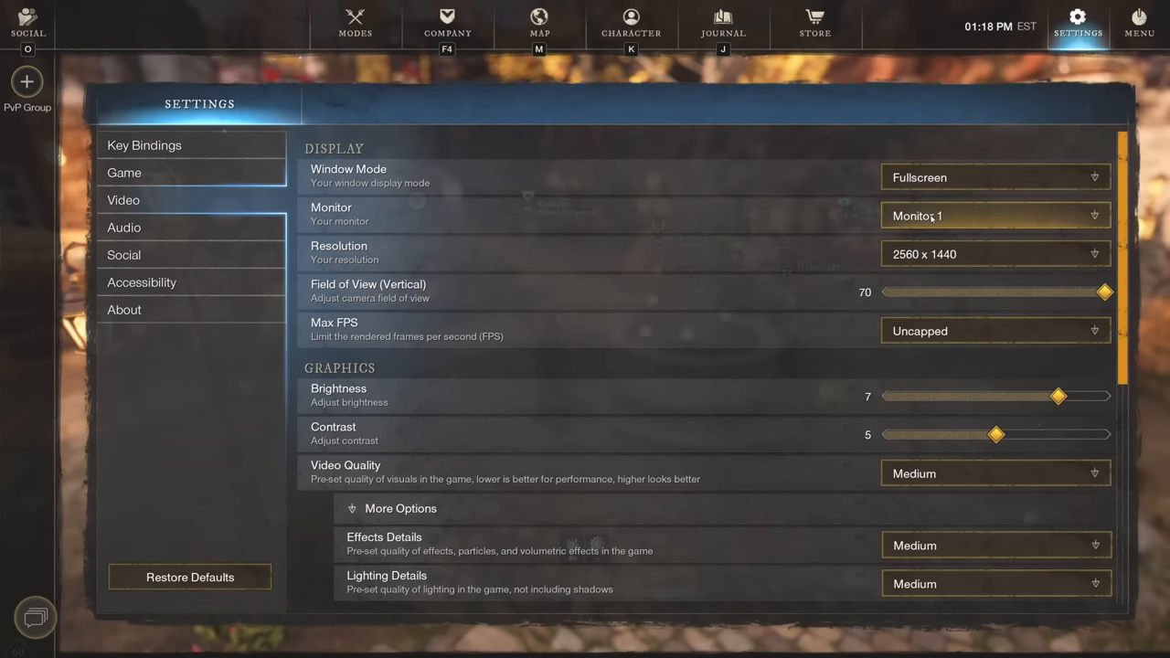
mouse_move(792, 256)
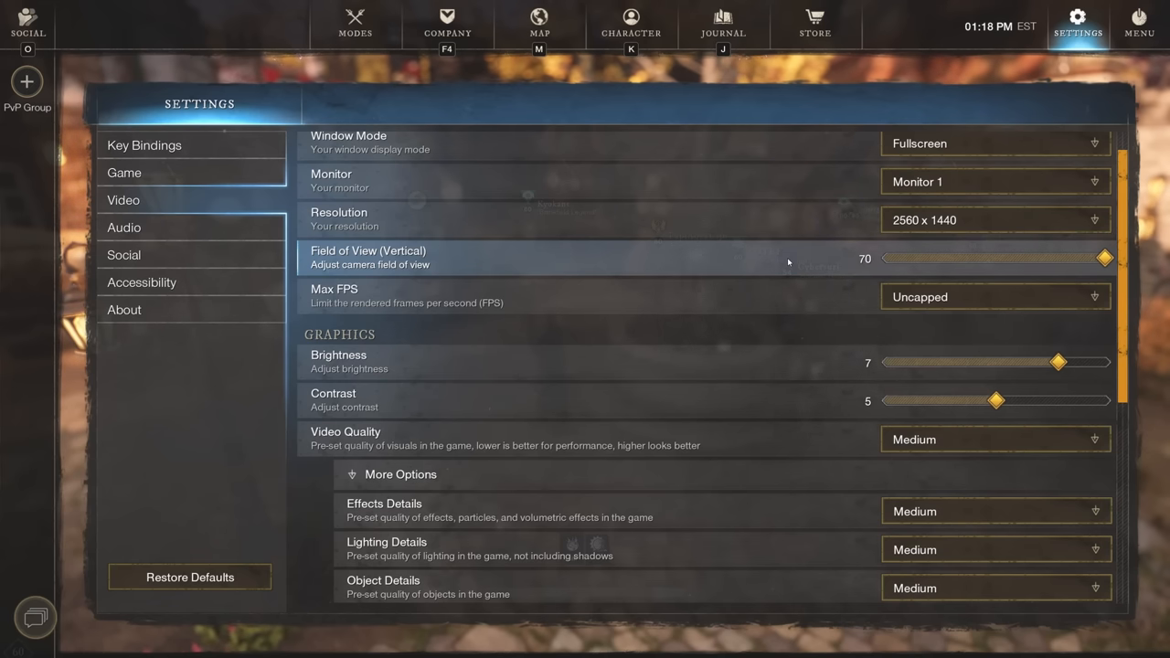
scroll(down, 3)
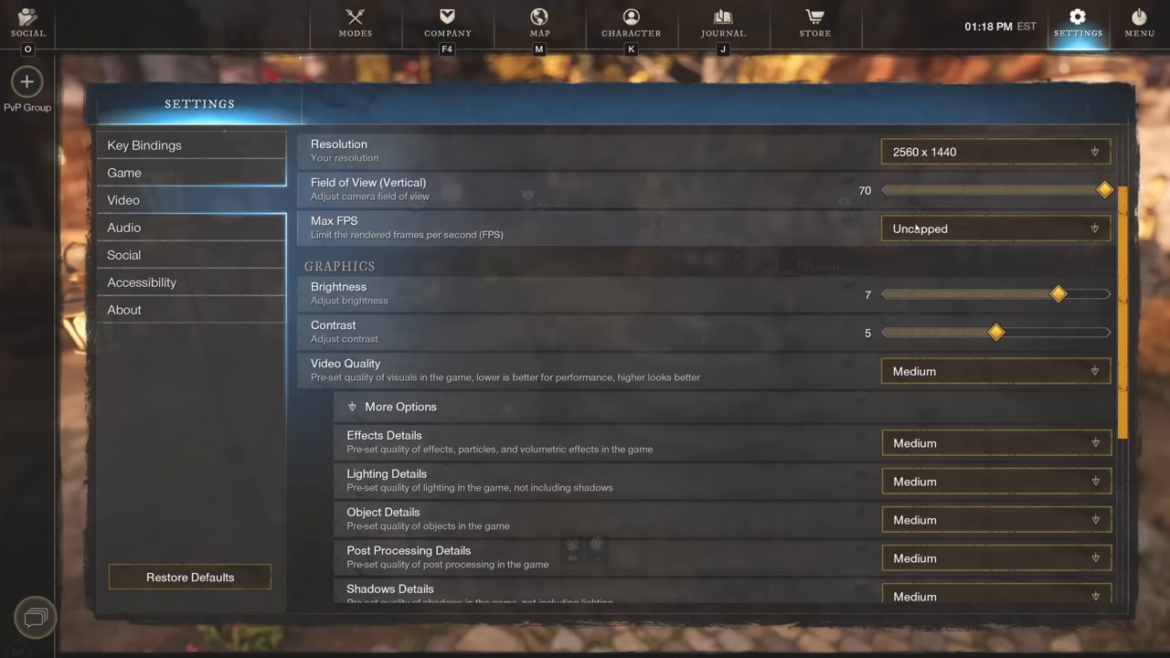
click(995, 229)
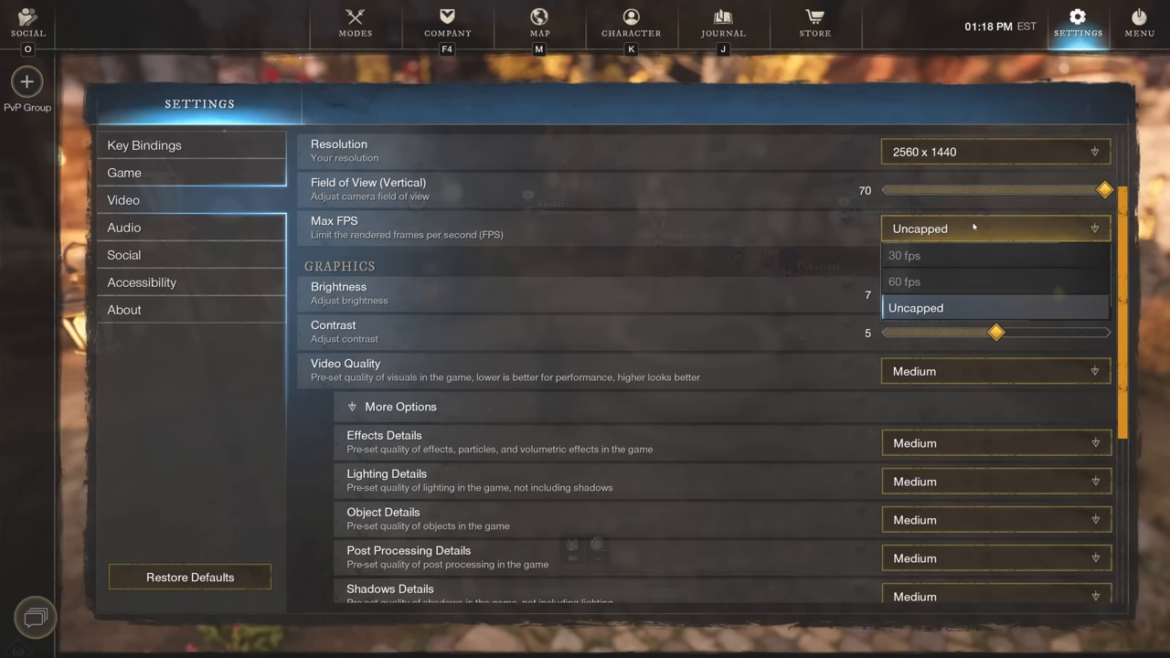
mouse_move(903, 254)
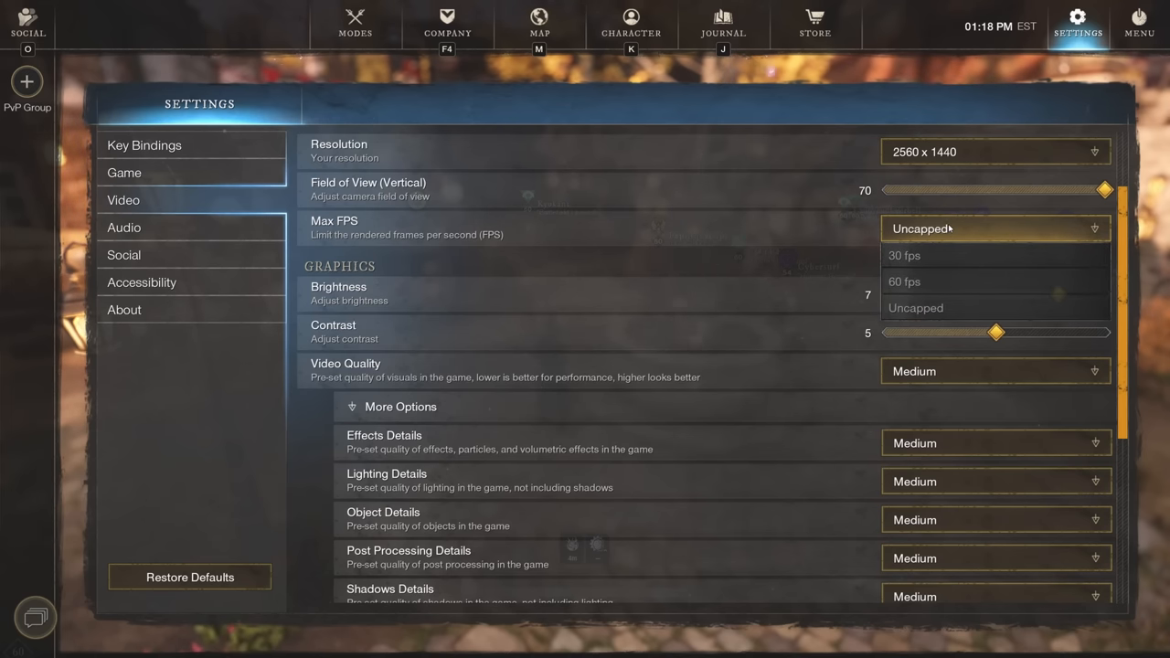
scroll(down, 3)
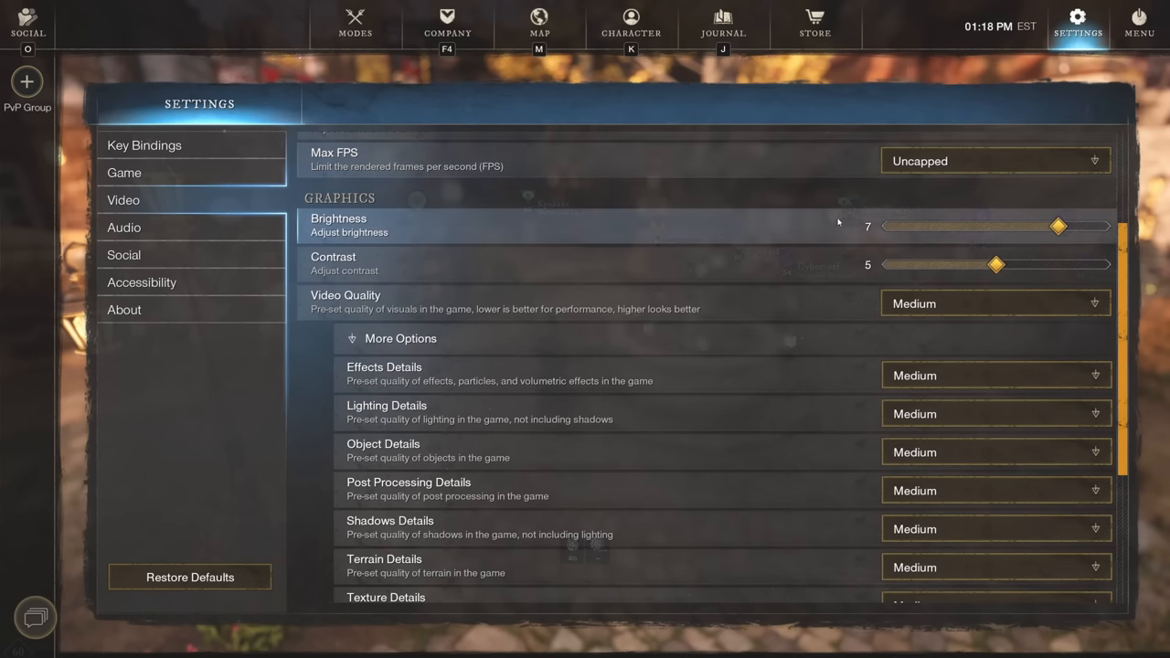
mouse_move(780, 225)
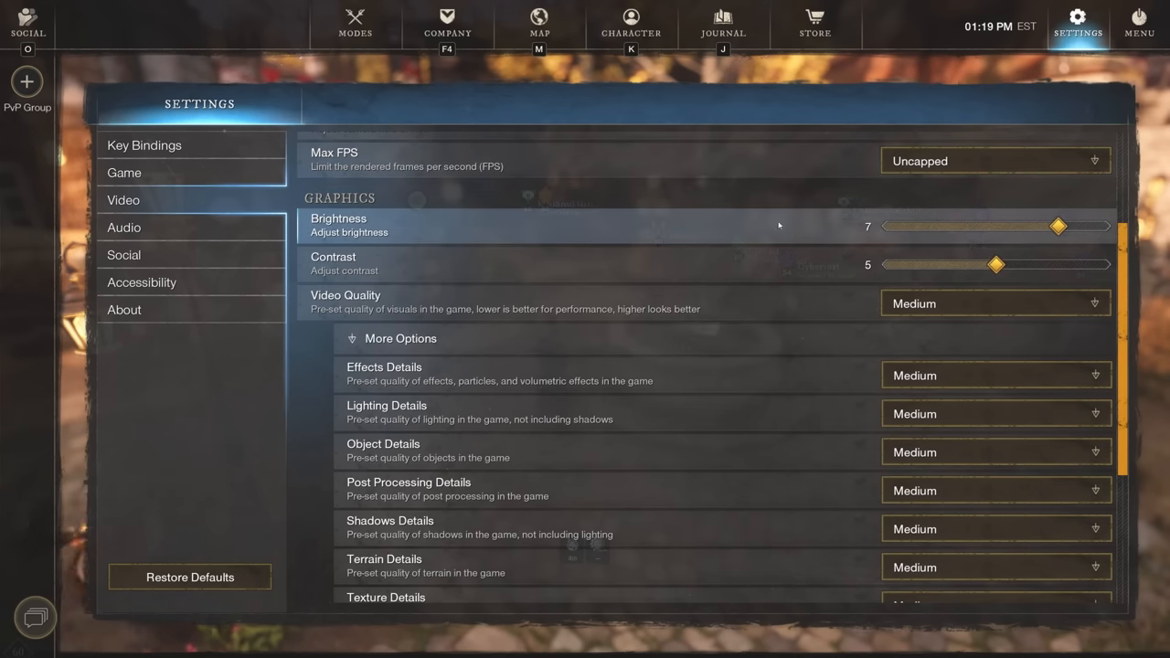
mouse_move(666, 223)
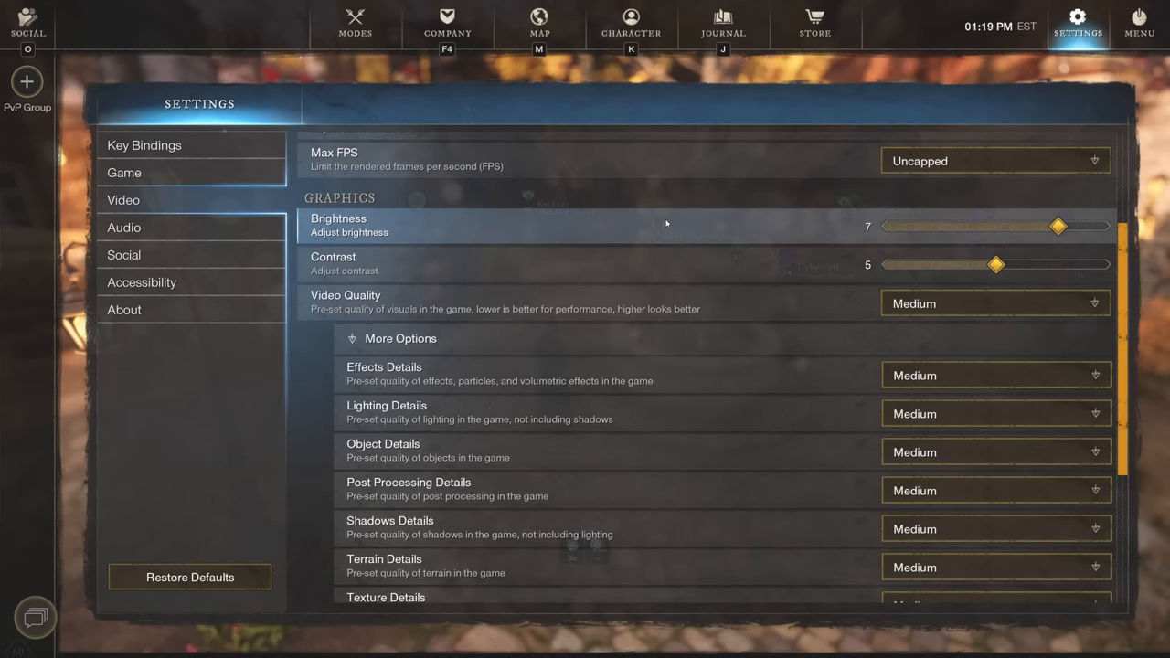
mouse_move(760, 224)
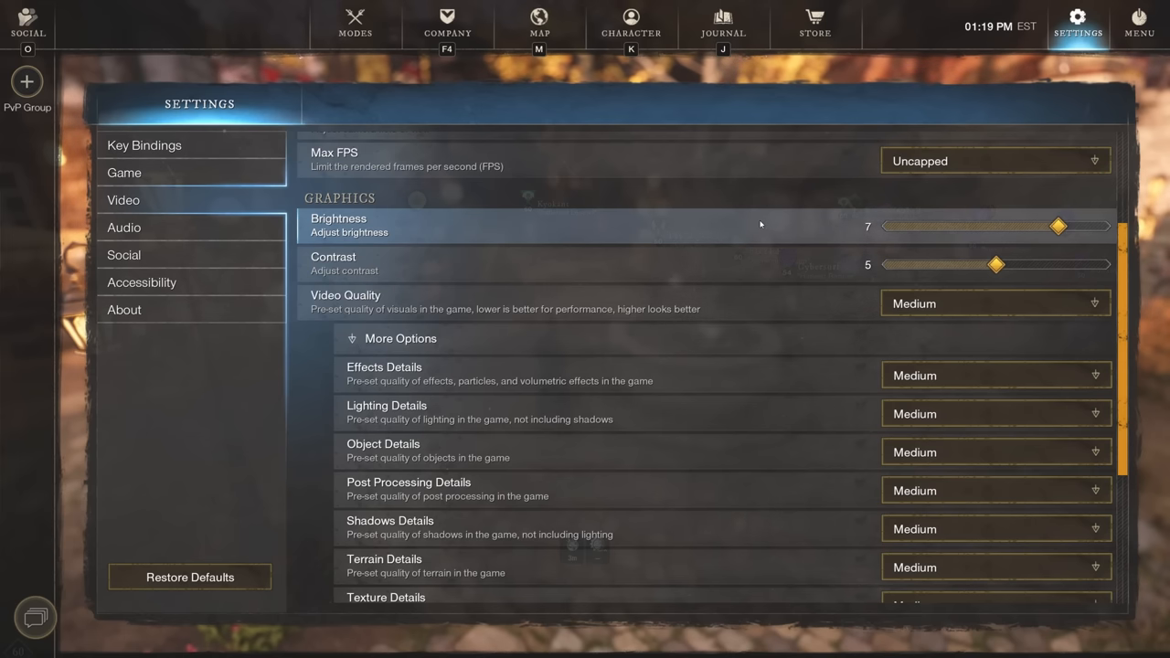
mouse_move(923, 273)
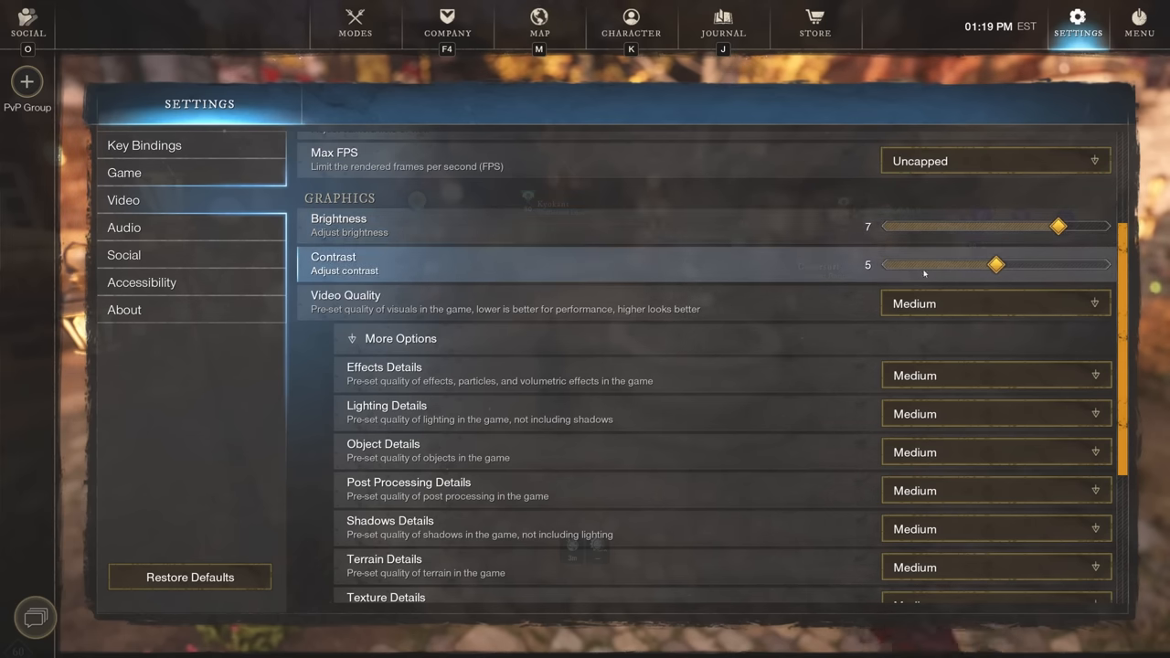
drag(996, 264, 1060, 264)
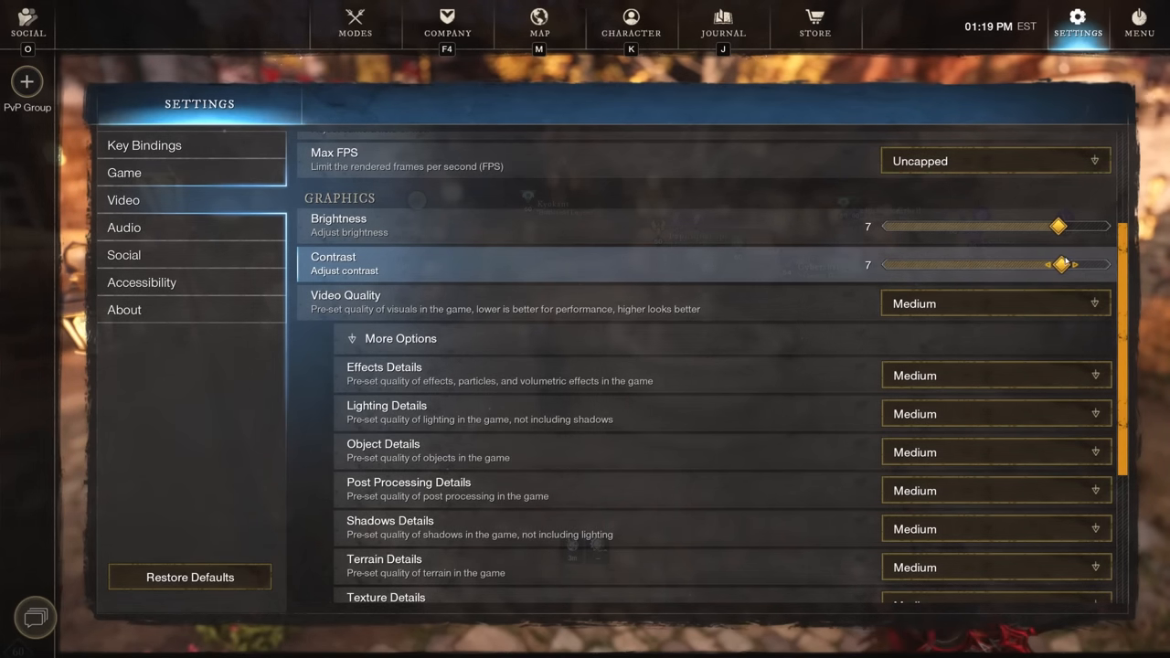
drag(1060, 264, 978, 264)
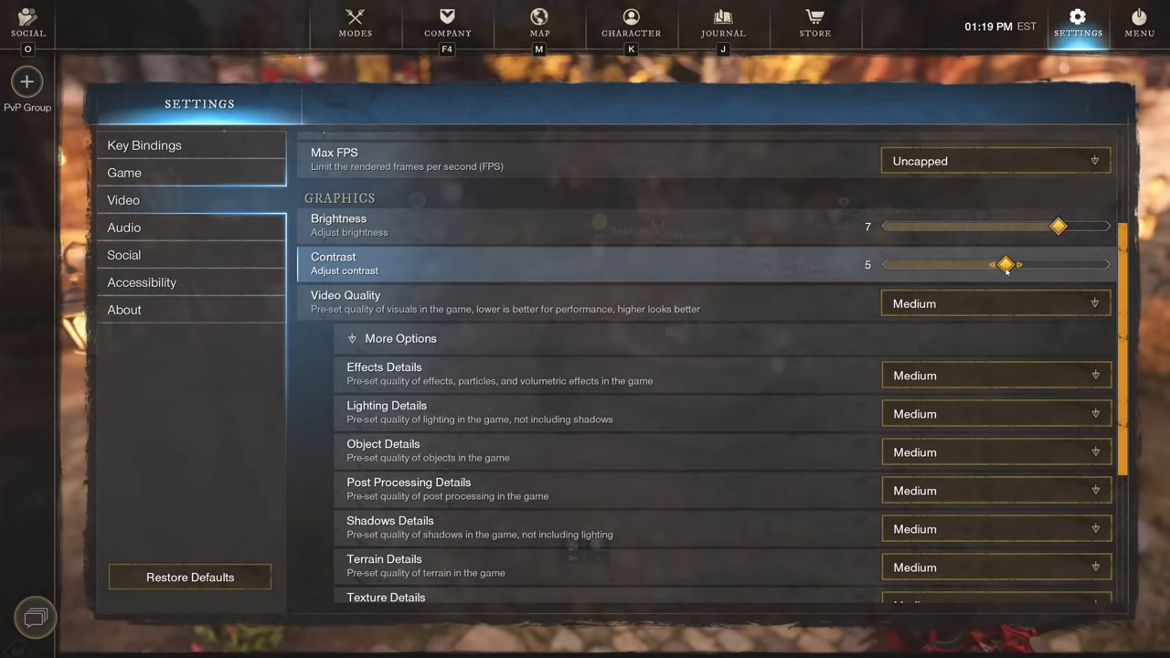
drag(1006, 264, 1069, 264)
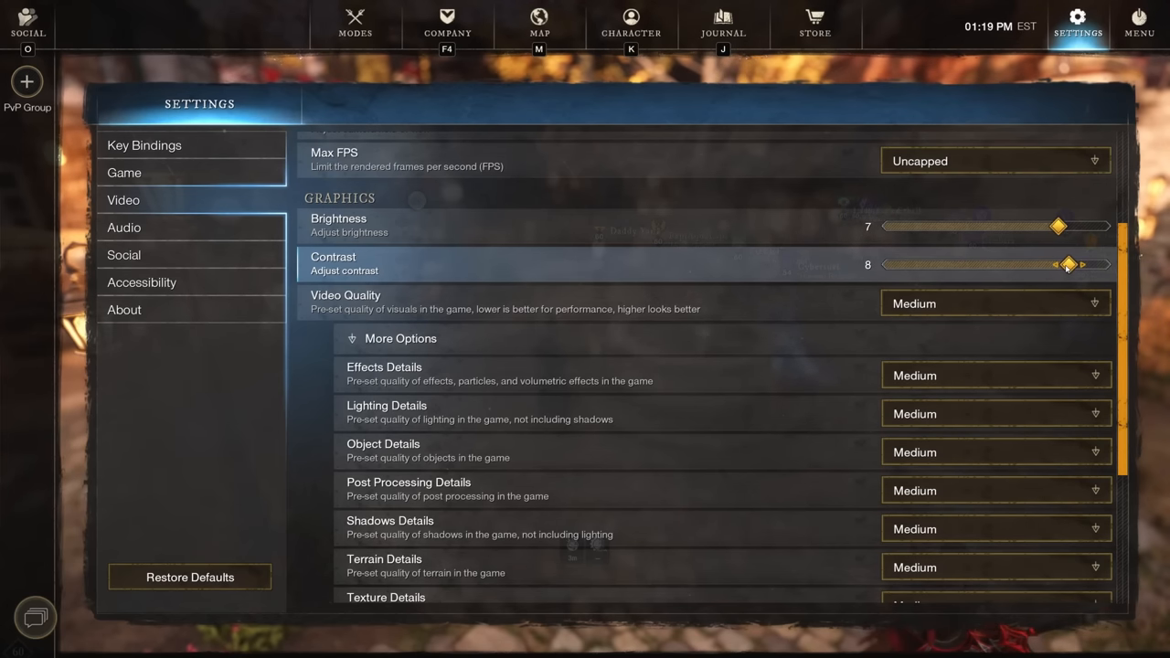
drag(1069, 264, 1016, 264)
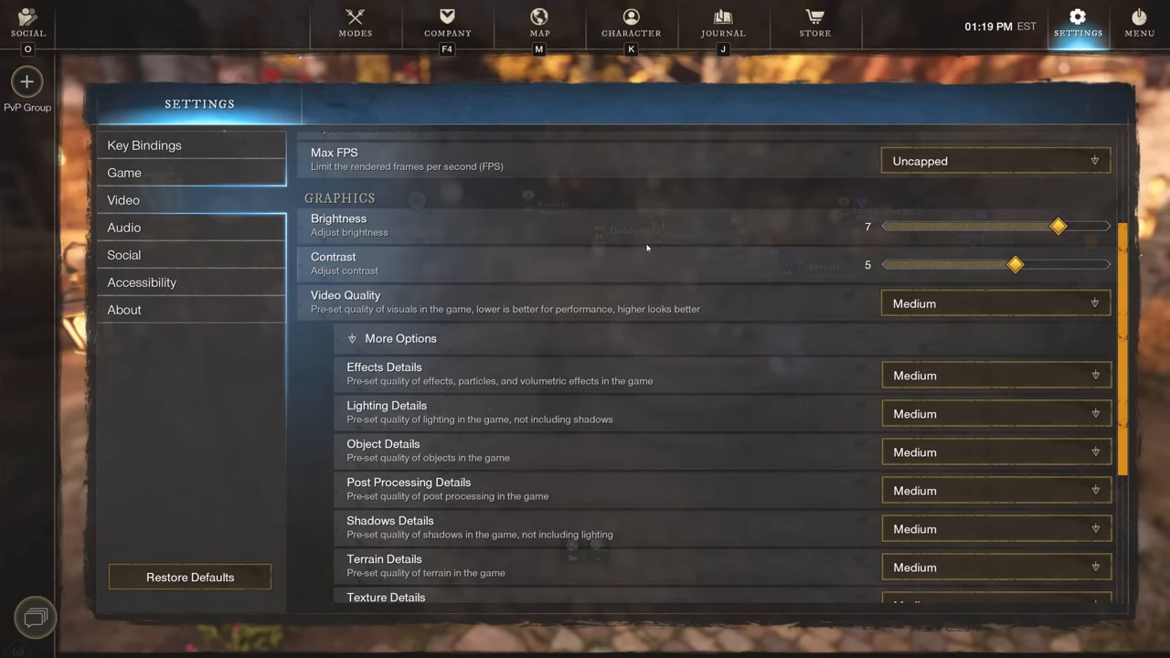
scroll(down, 3)
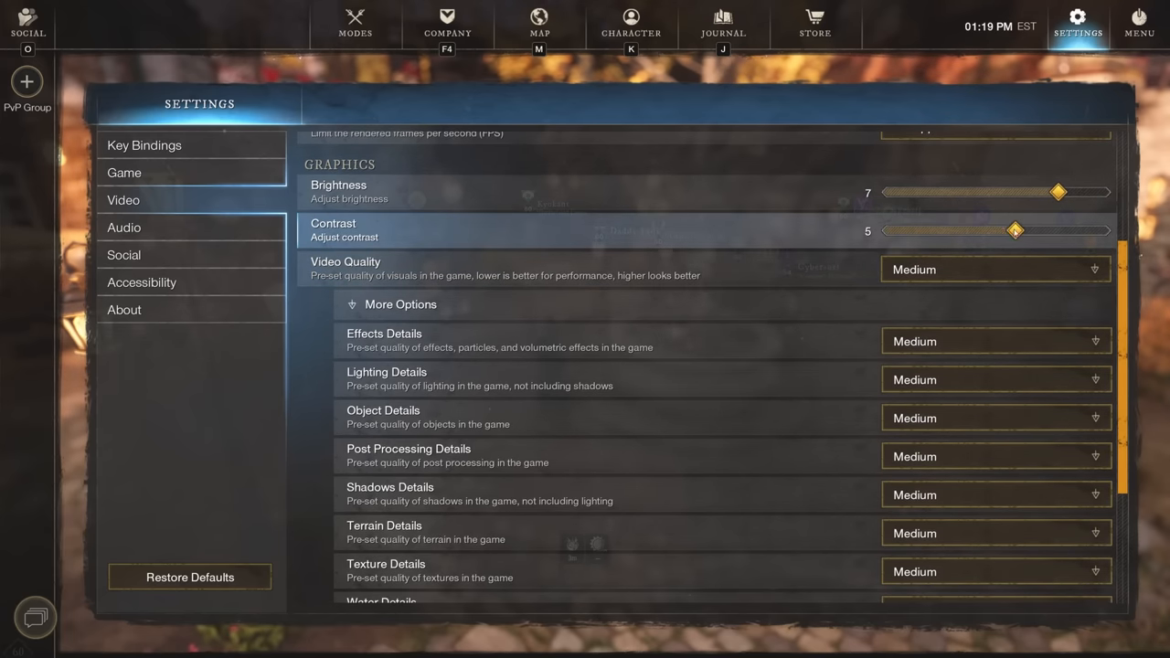
drag(1014, 230, 1033, 230)
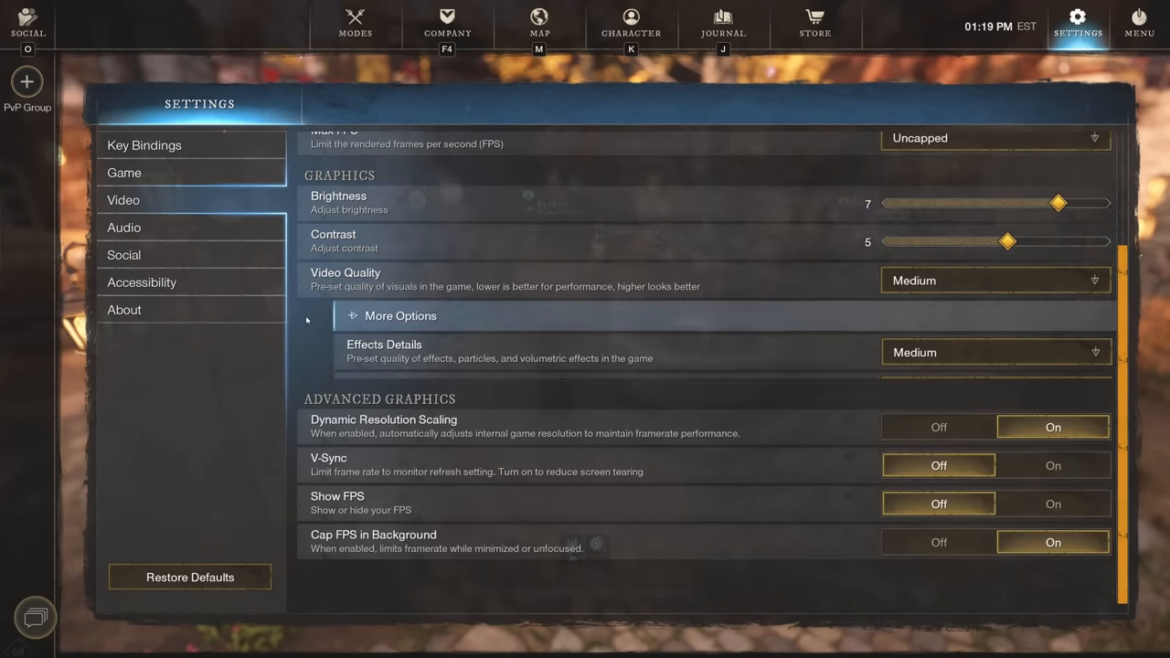
click(400, 316)
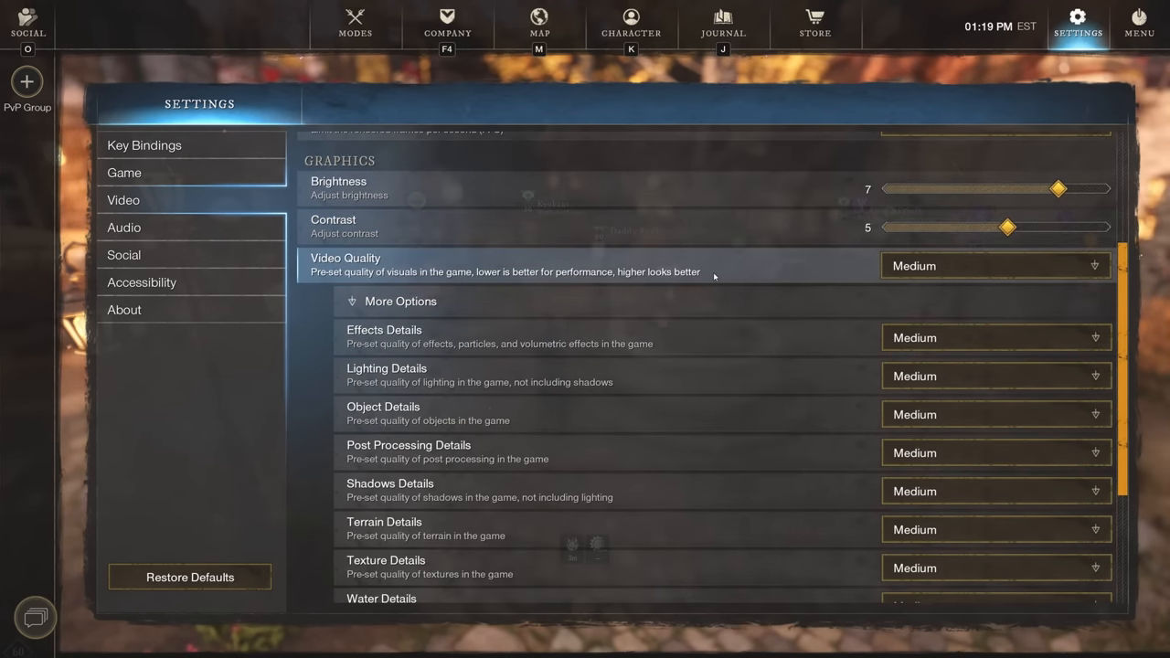
scroll(down, 3)
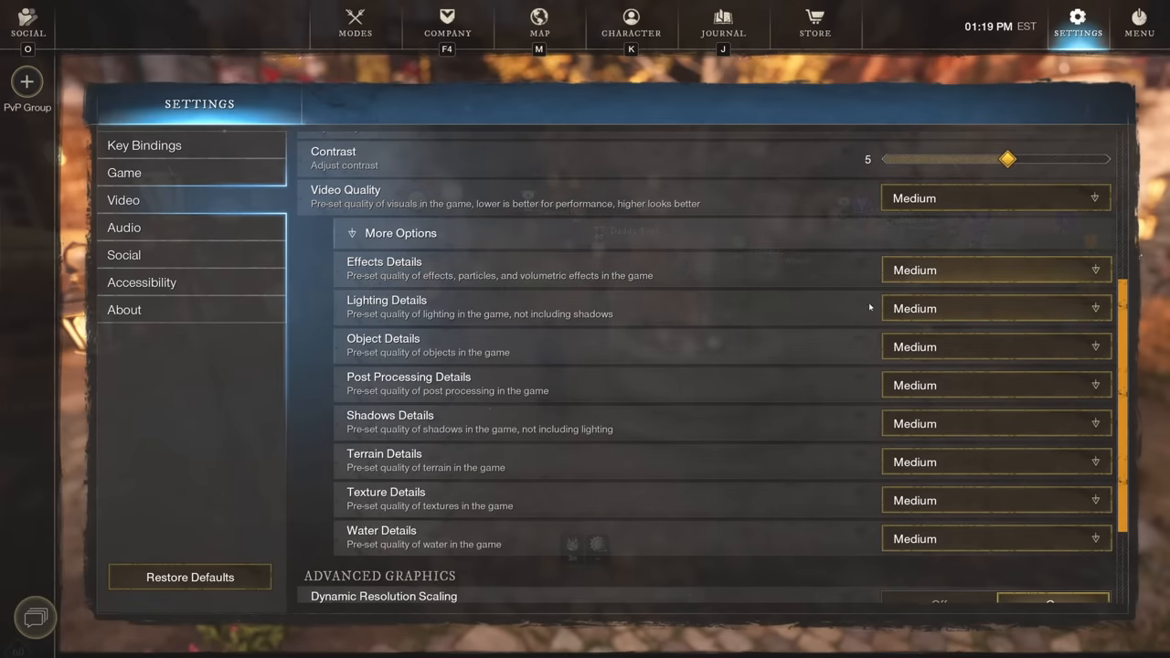
mouse_move(697, 300)
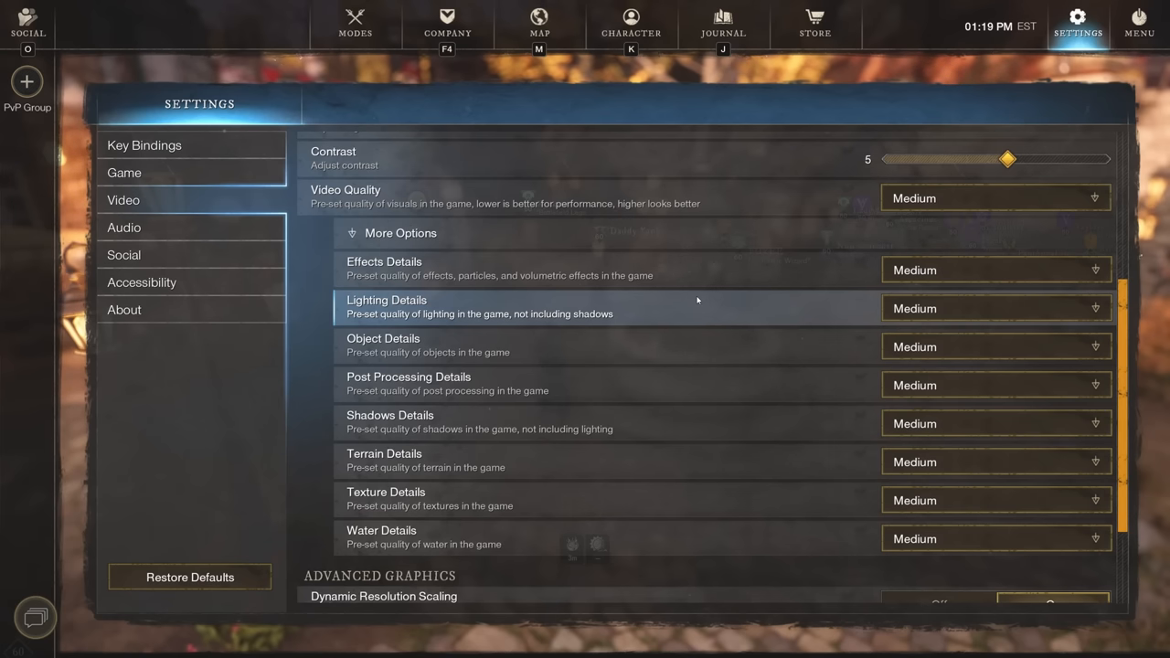
List the Video Quality presets, Low through Very High and Custom.
click(995, 197)
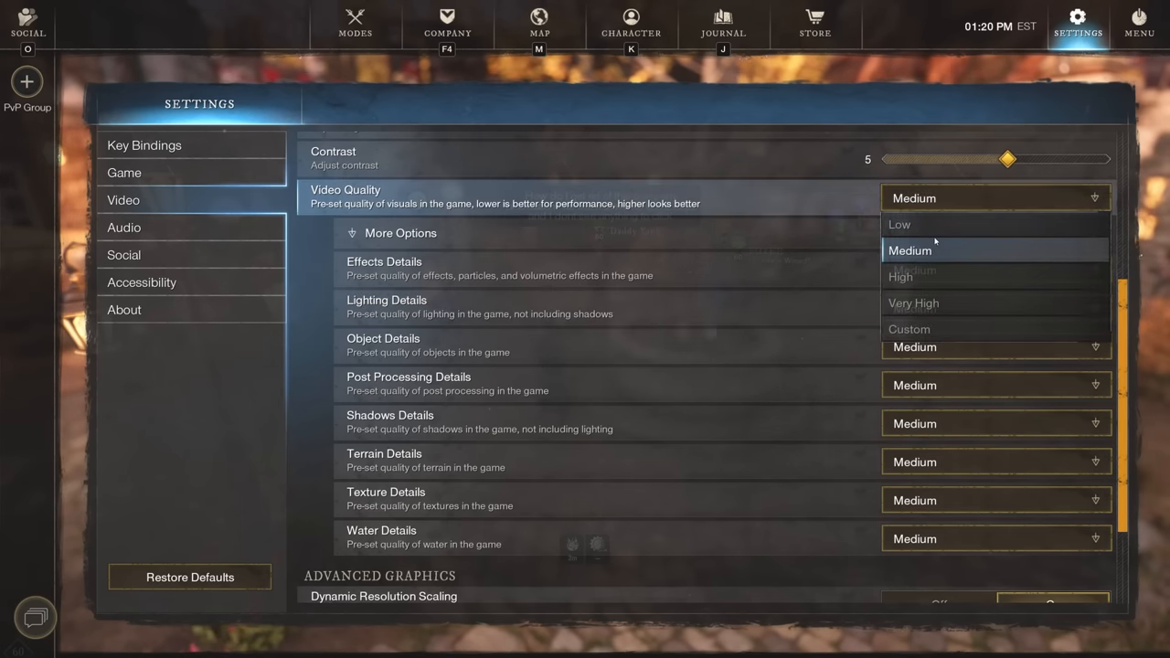
mouse_move(899, 224)
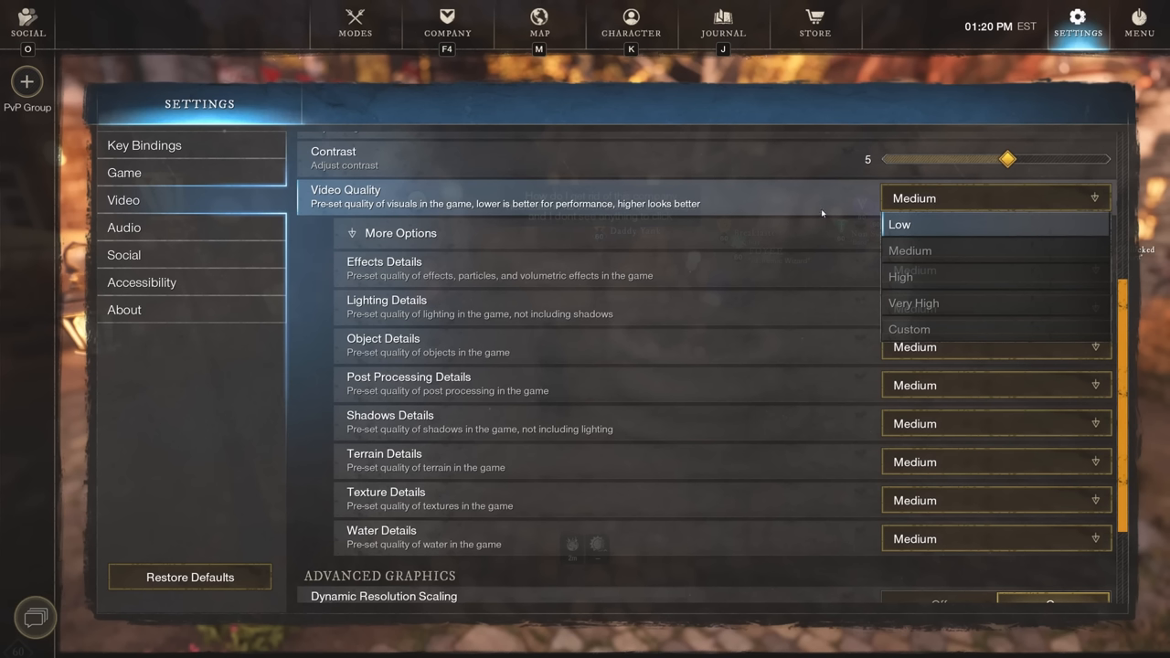
mouse_move(825, 209)
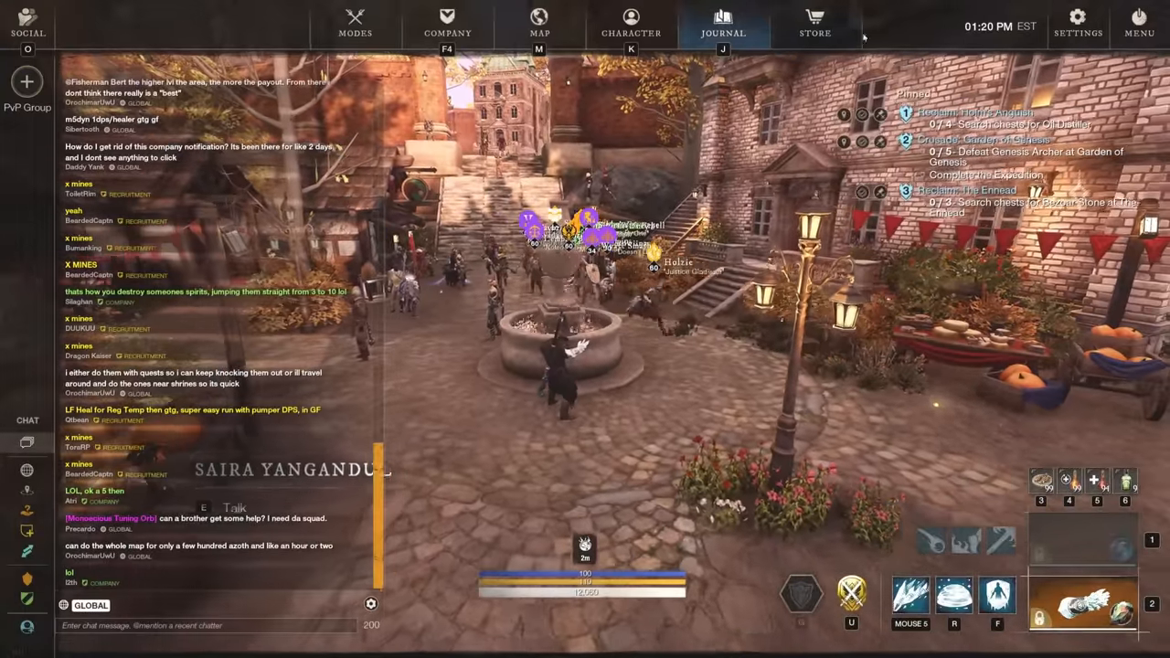
click(1076, 23)
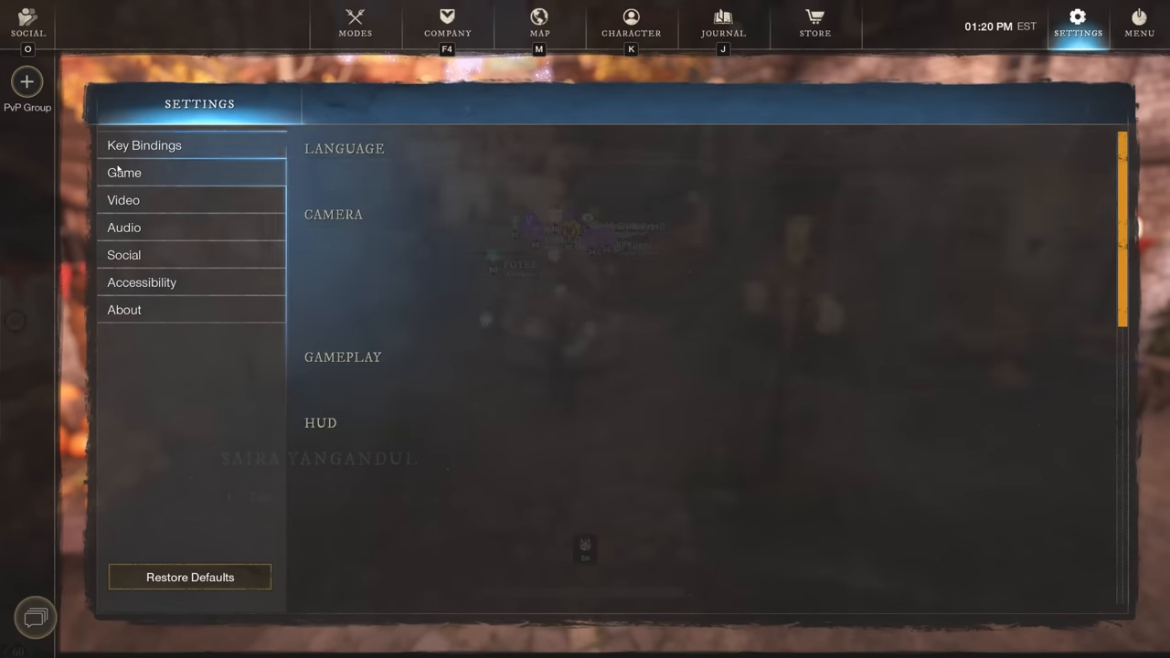
click(123, 200)
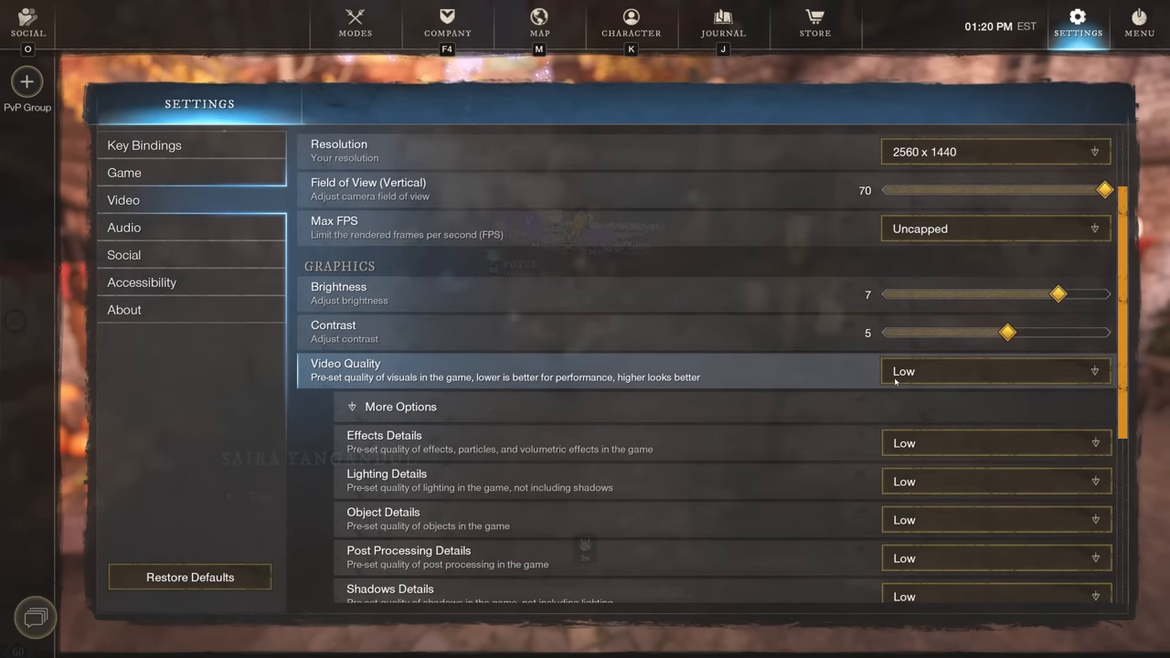
click(995, 371)
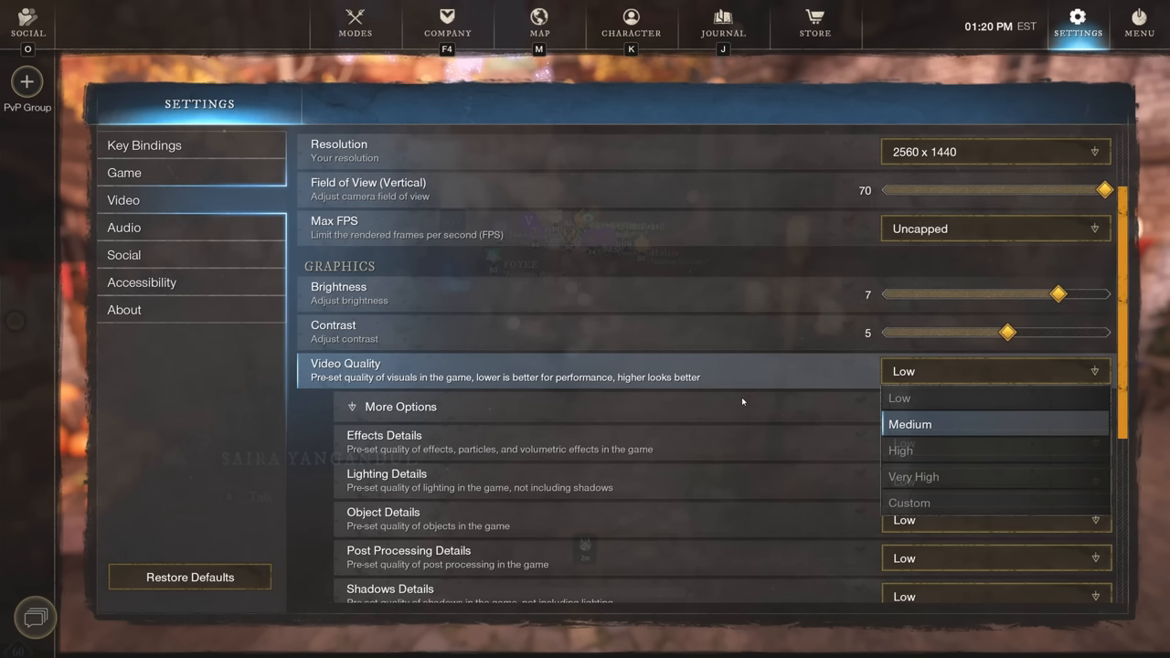
mouse_move(594, 312)
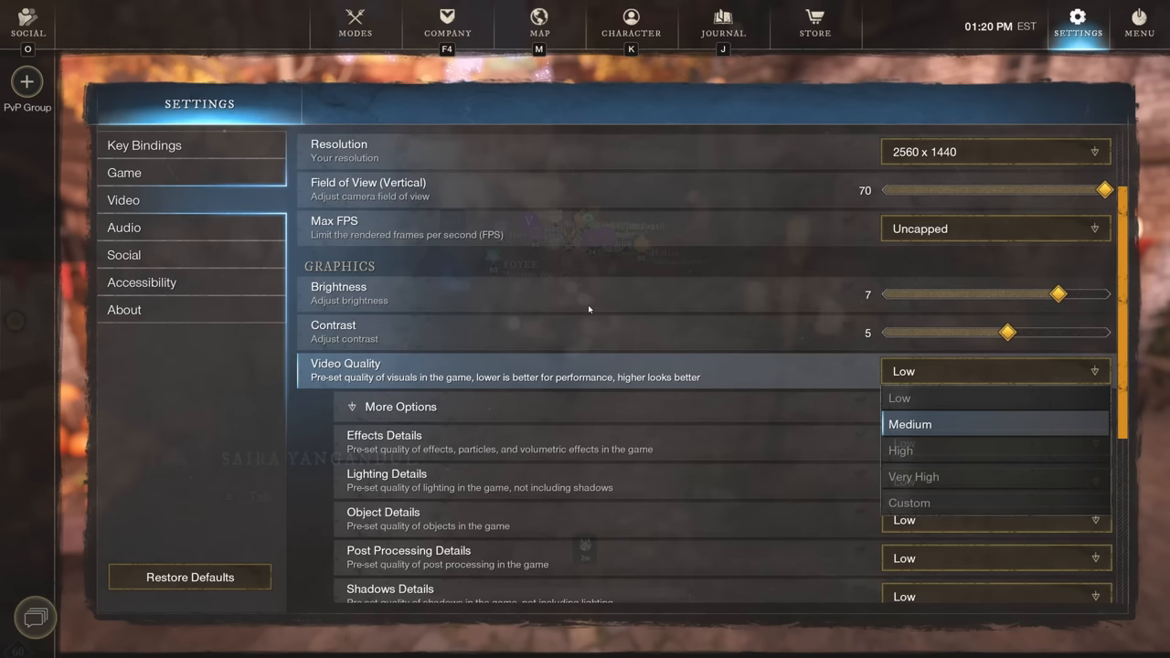
click(909, 423)
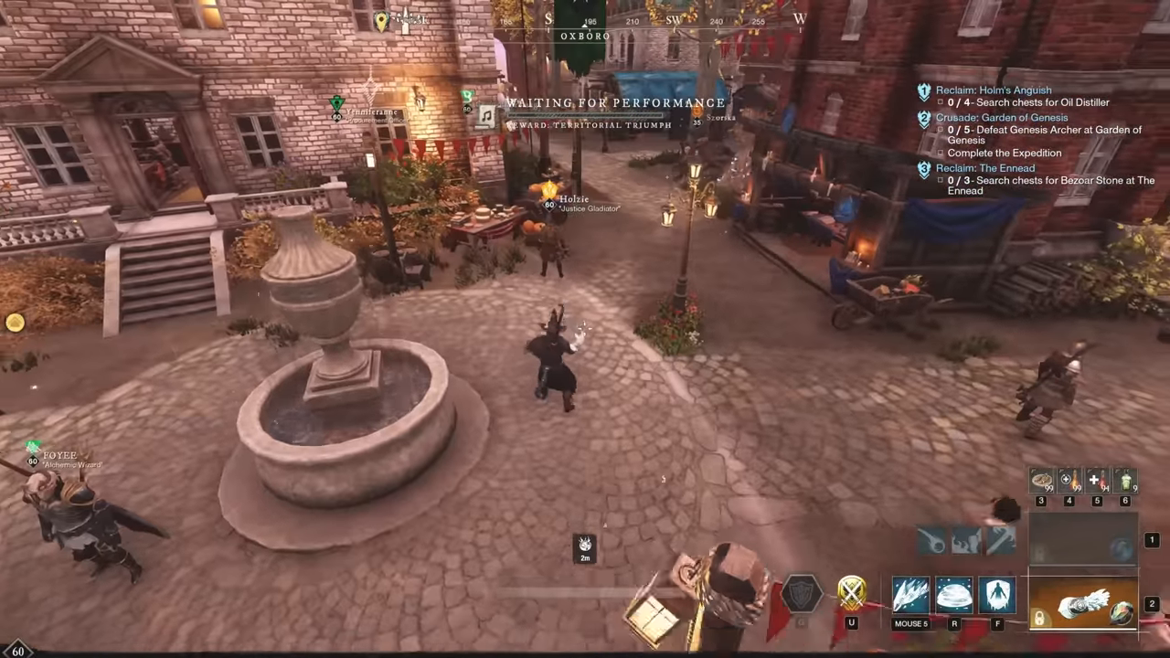
Reopen Settings on the Video tab and scroll to the Medium detail categories.
key(i)
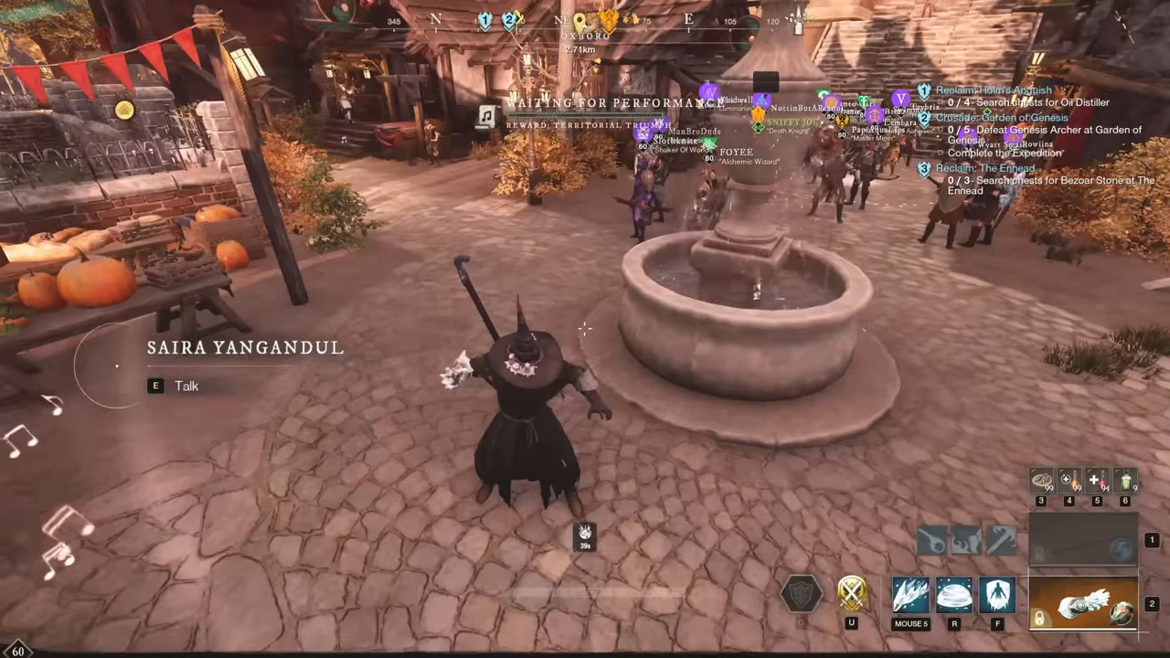
key(k)
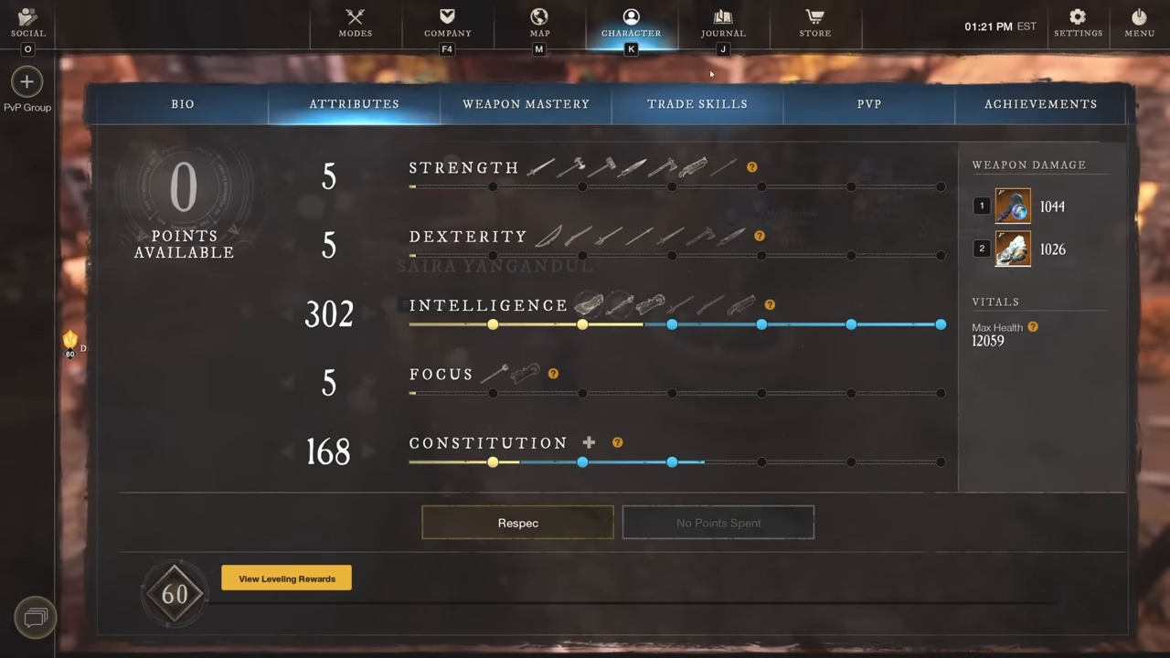
click(1076, 23)
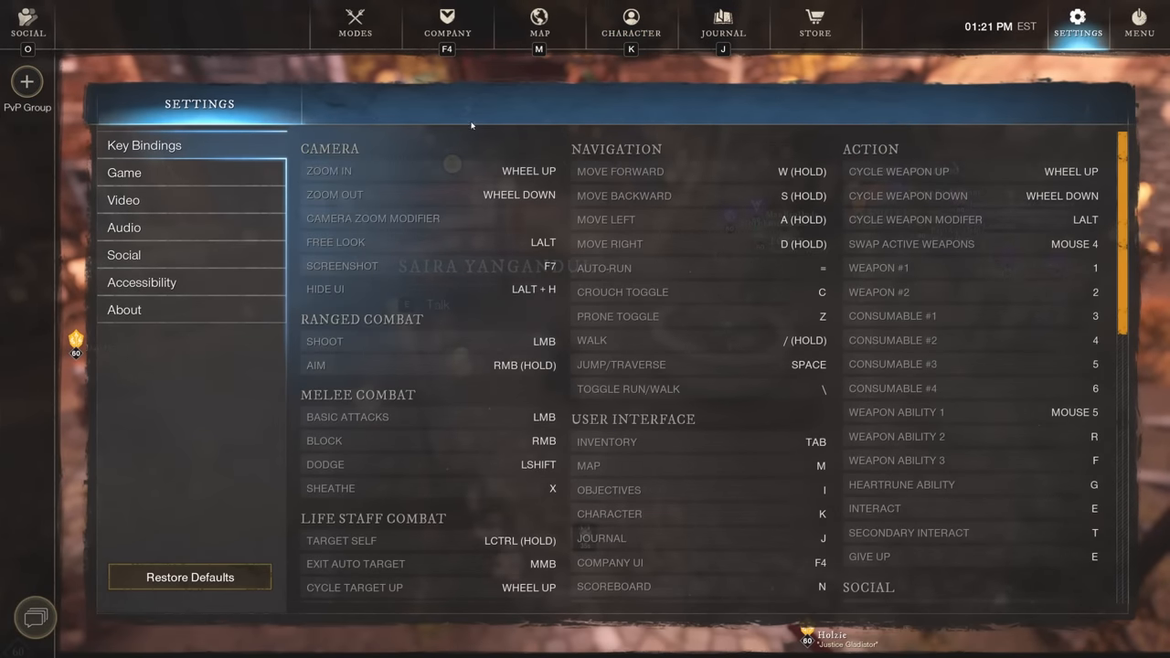
click(123, 201)
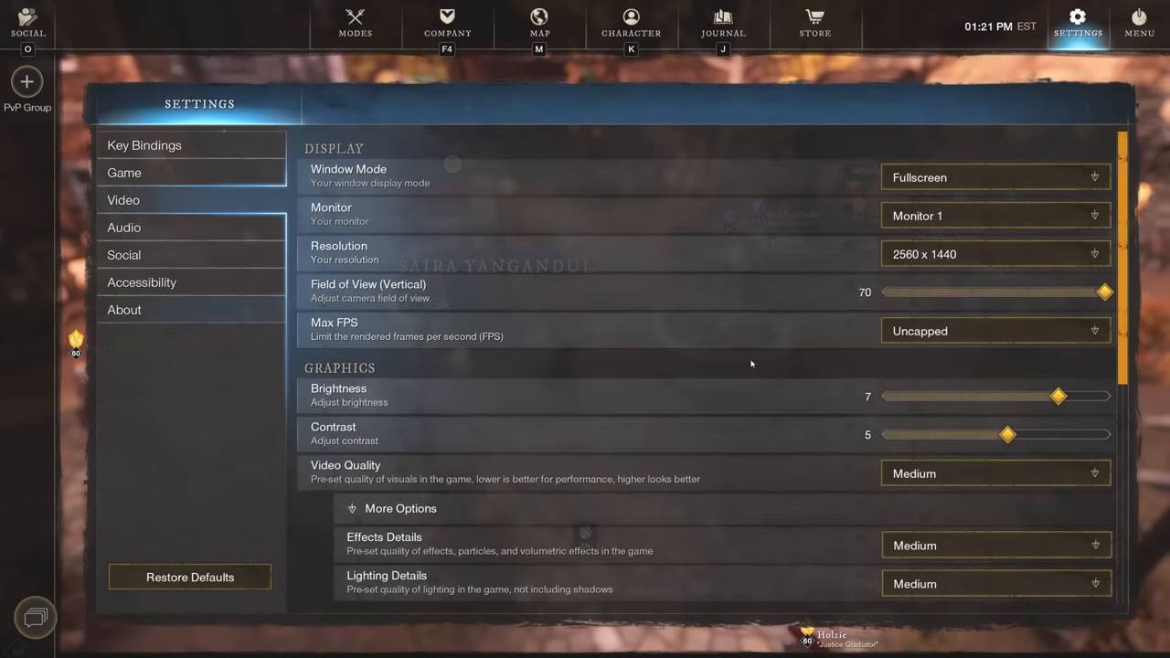
scroll(down, 3)
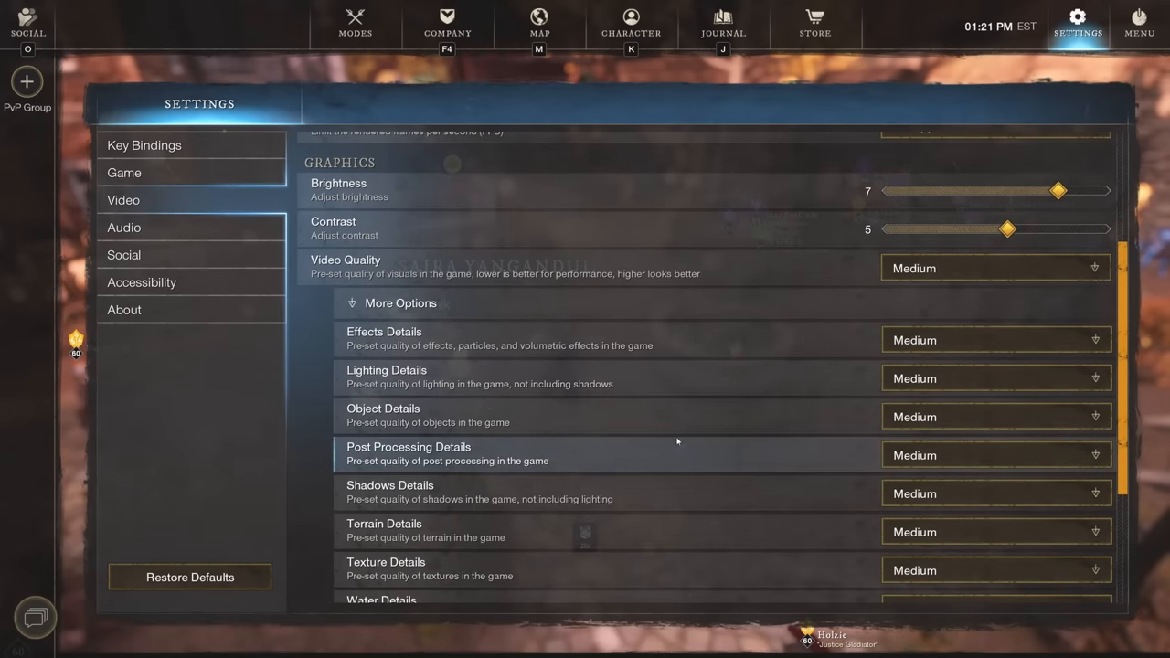
Scroll to Shadows Details and list its quality choices.
scroll(down, 3)
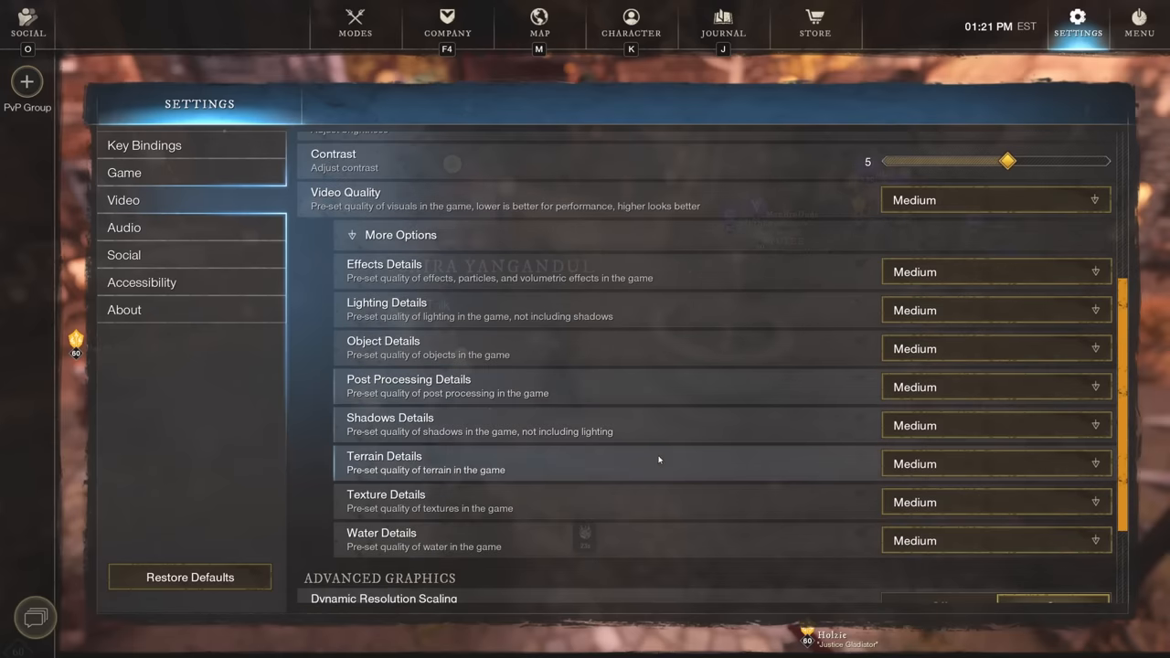
mouse_move(891, 432)
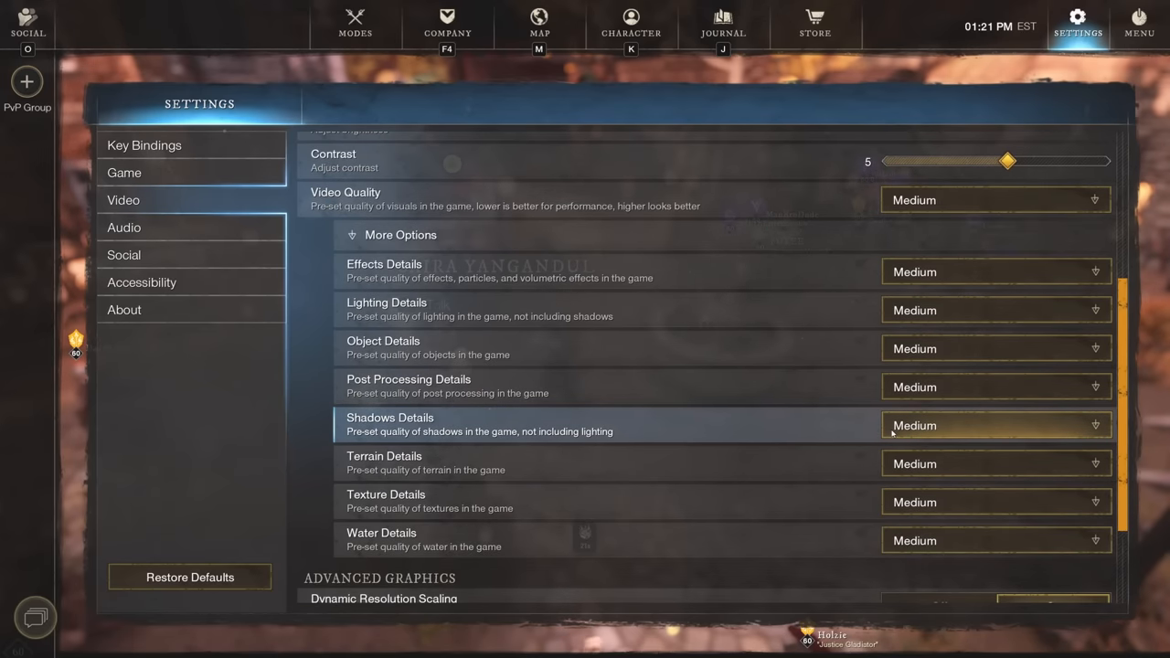
click(995, 425)
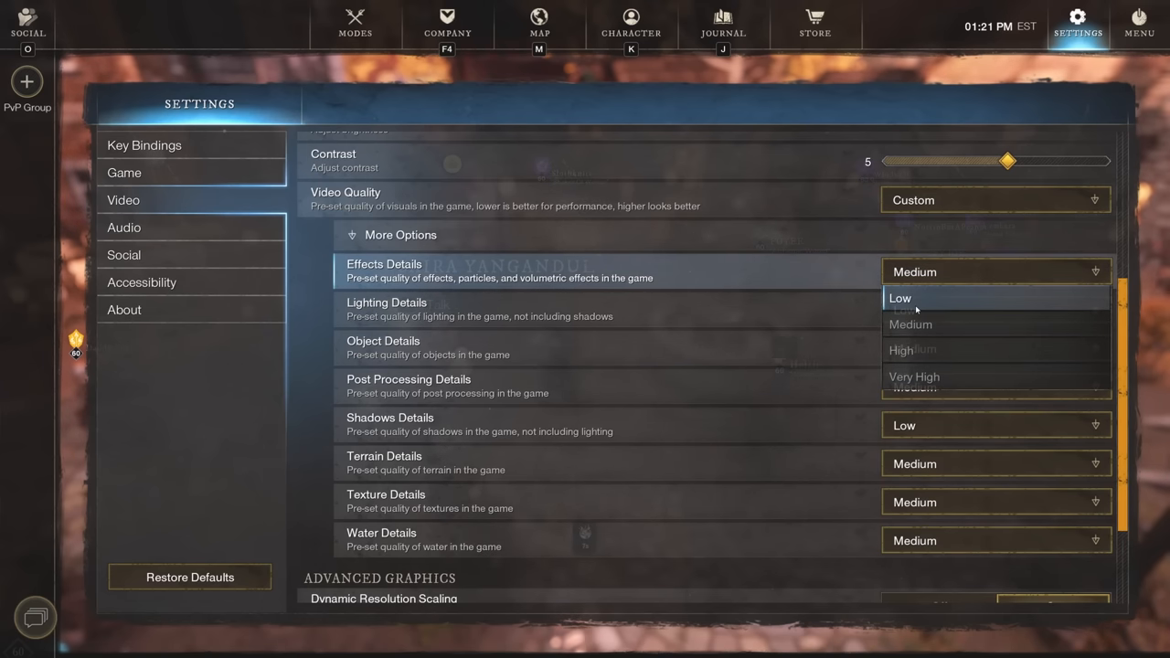
Set Effects Details and Water Details to Low, then scroll further down.
click(900, 298)
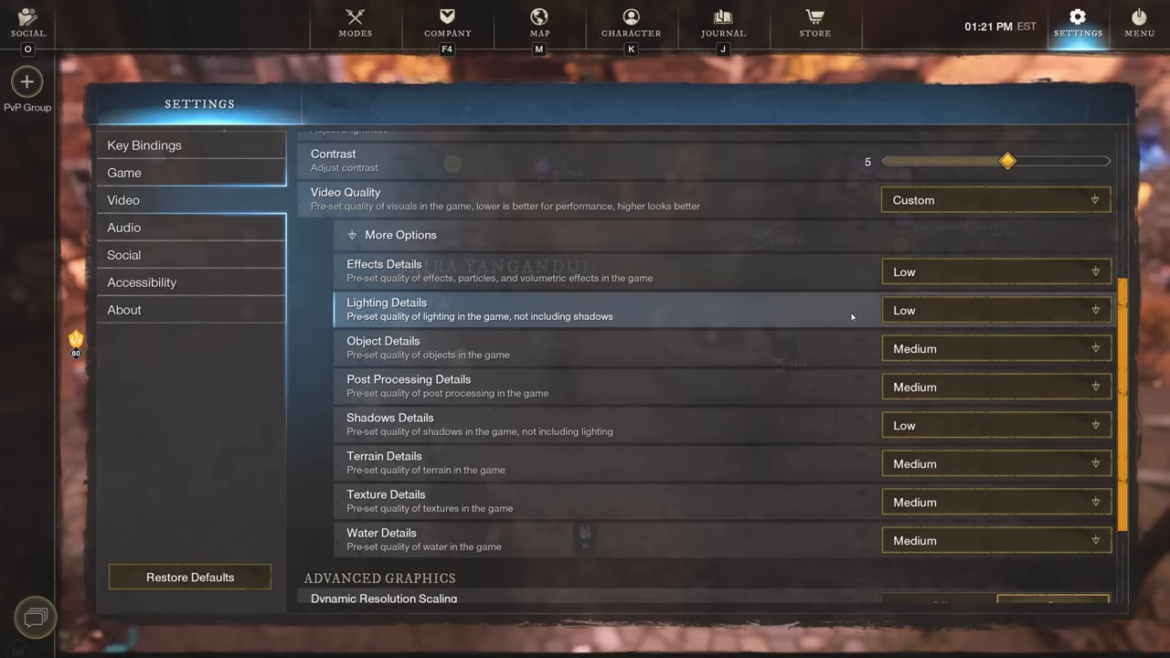
mouse_move(839, 312)
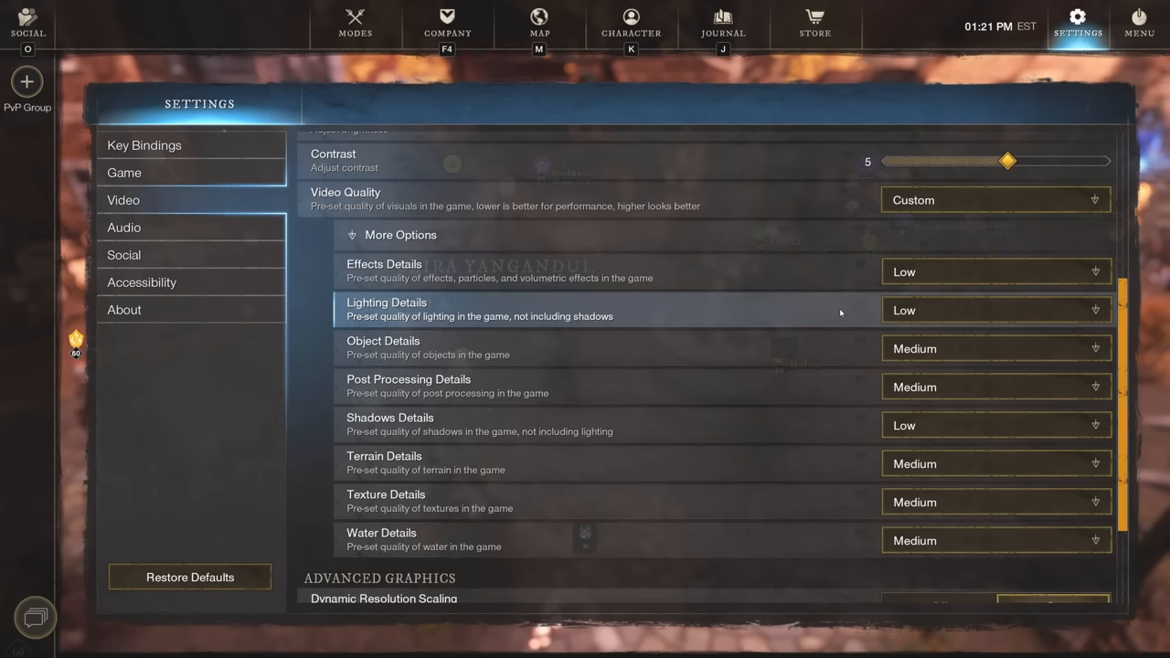
mouse_move(924, 283)
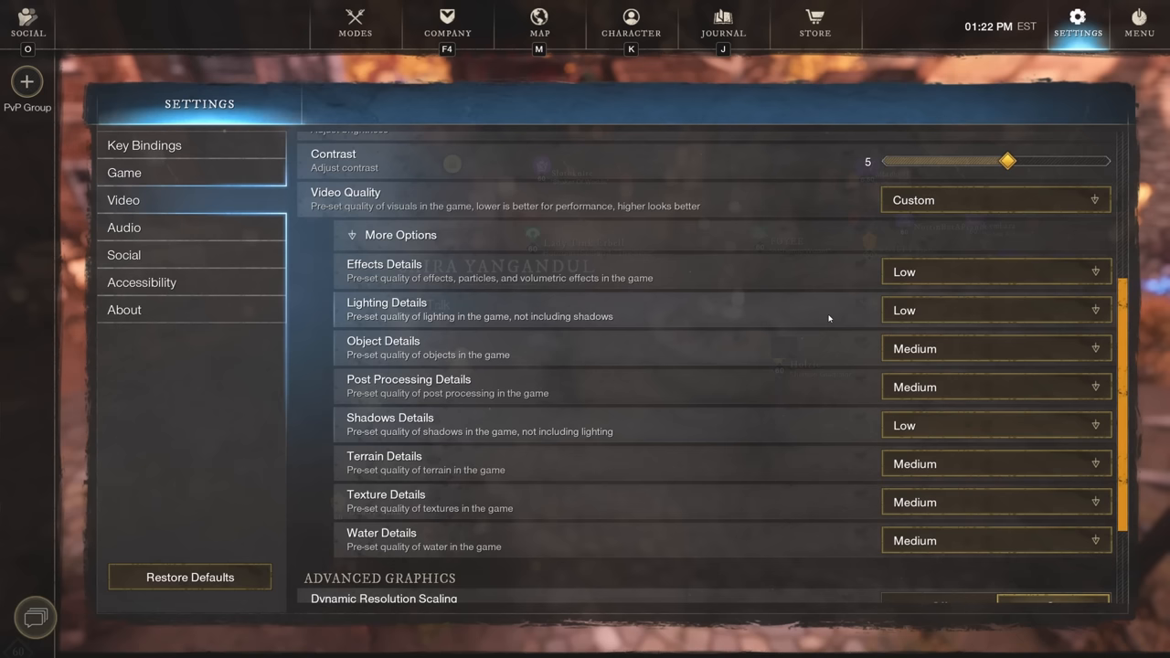
mouse_move(420, 410)
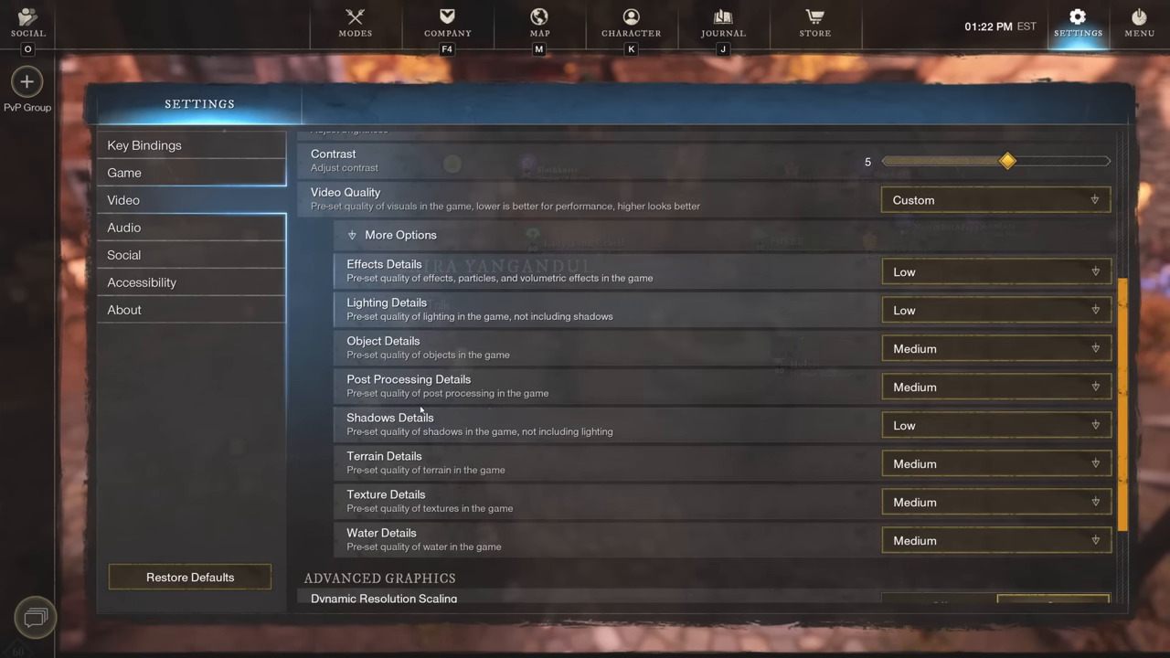
mouse_move(870, 540)
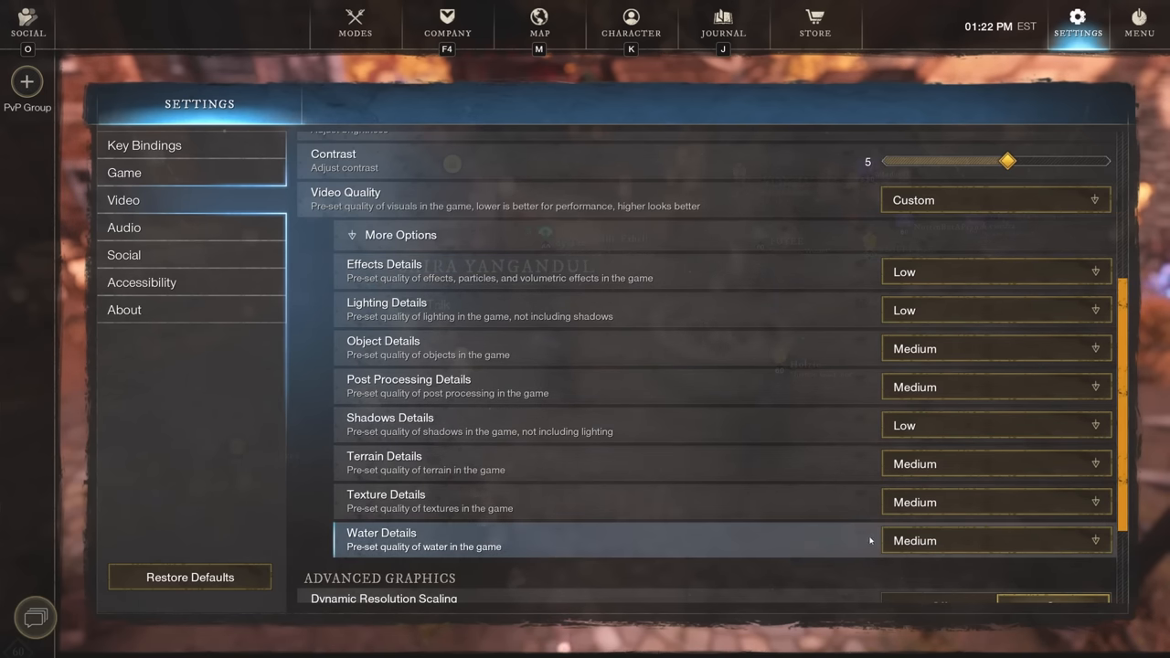
click(994, 425)
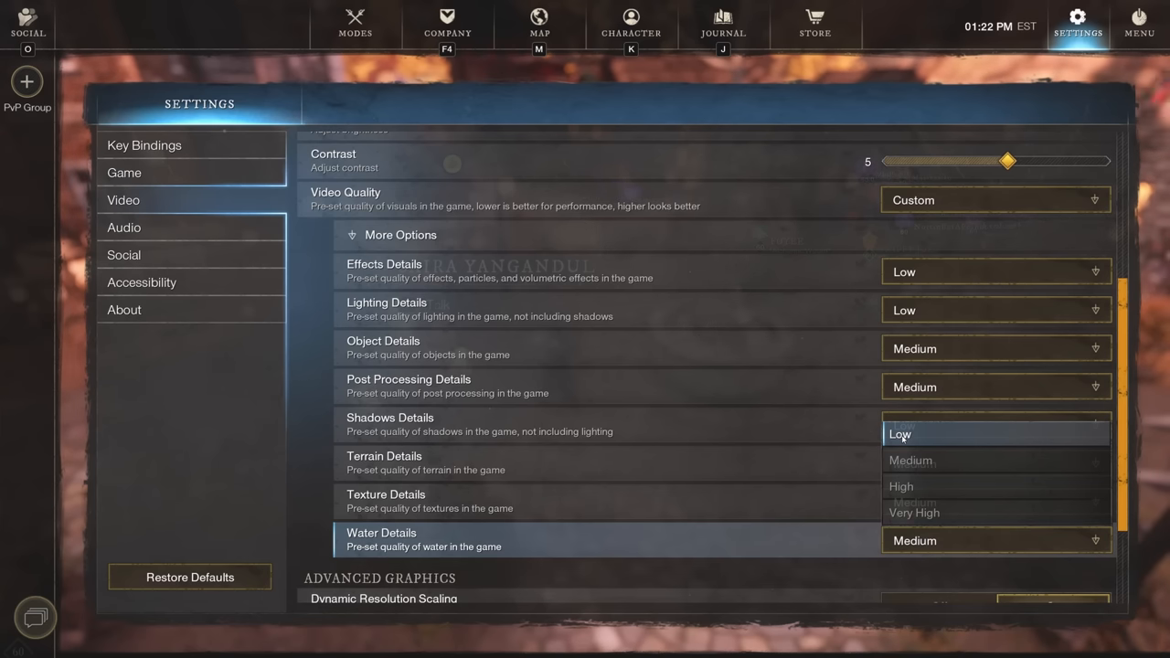
click(900, 434)
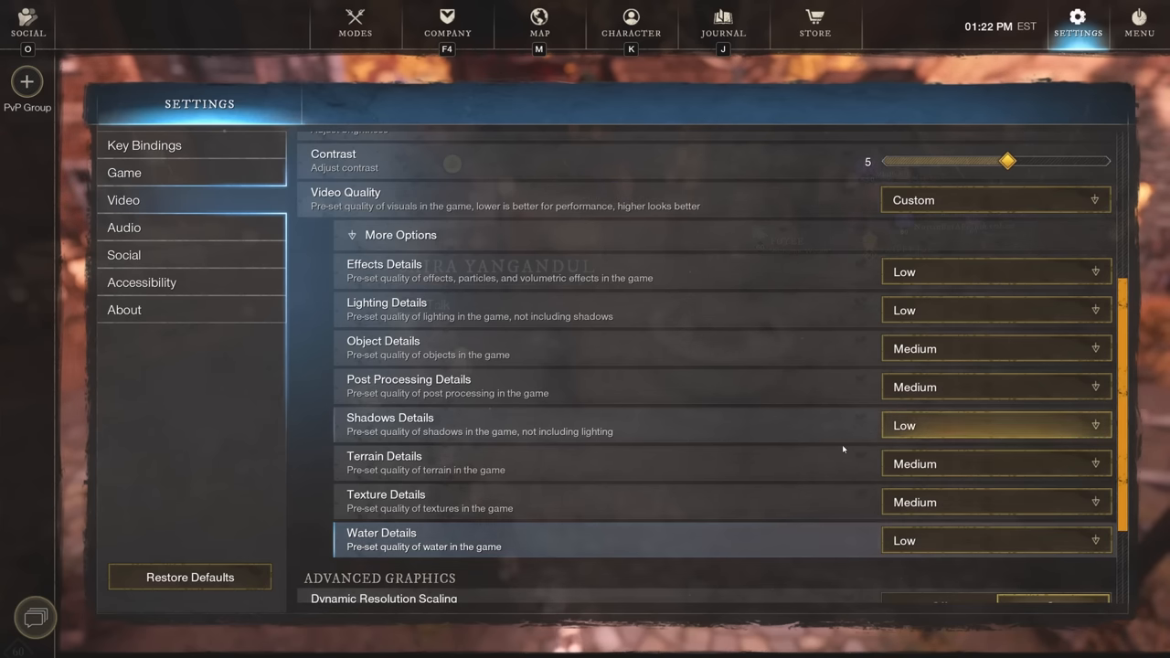
scroll(down, 3)
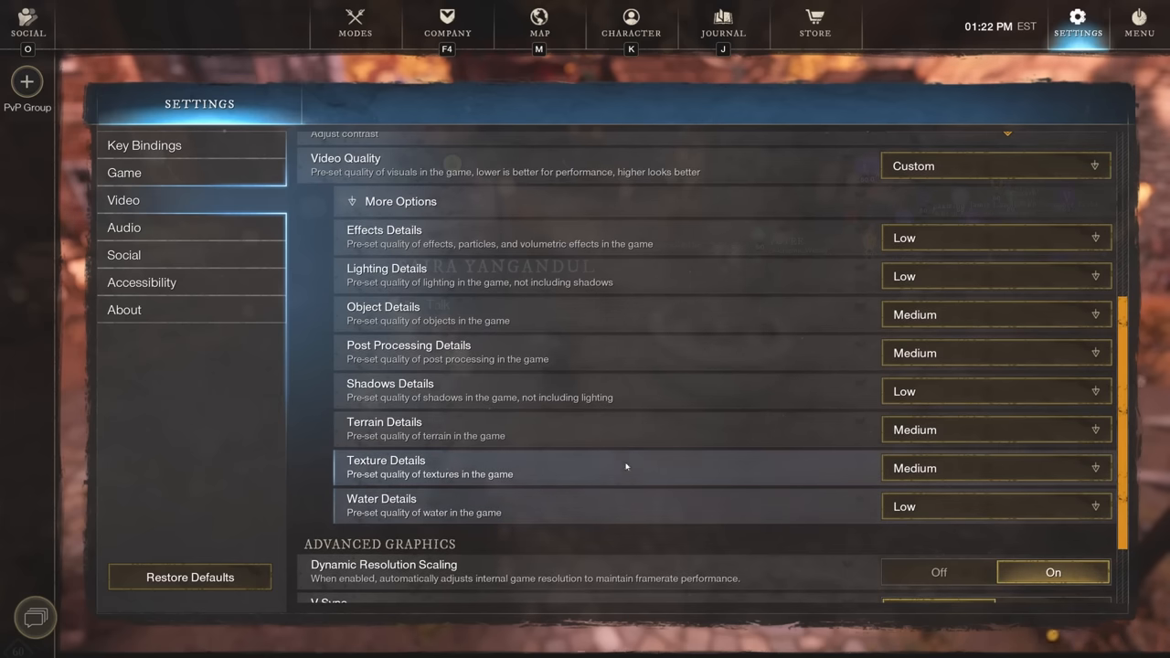
mouse_move(787, 478)
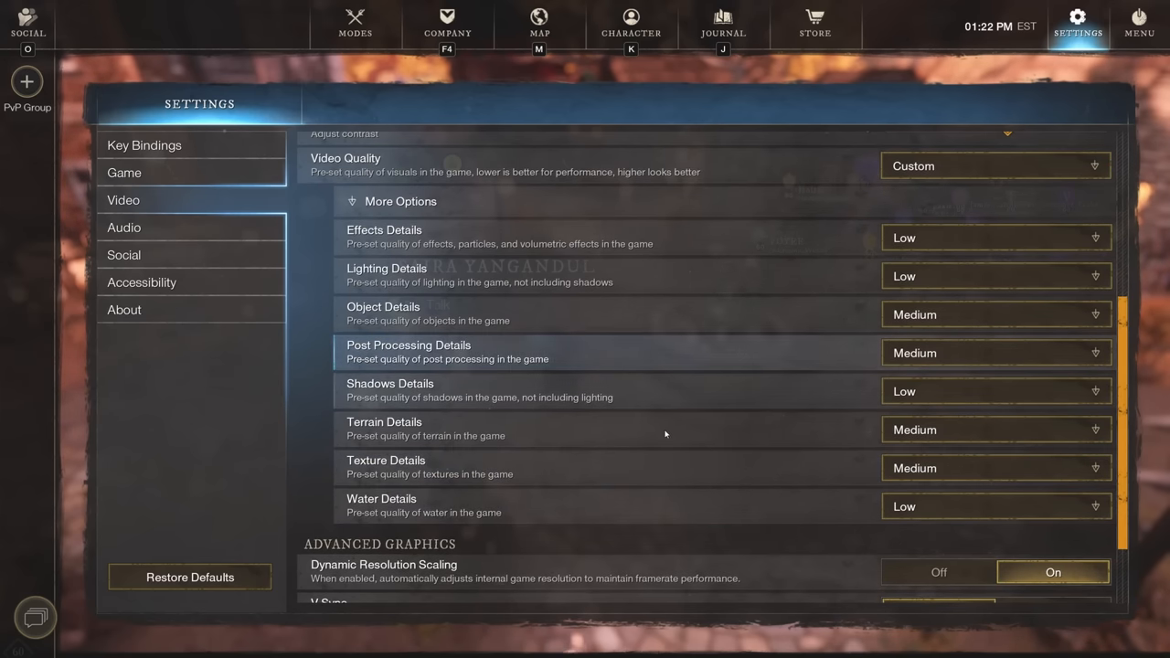
mouse_move(652, 429)
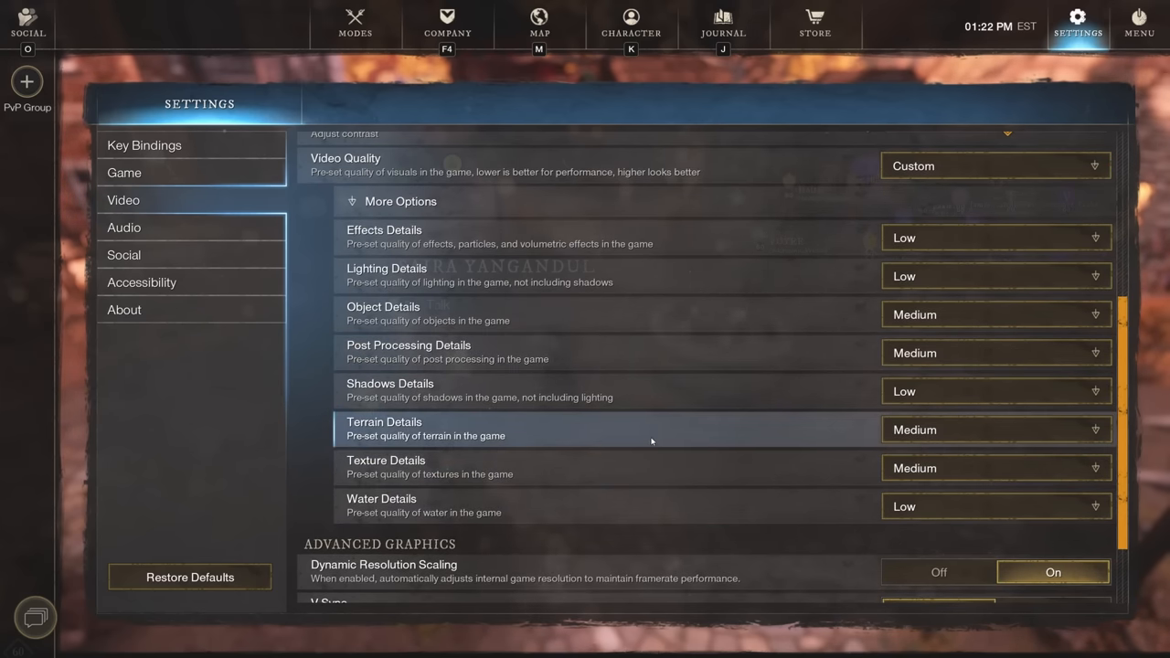
scroll(down, 3)
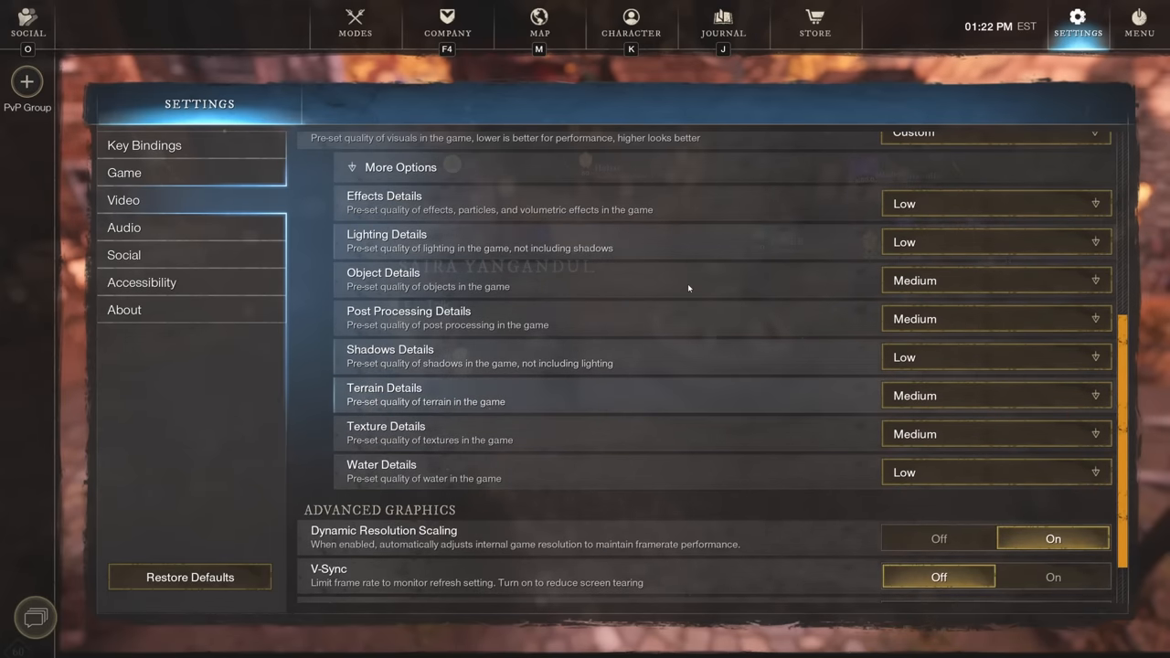
scroll(down, 3)
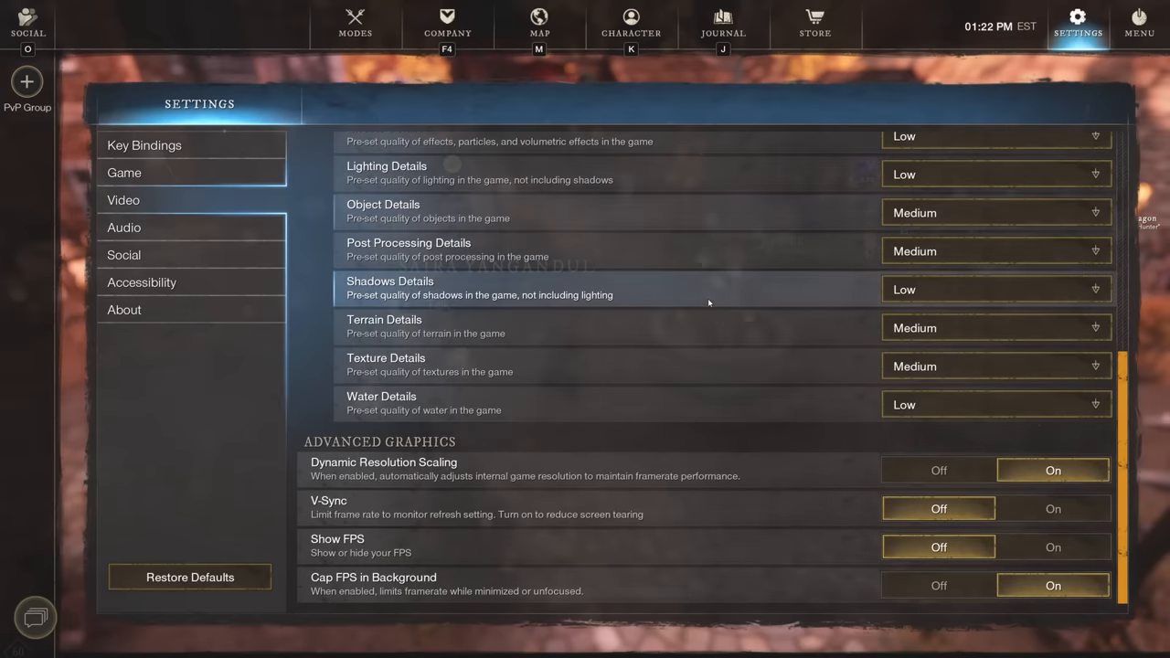
mouse_move(332, 447)
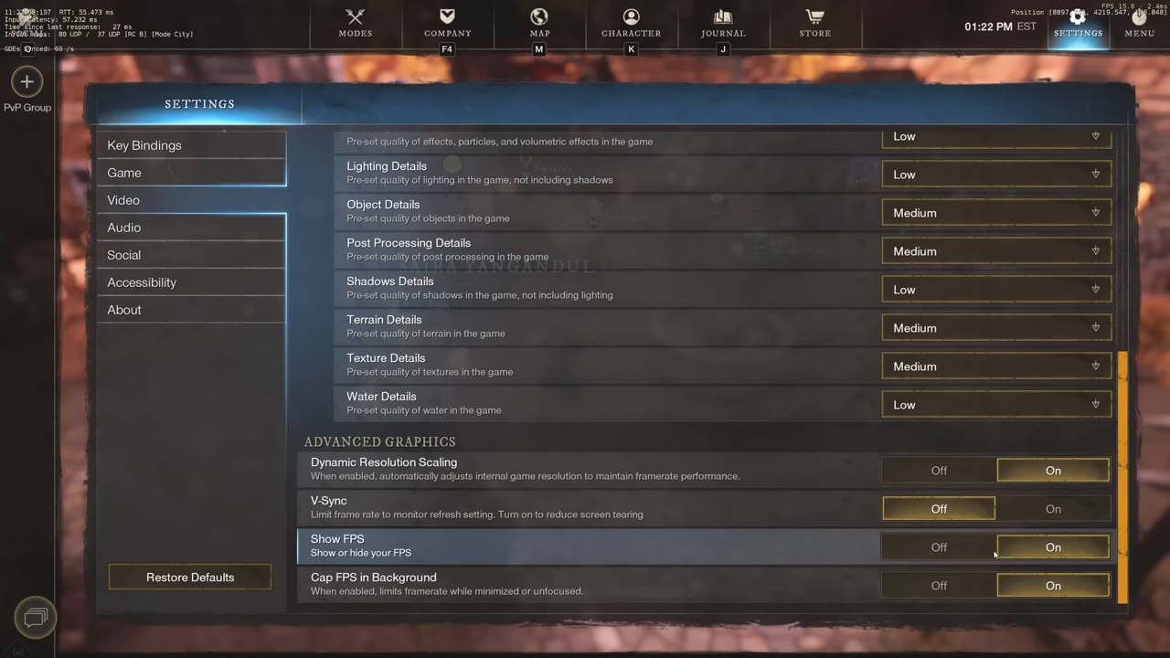
click(938, 547)
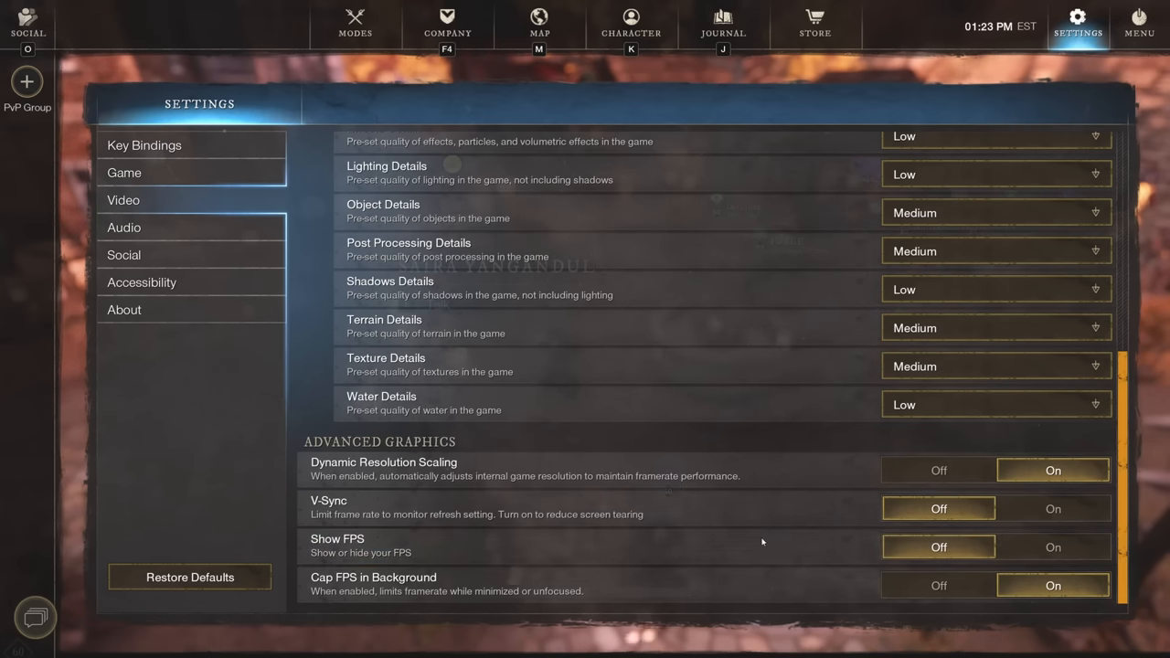
mouse_move(429, 590)
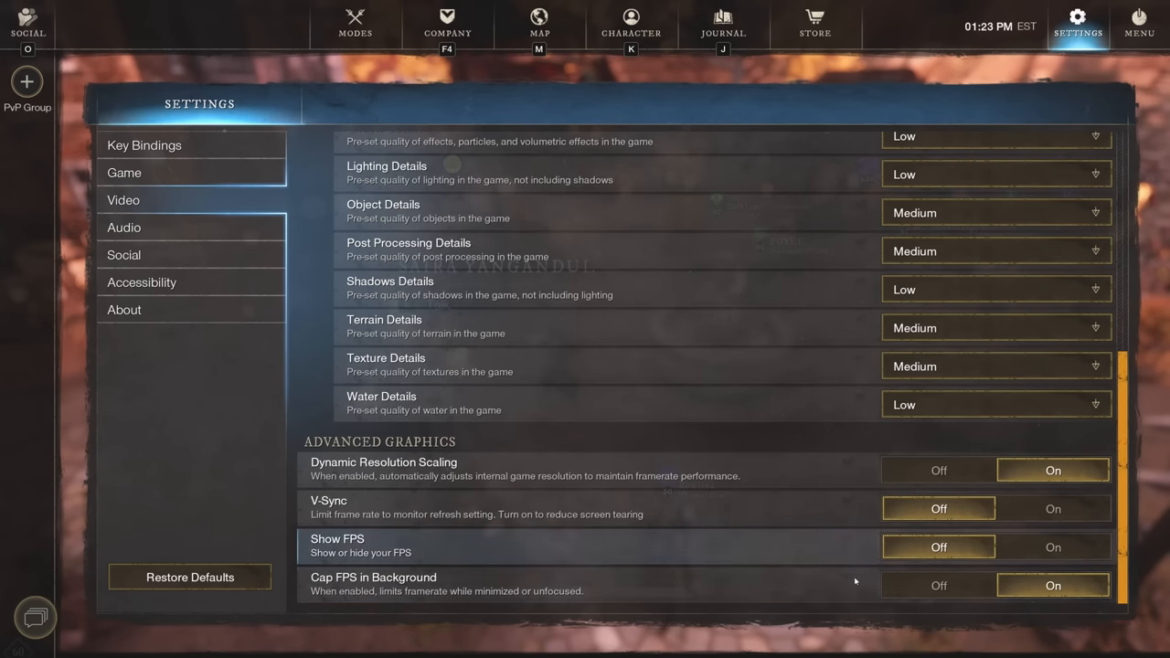
mouse_move(1046, 590)
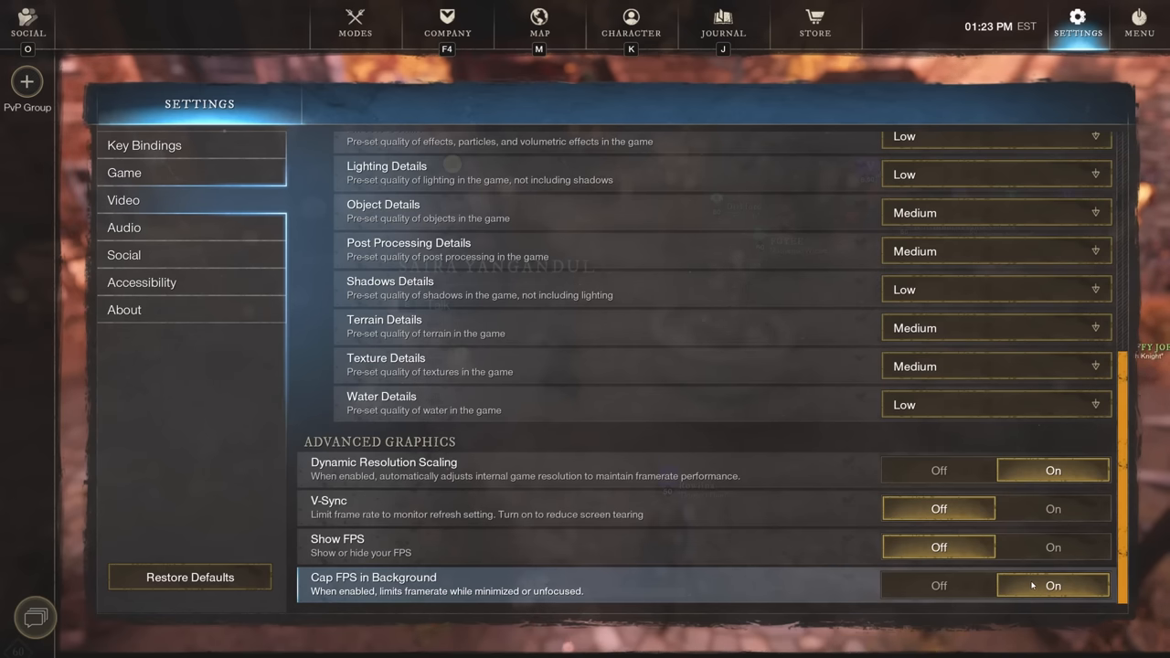
mouse_move(380, 594)
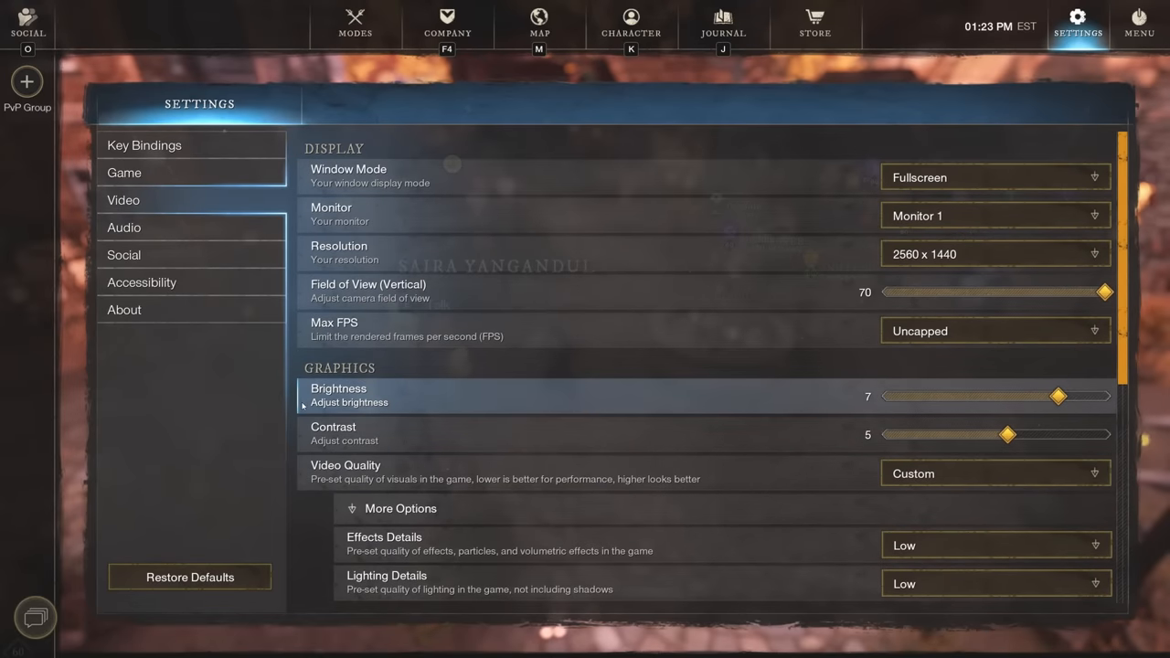
Switch from Video to the Game settings with camera and HUD options.
scroll(down, 3)
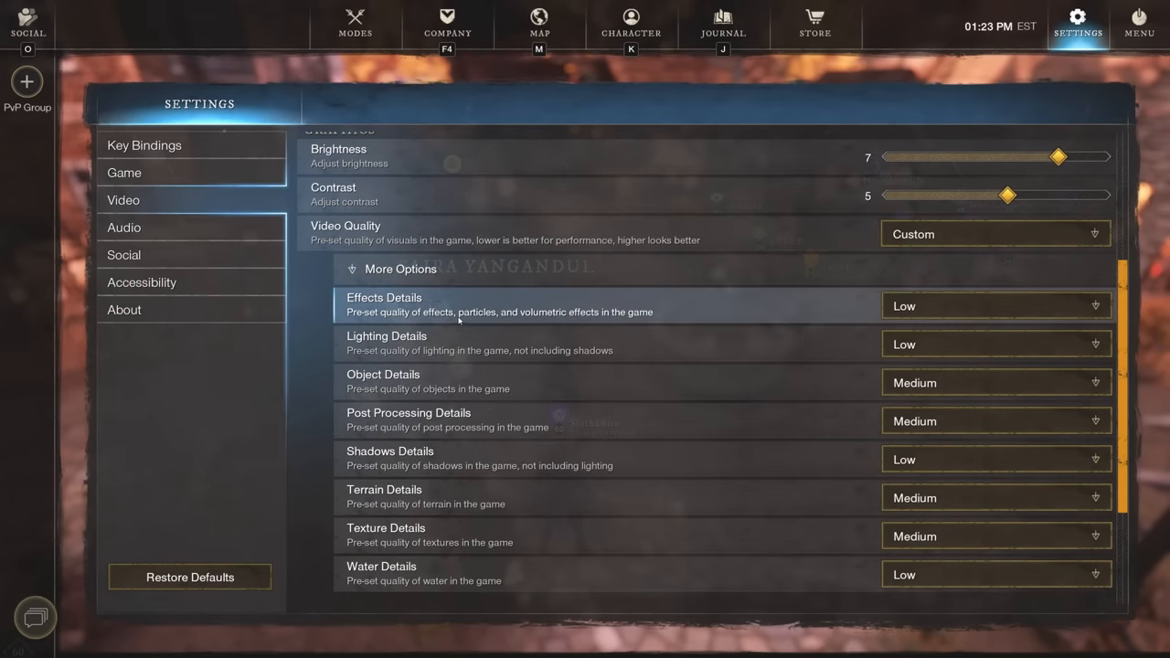
mouse_move(662, 561)
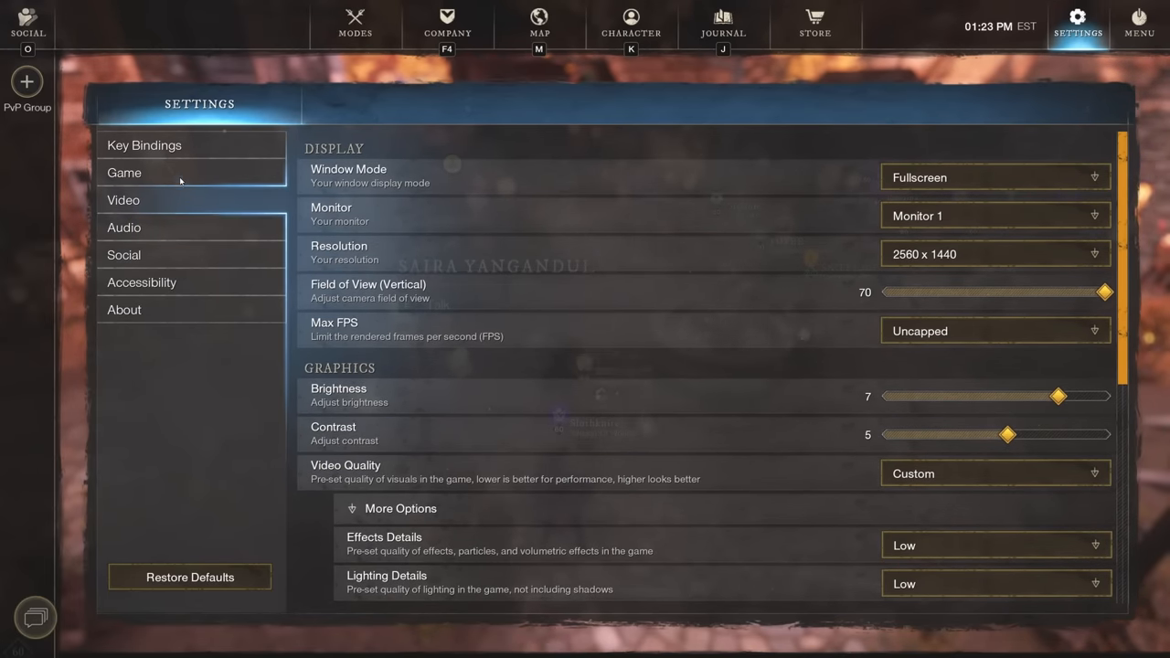
click(123, 172)
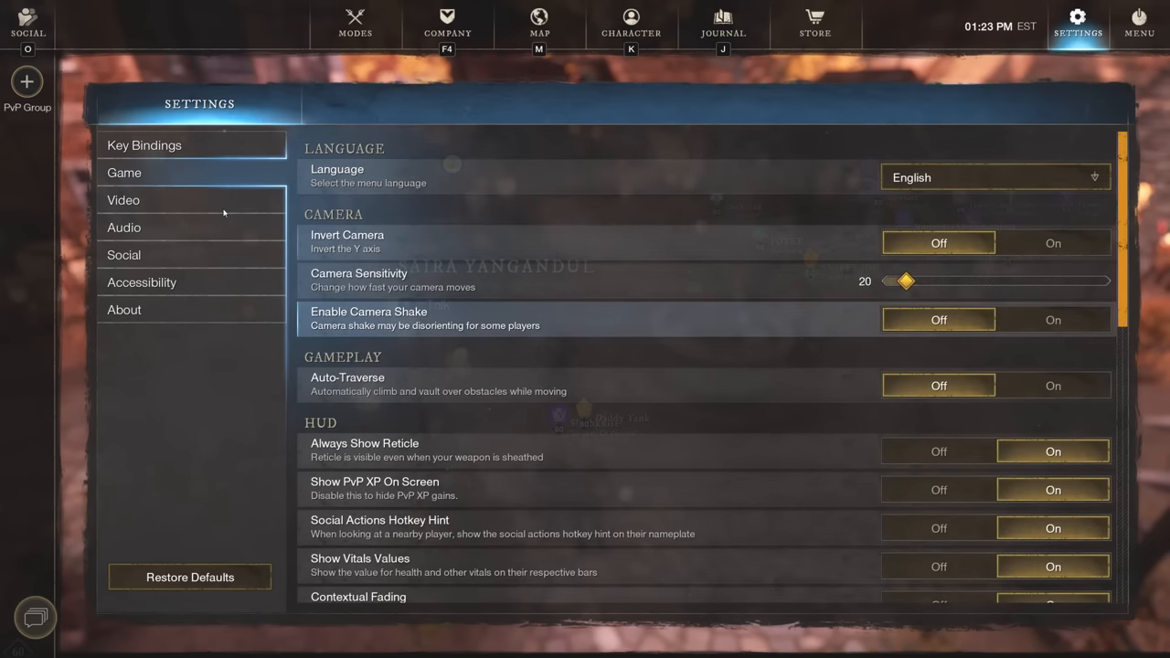
Browse the combat, interface, social and fishing key bindings unchanged, then return to Game.
click(144, 144)
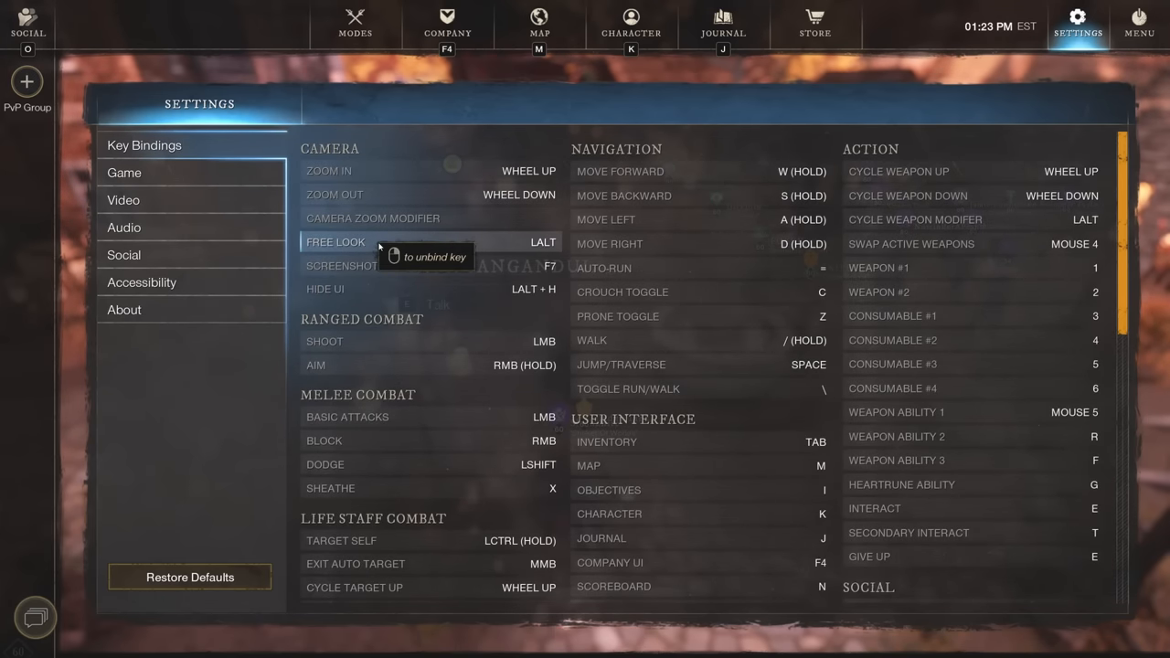
mouse_move(397, 265)
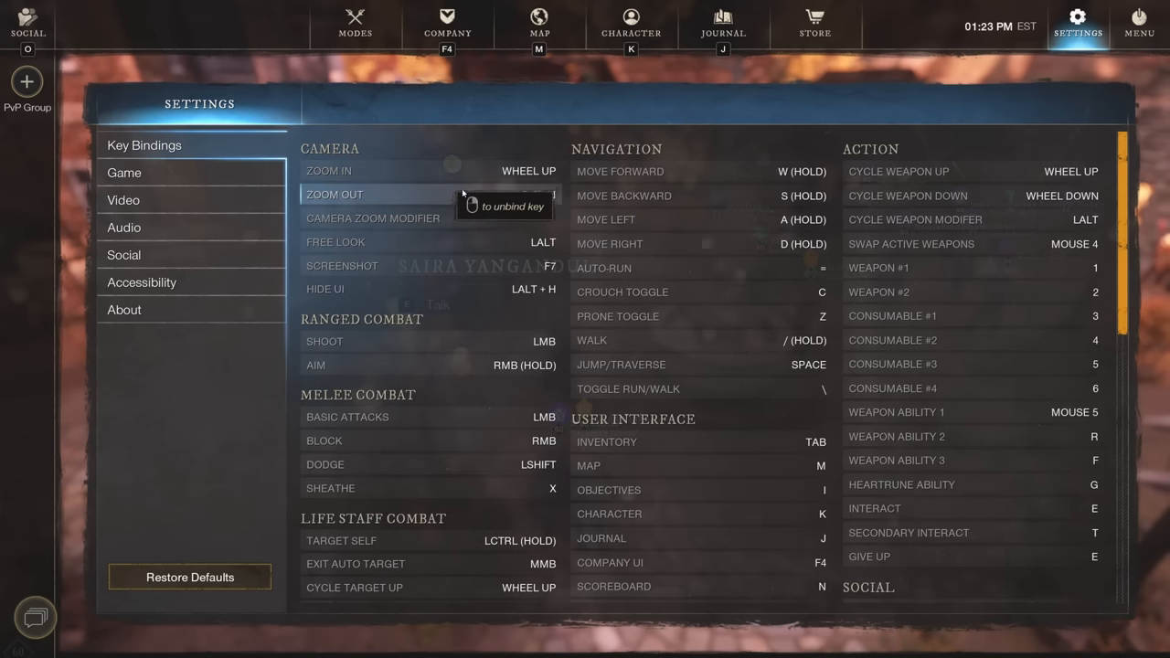
scroll(down, 3)
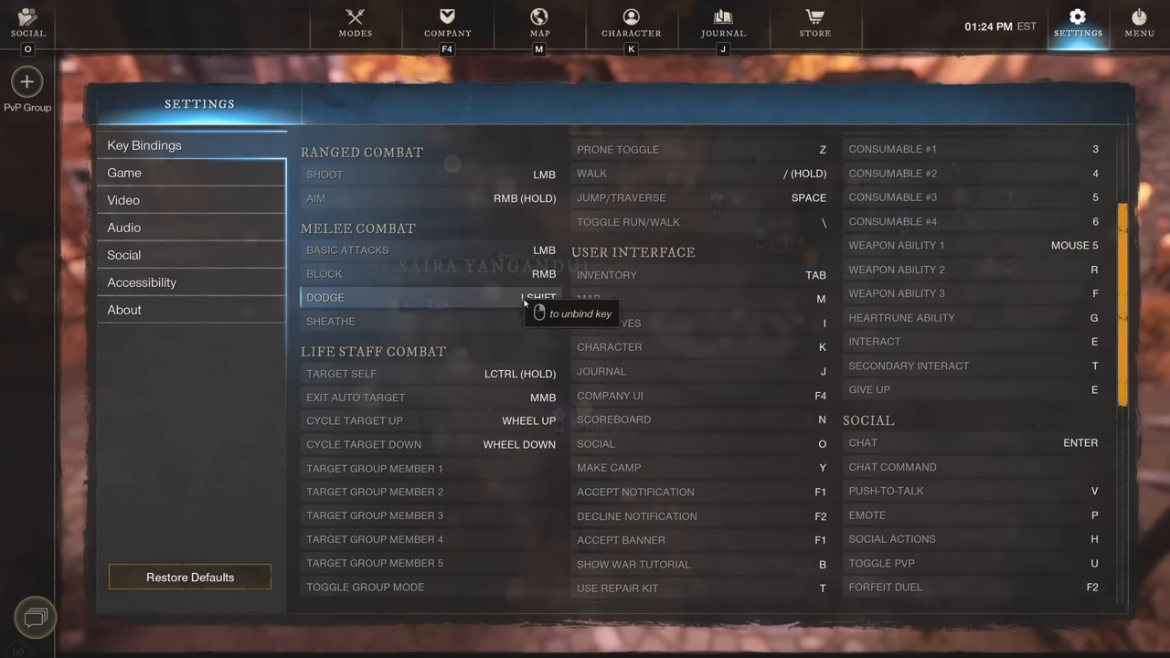
scroll(down, 3)
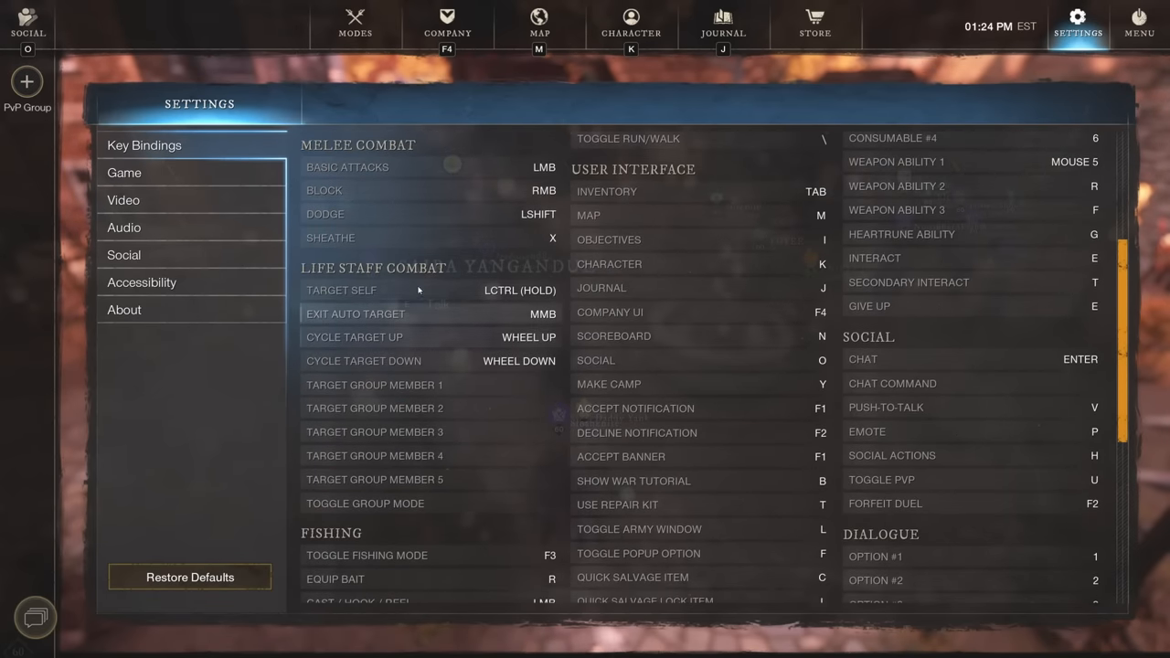
scroll(down, 3)
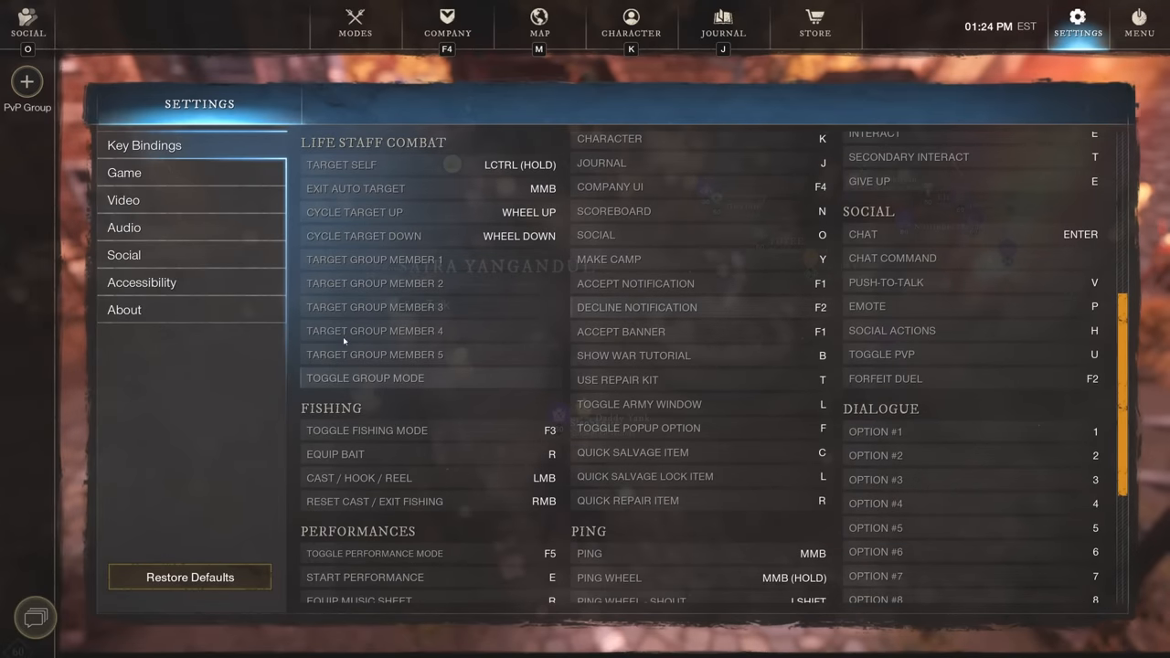
scroll(down, 3)
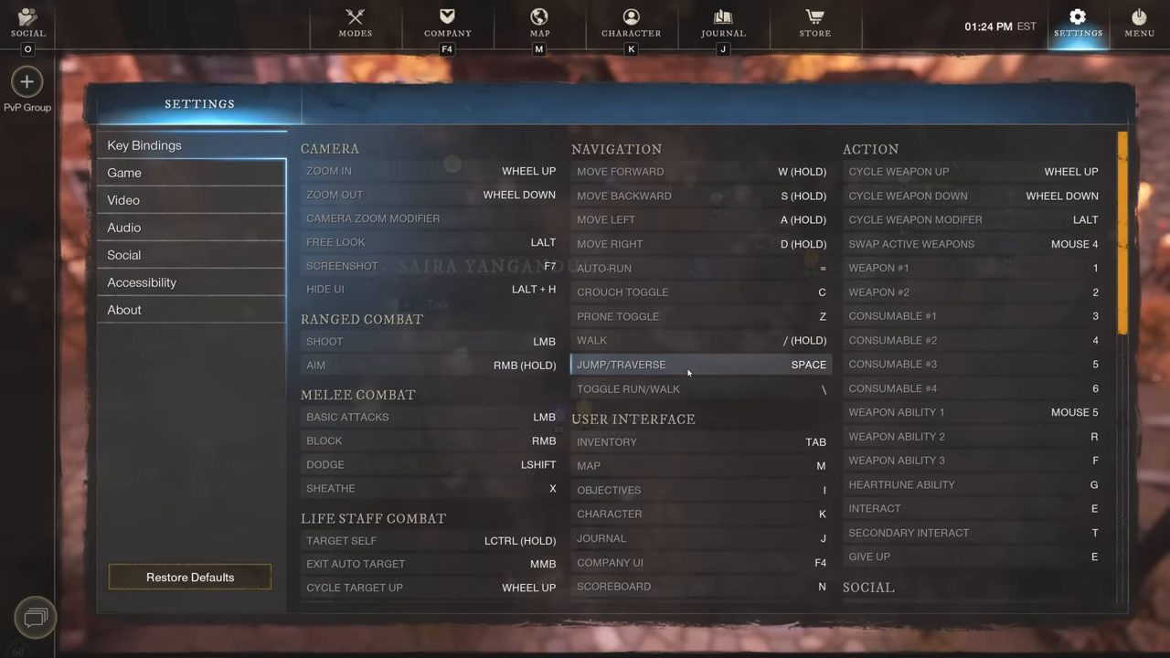
mouse_move(1025, 278)
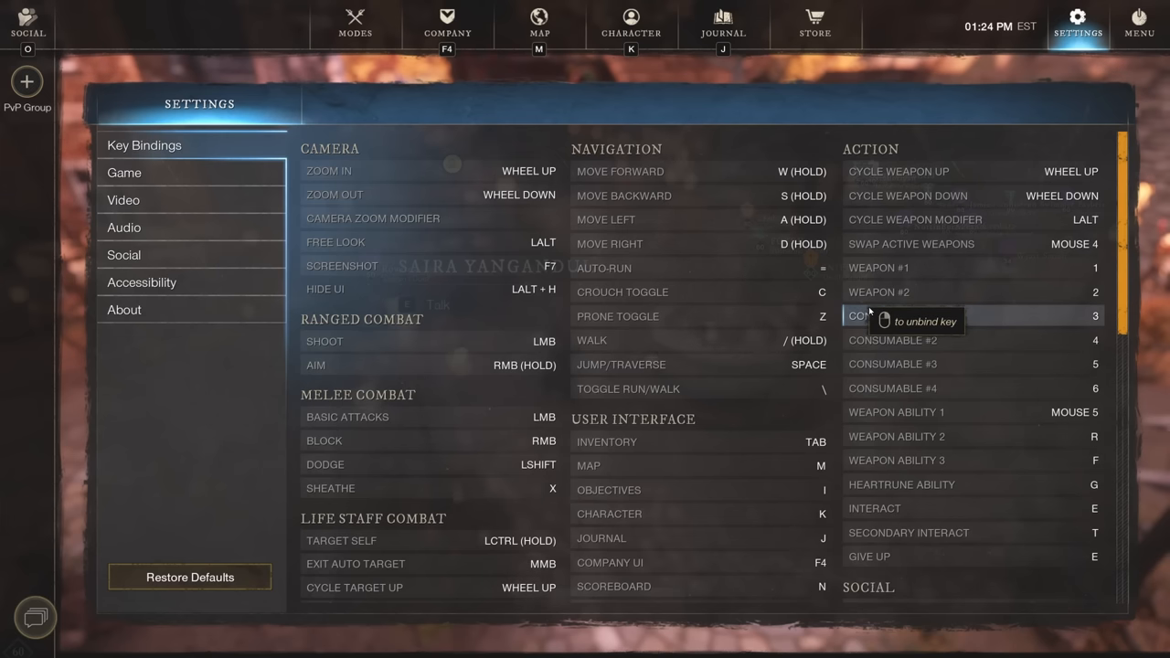
mouse_move(1015, 397)
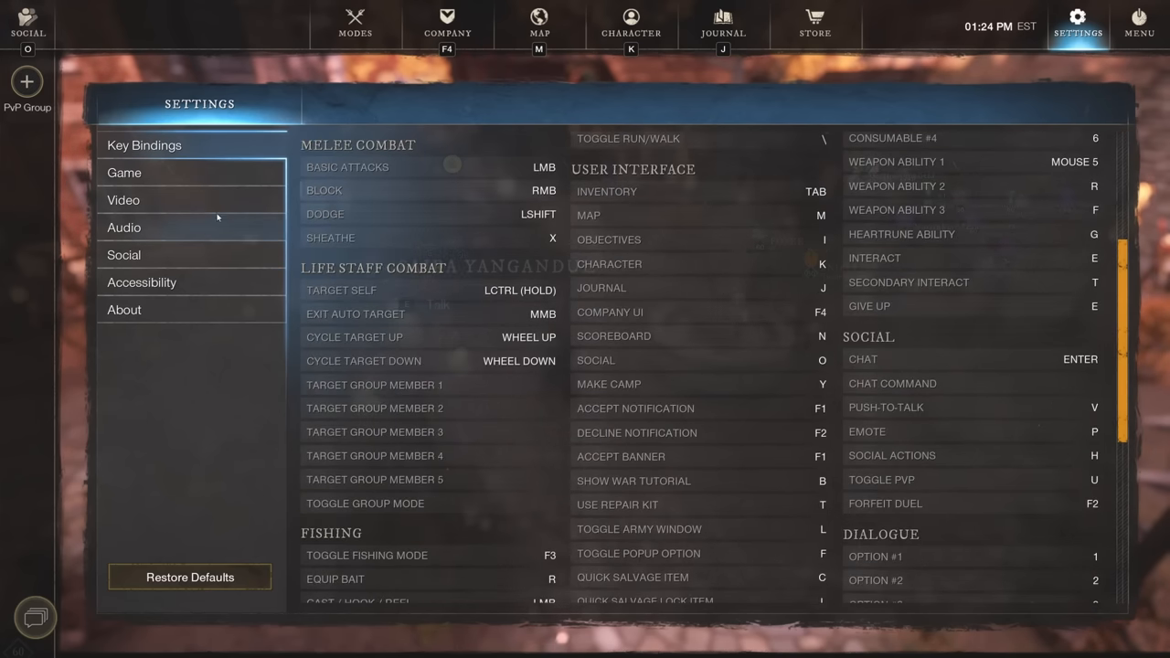
click(124, 173)
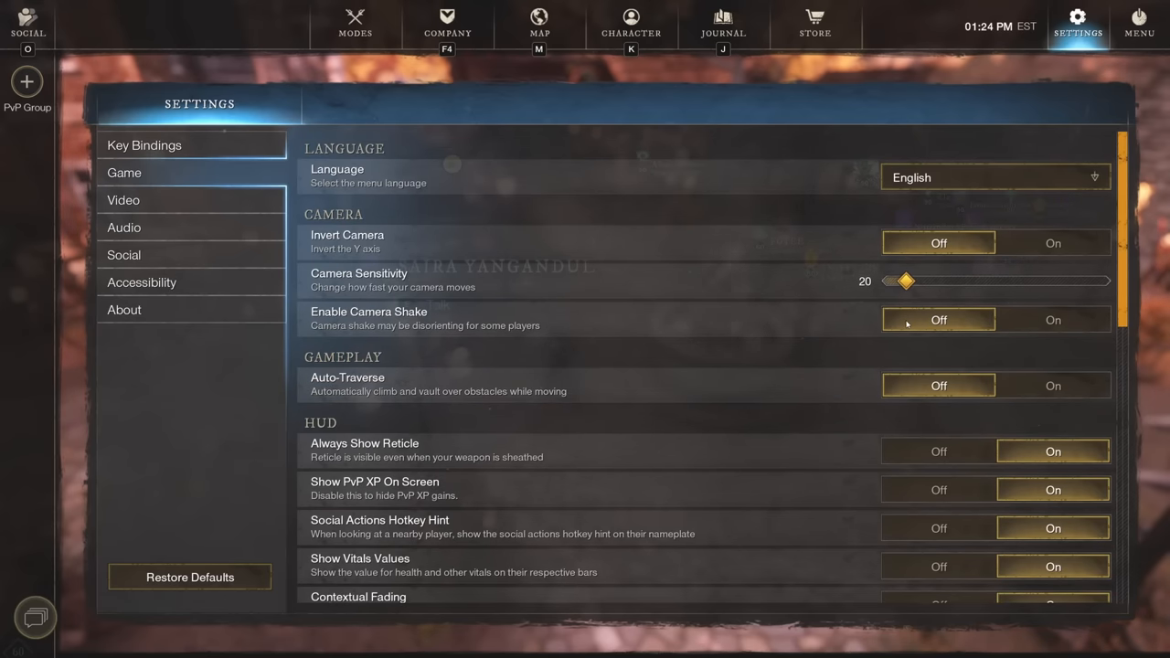
mouse_move(920, 302)
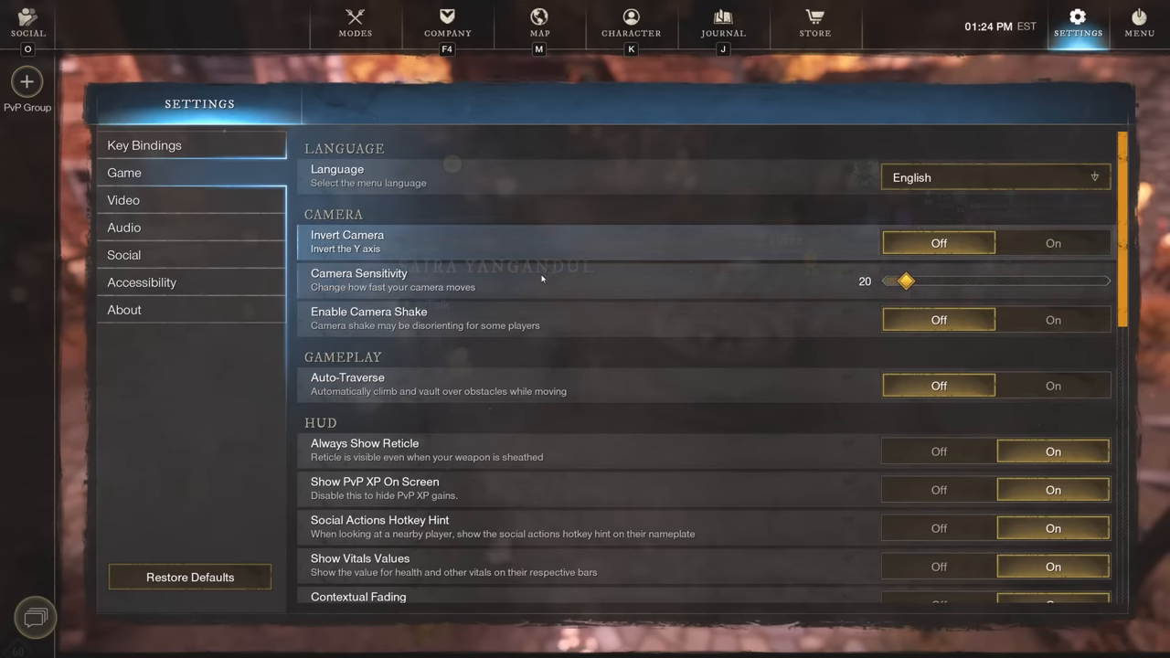
Scroll to HUD and drag Player Nameplate Amount from 15 down to 10.
scroll(down, 3)
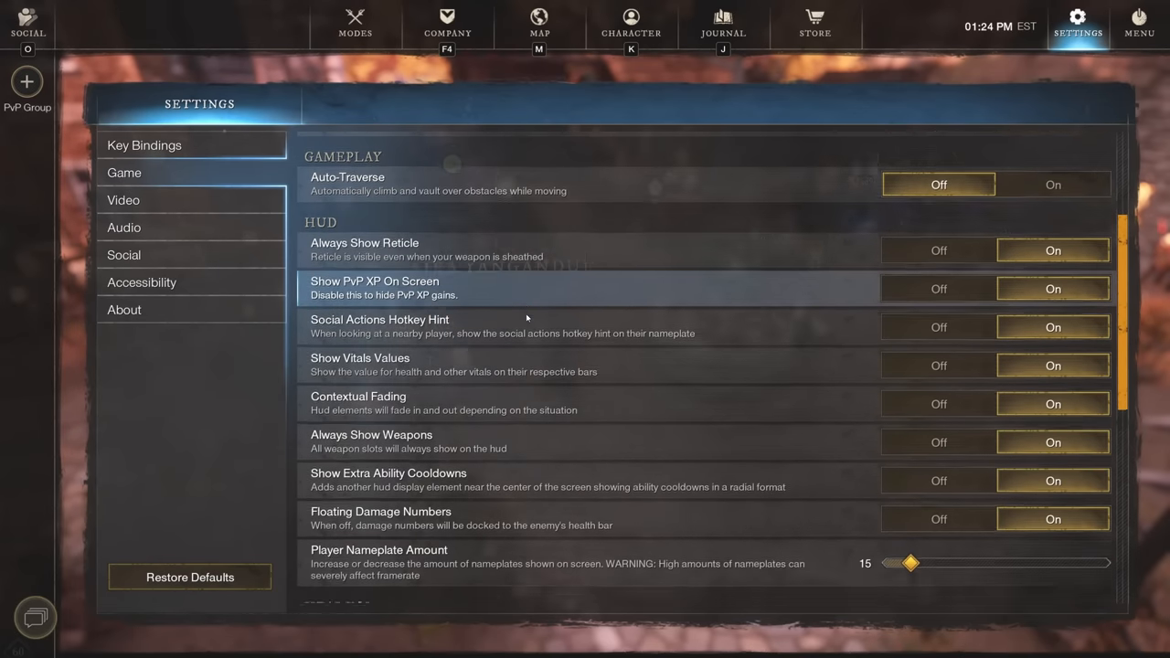
scroll(down, 3)
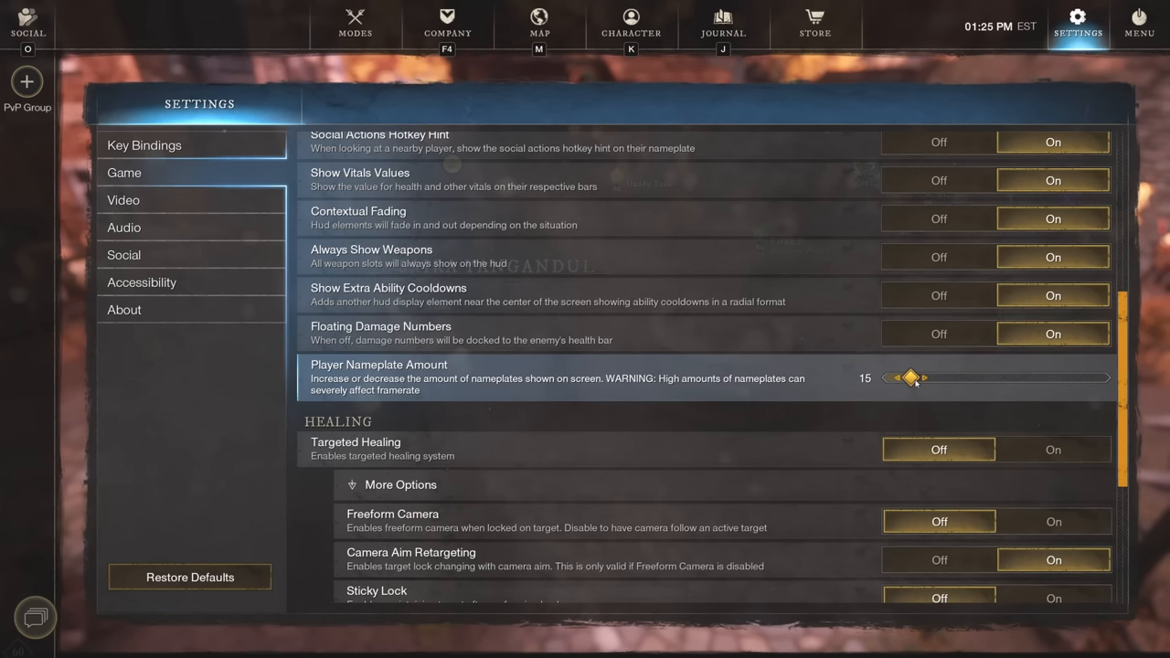
drag(912, 377, 1103, 377)
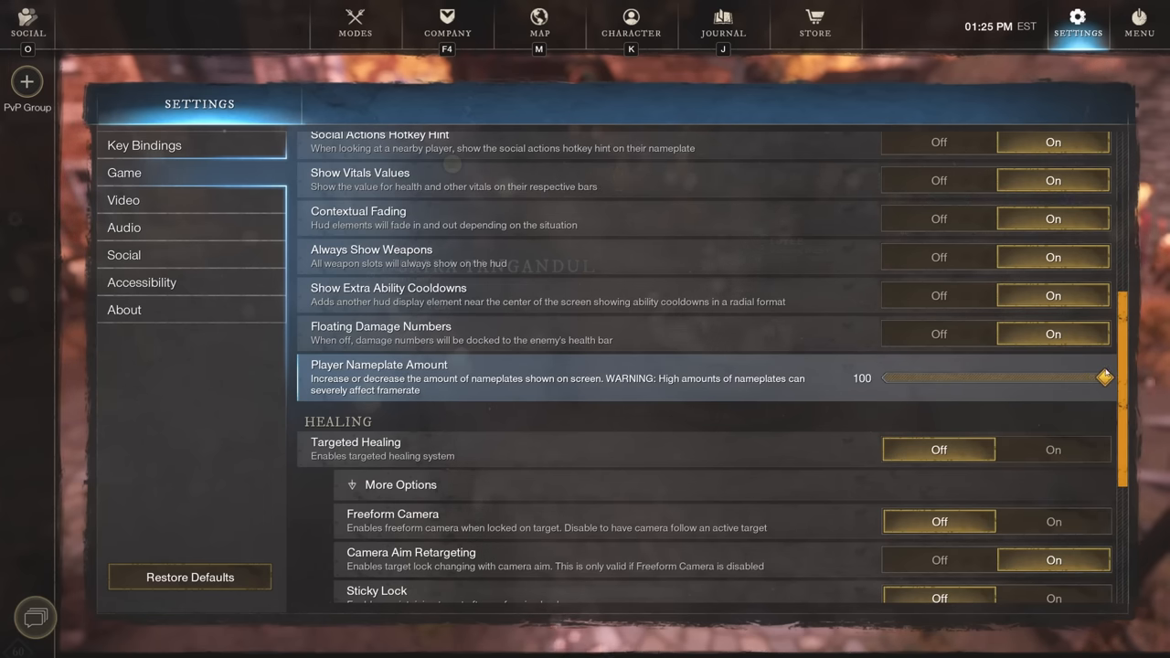
drag(1104, 377, 921, 377)
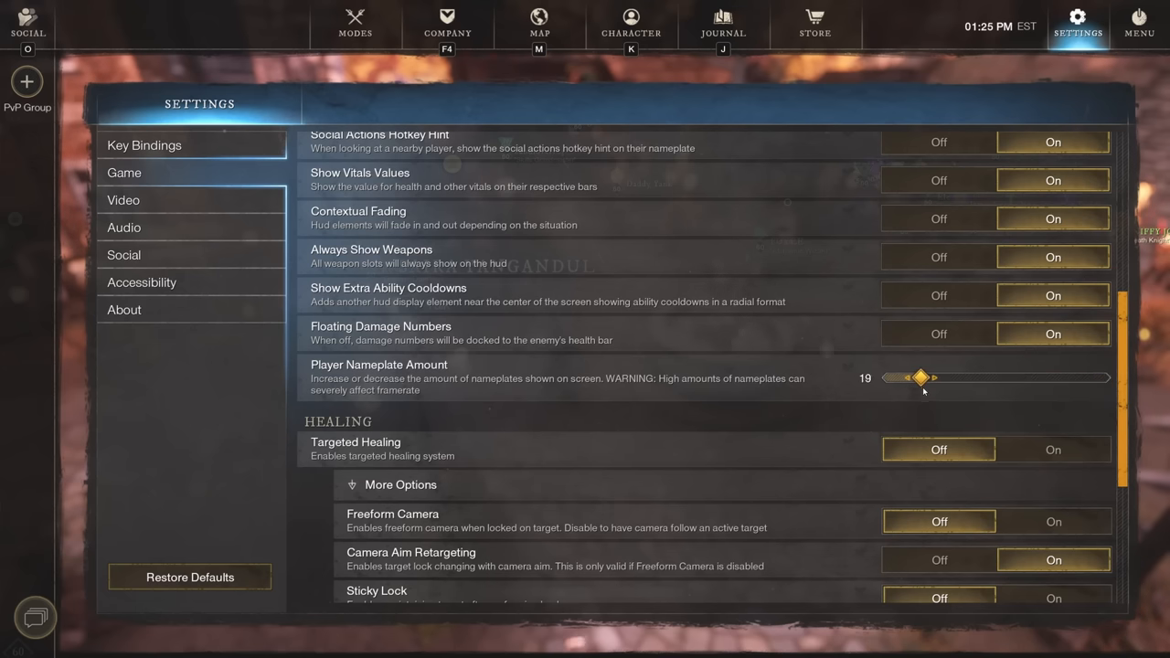
drag(921, 377, 901, 377)
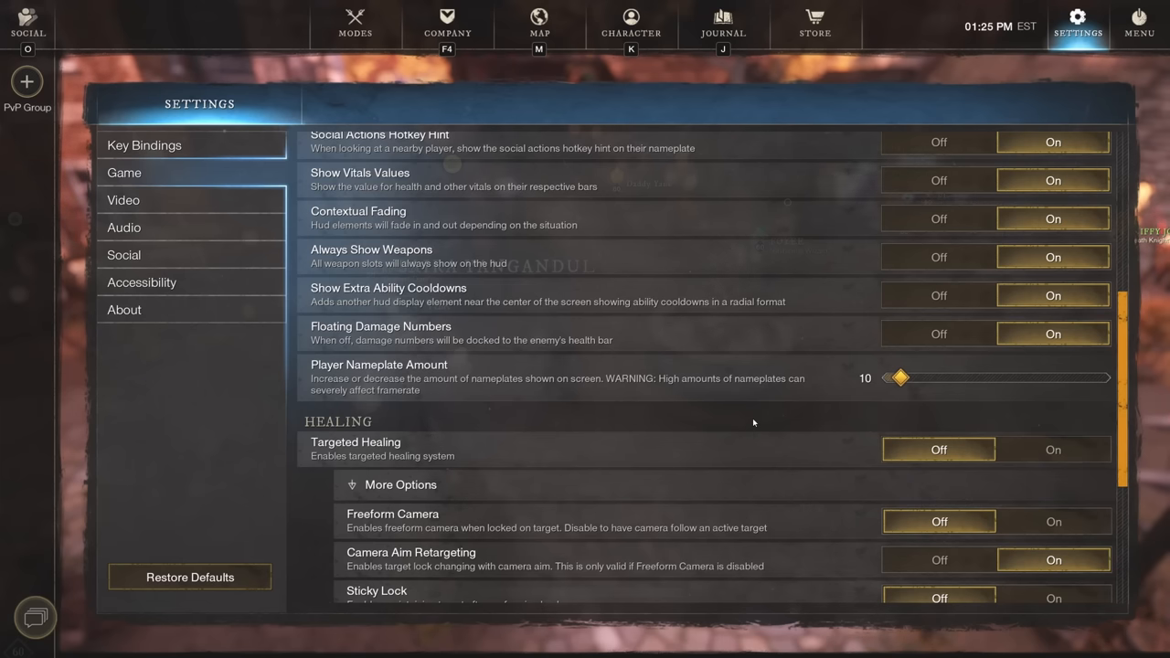
scroll(down, 3)
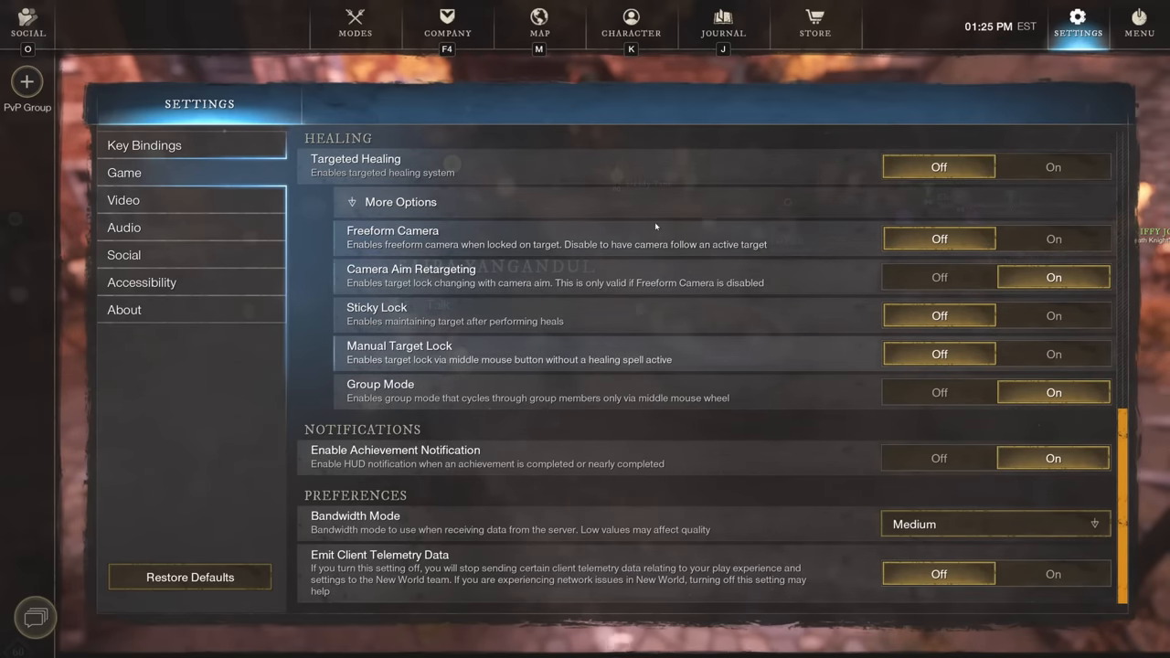
mouse_move(586, 541)
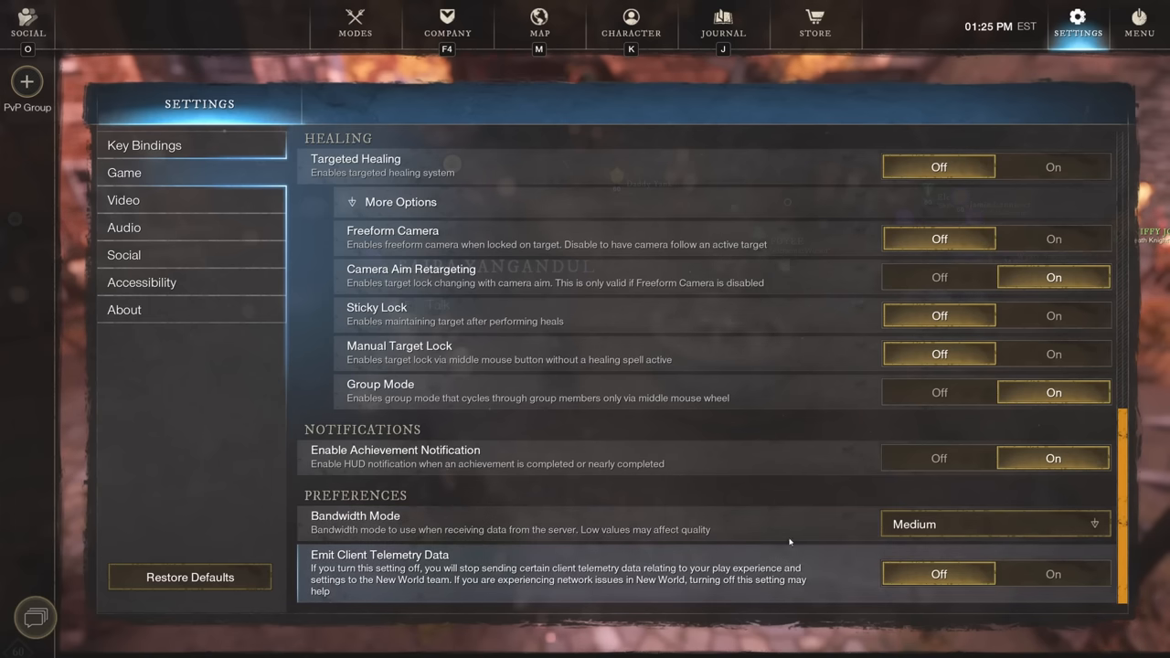
mouse_move(588, 576)
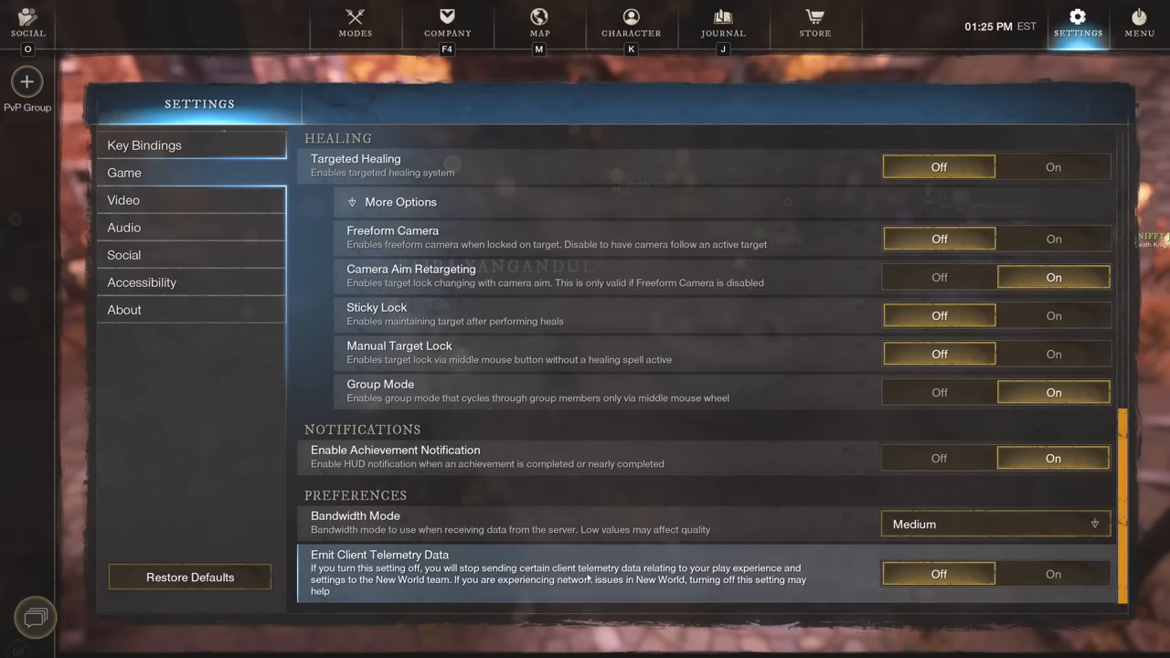
mouse_move(839, 590)
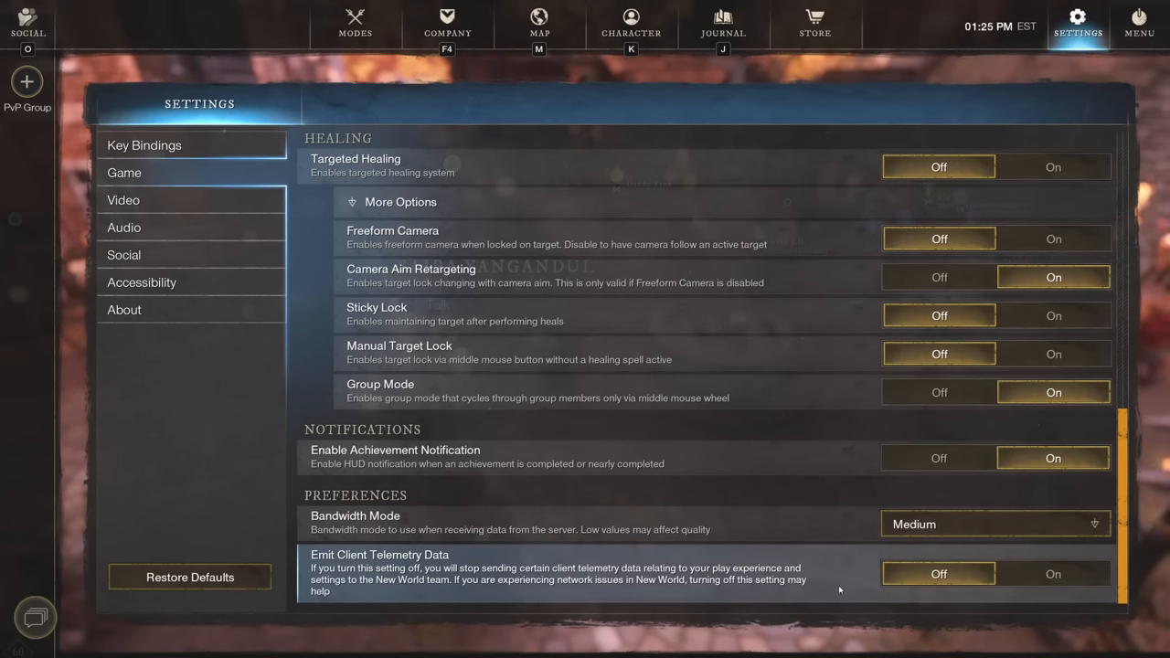
mouse_move(834, 586)
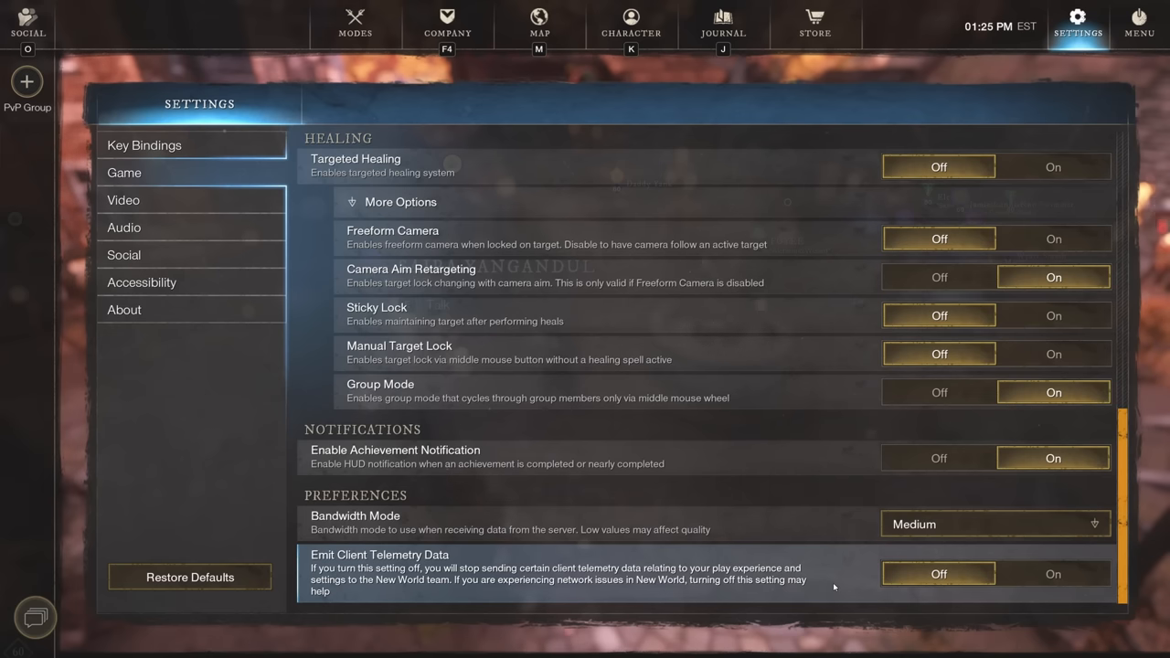
mouse_move(478, 611)
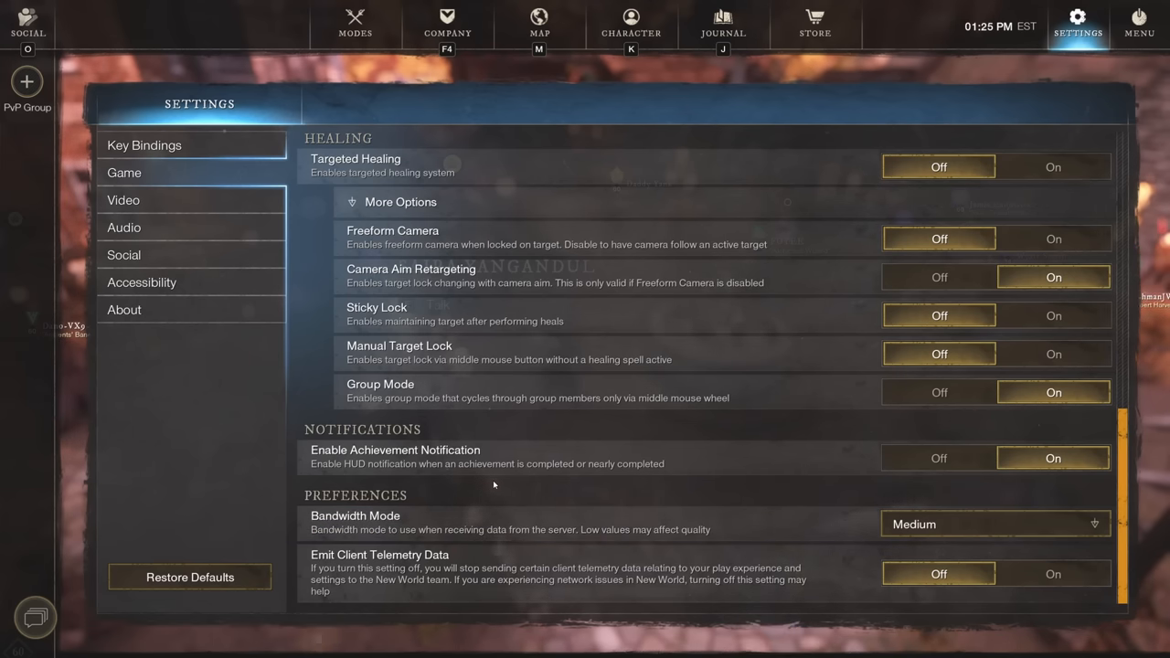
mouse_move(361, 458)
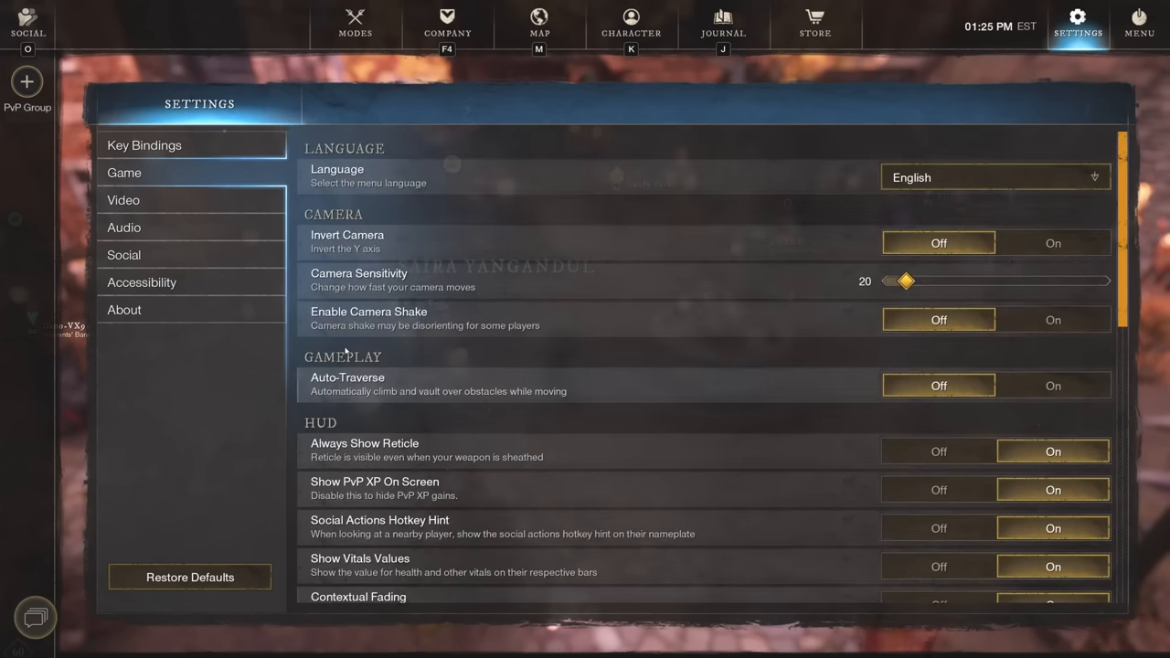
Switch to the Audio settings, showing master volume 64 and sound effects 100.
click(124, 227)
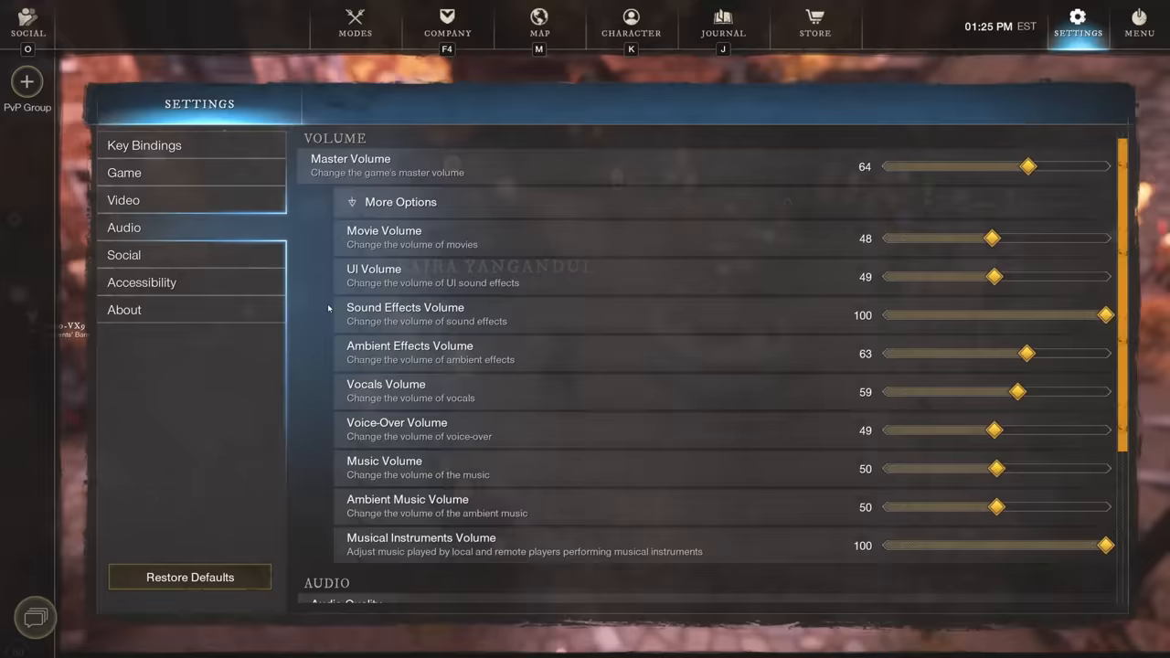
Browse Audio, Social, Accessibility and About settings, then return to the Video settings.
scroll(down, 3)
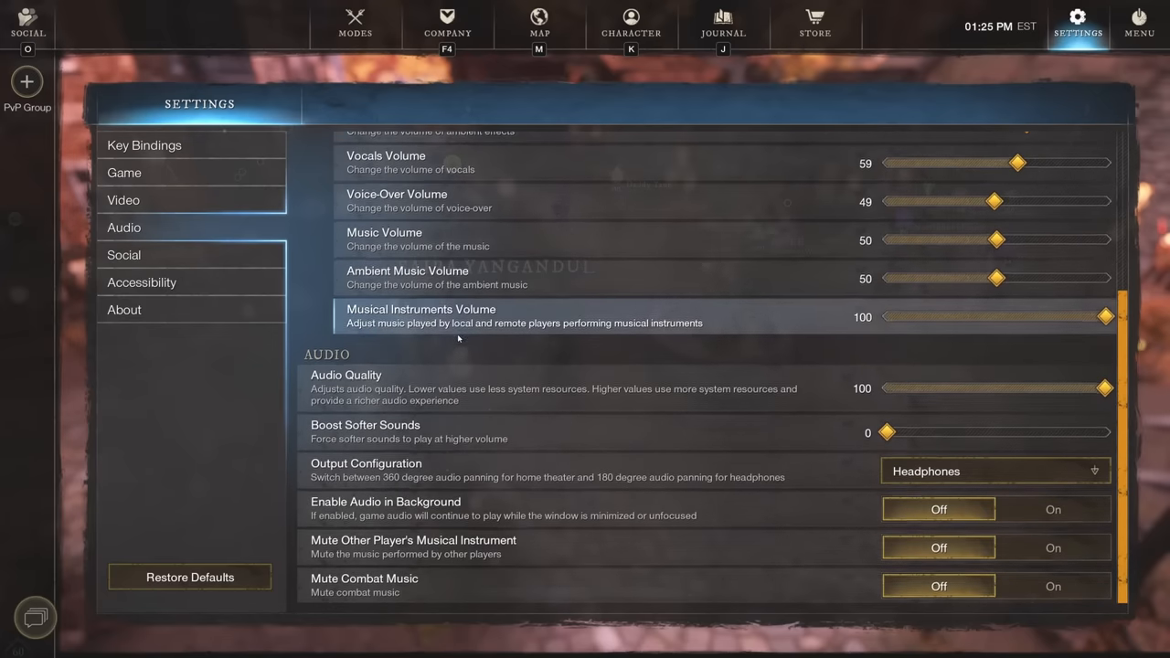
click(123, 255)
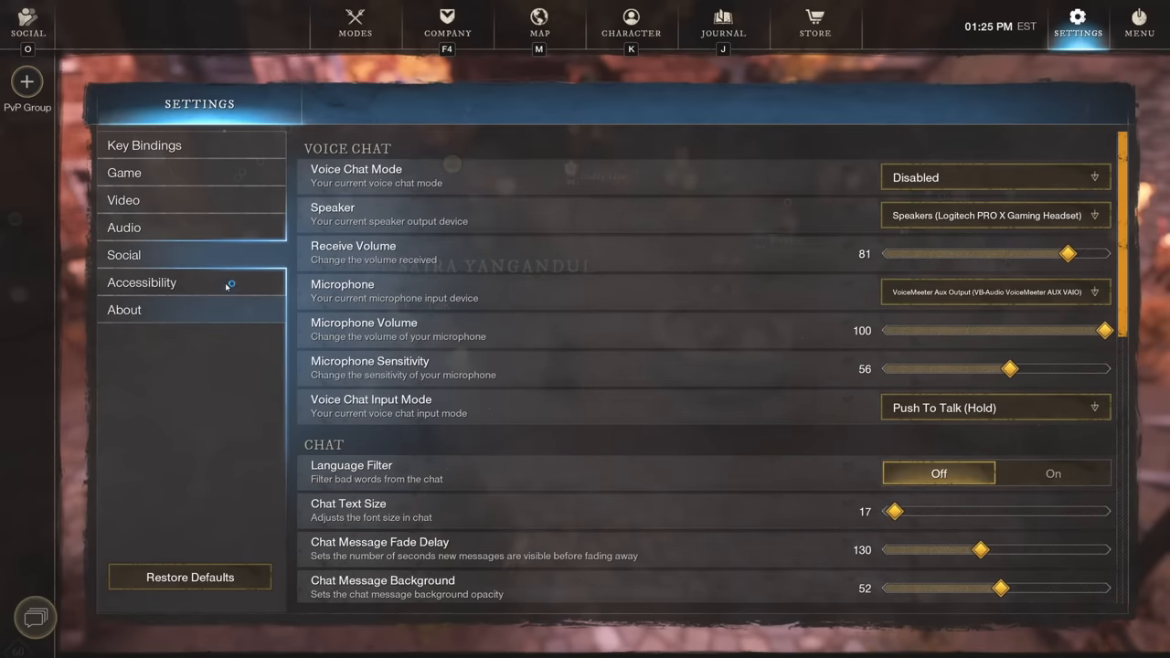
click(142, 281)
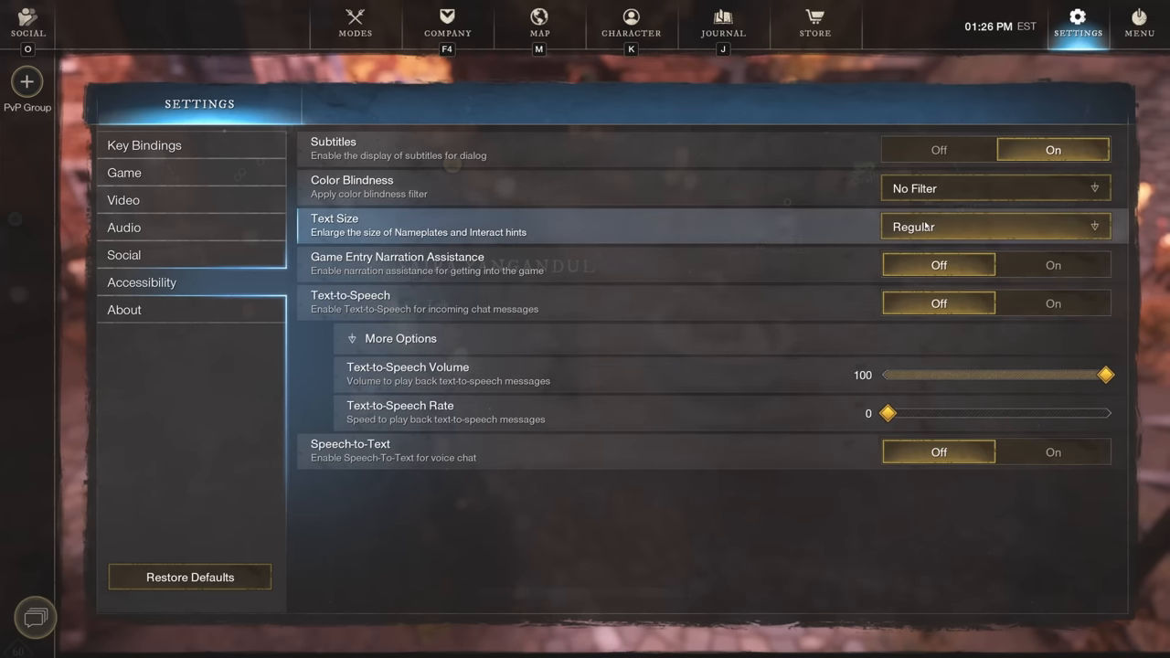
mouse_move(938, 150)
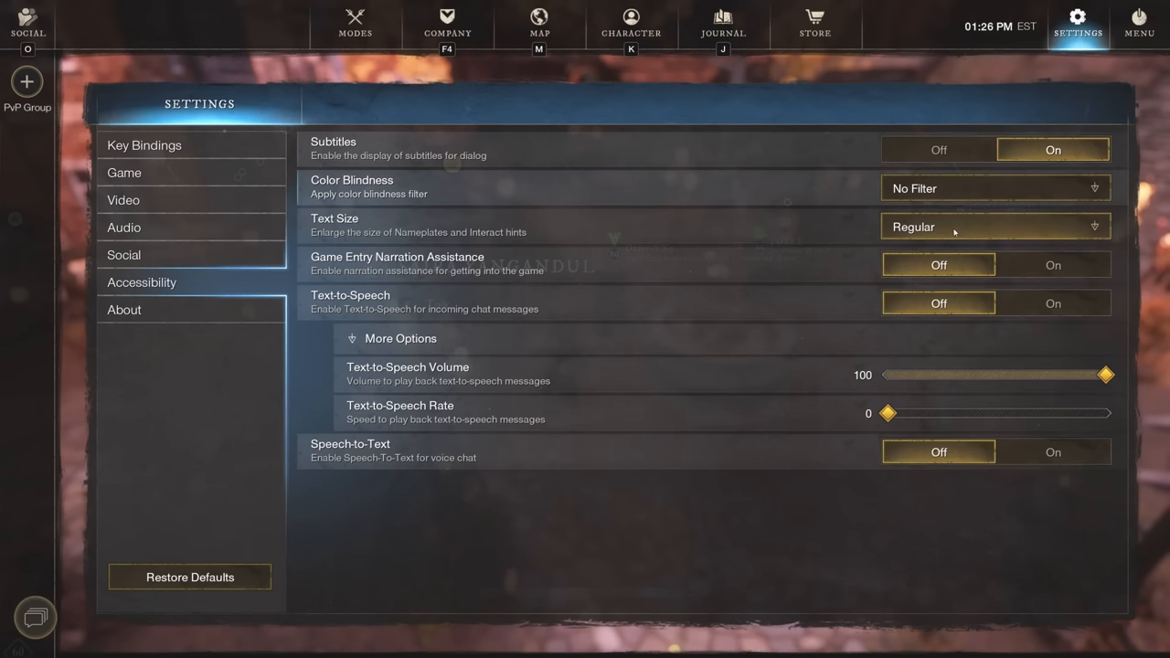
mouse_move(420, 281)
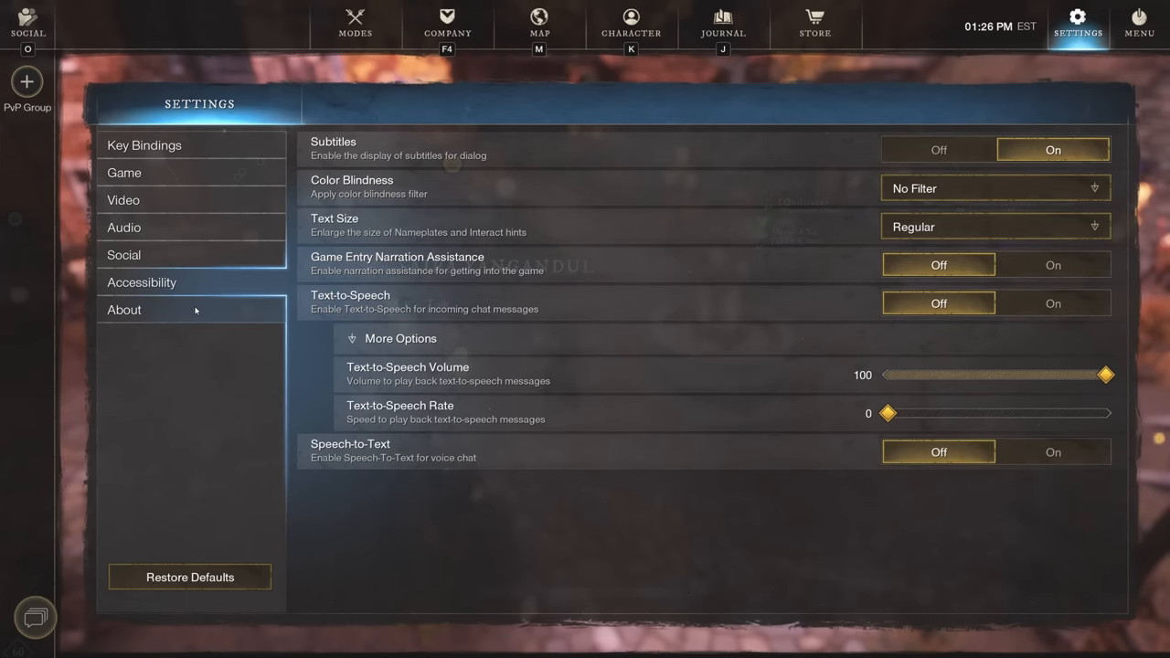
click(124, 309)
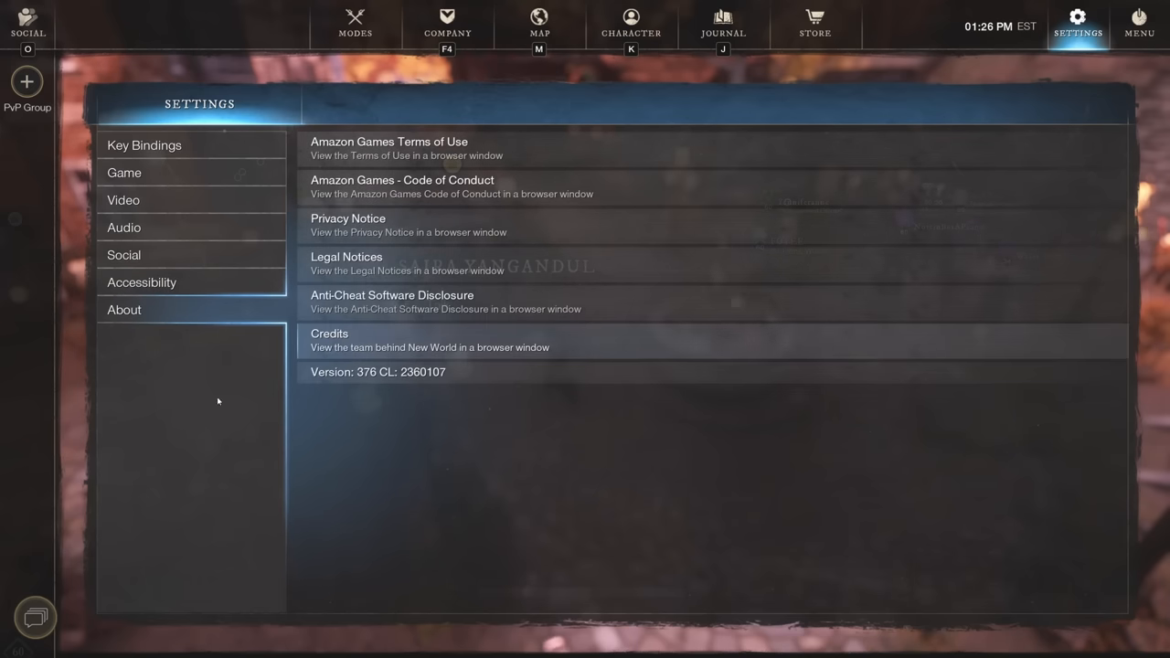
mouse_move(384, 263)
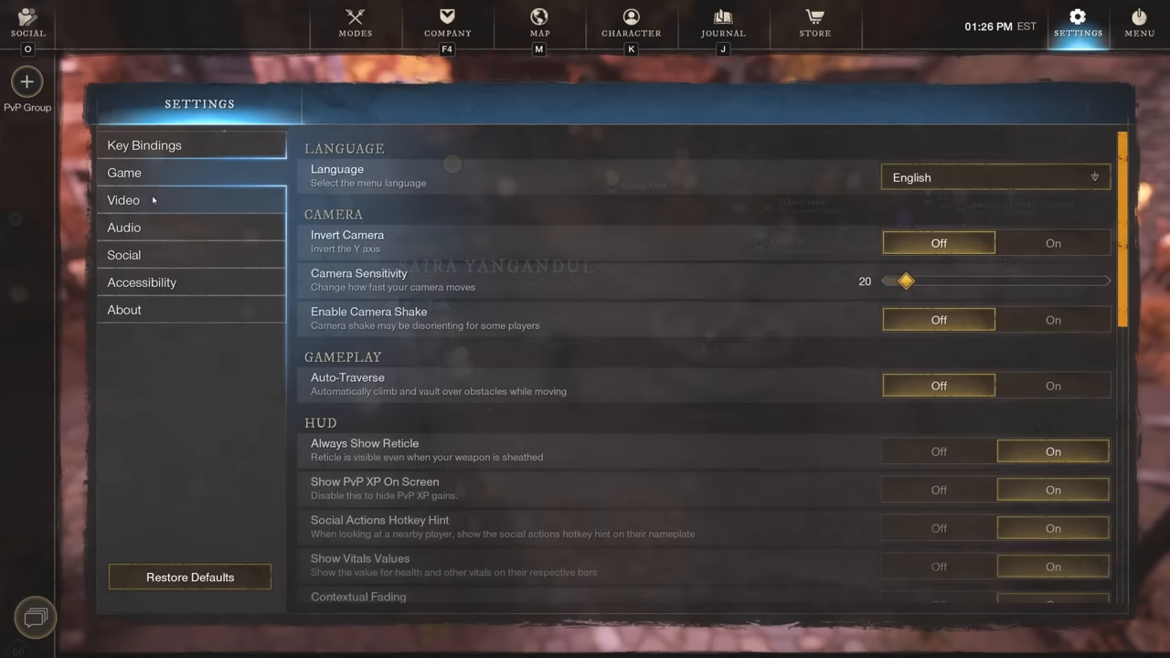
click(124, 199)
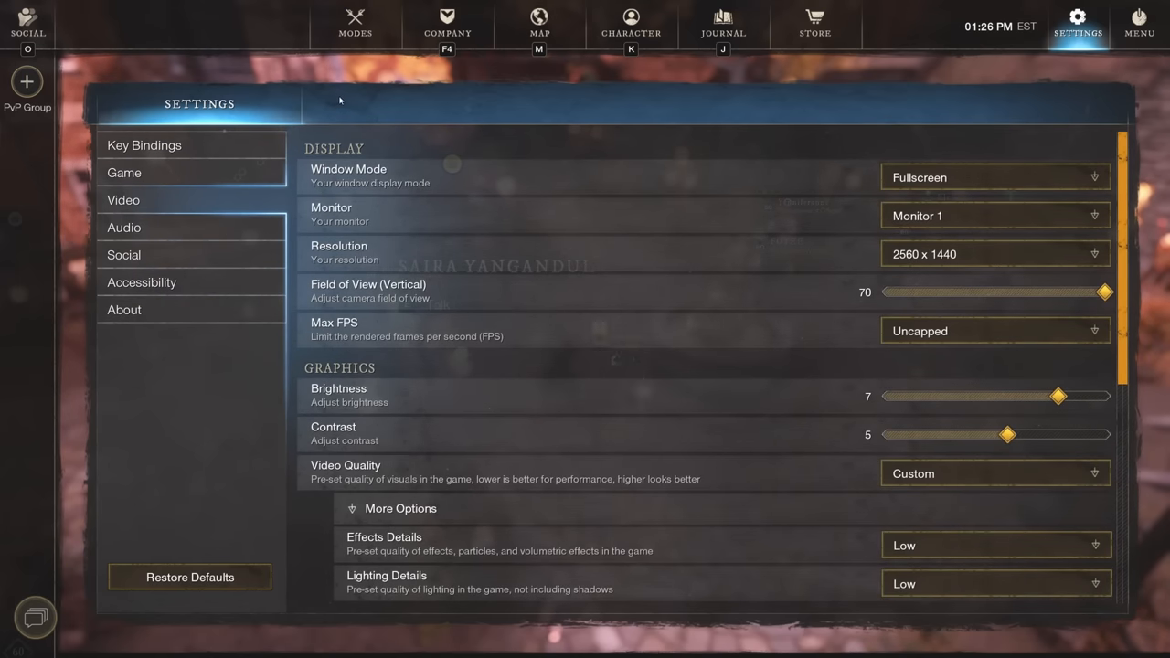
mouse_move(403, 129)
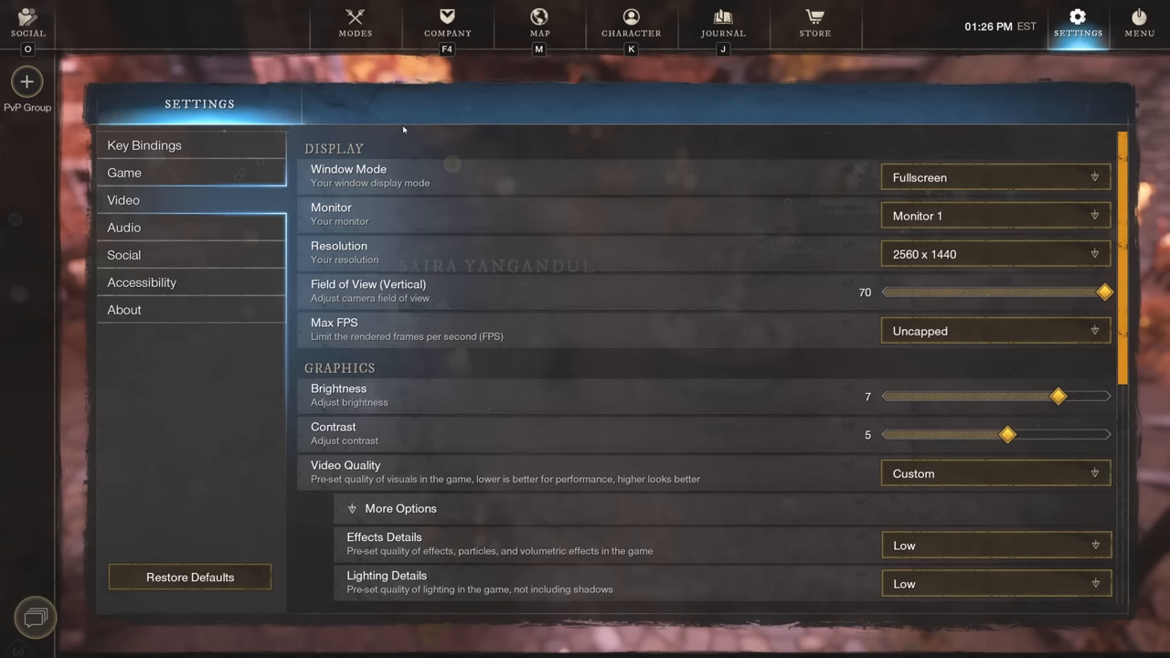